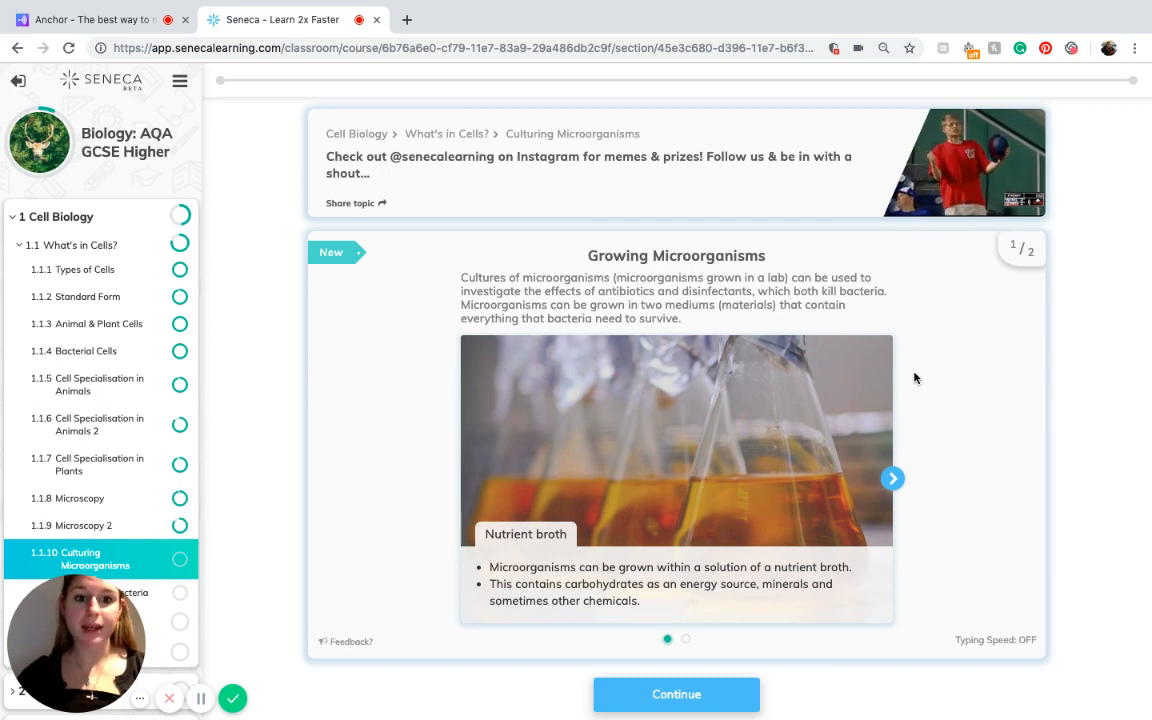
pyautogui.moveTo(890, 314)
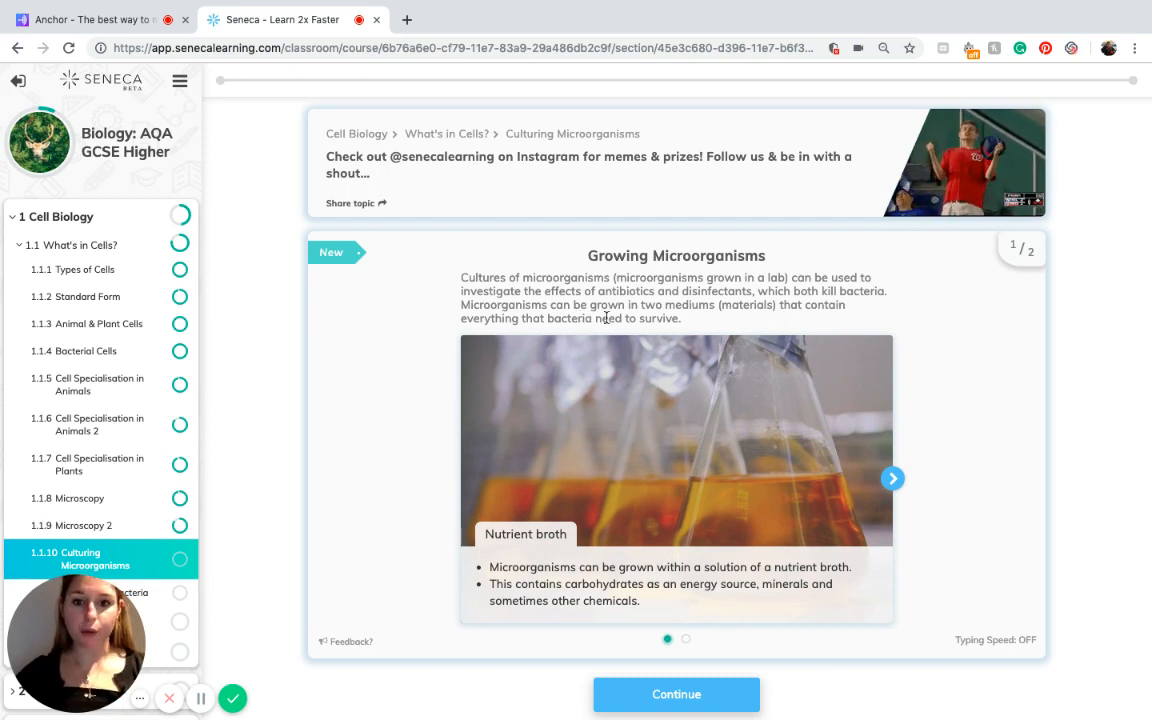
pyautogui.moveTo(730, 318)
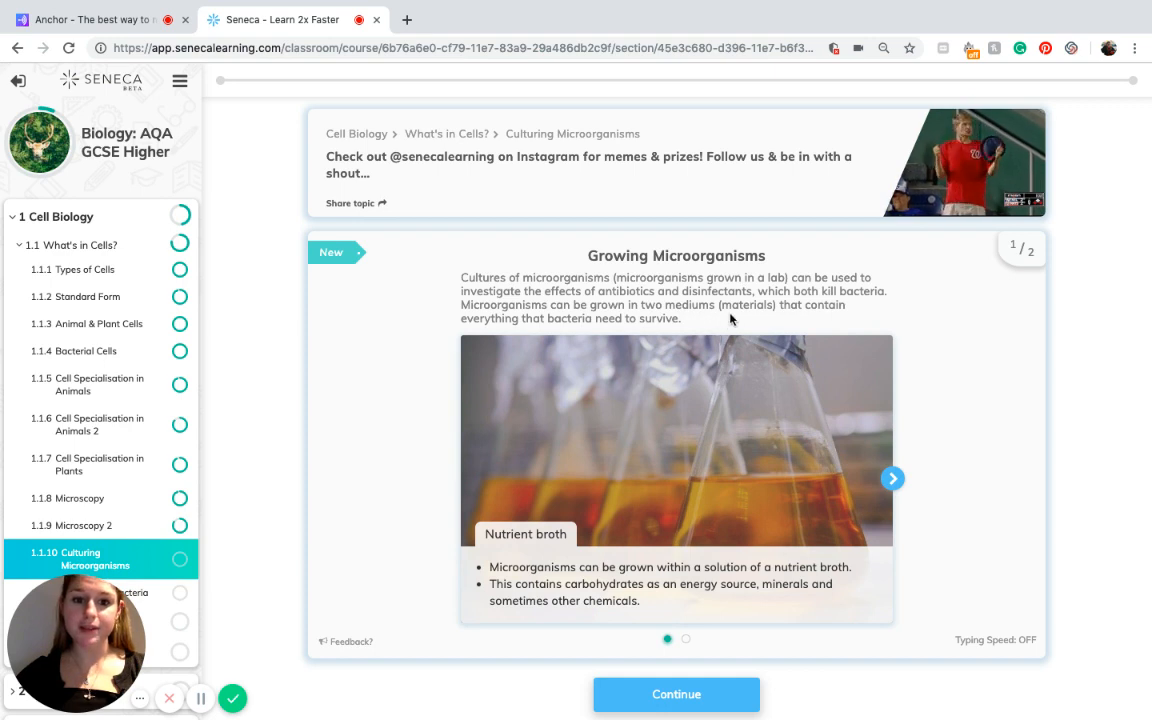
pyautogui.moveTo(612, 336)
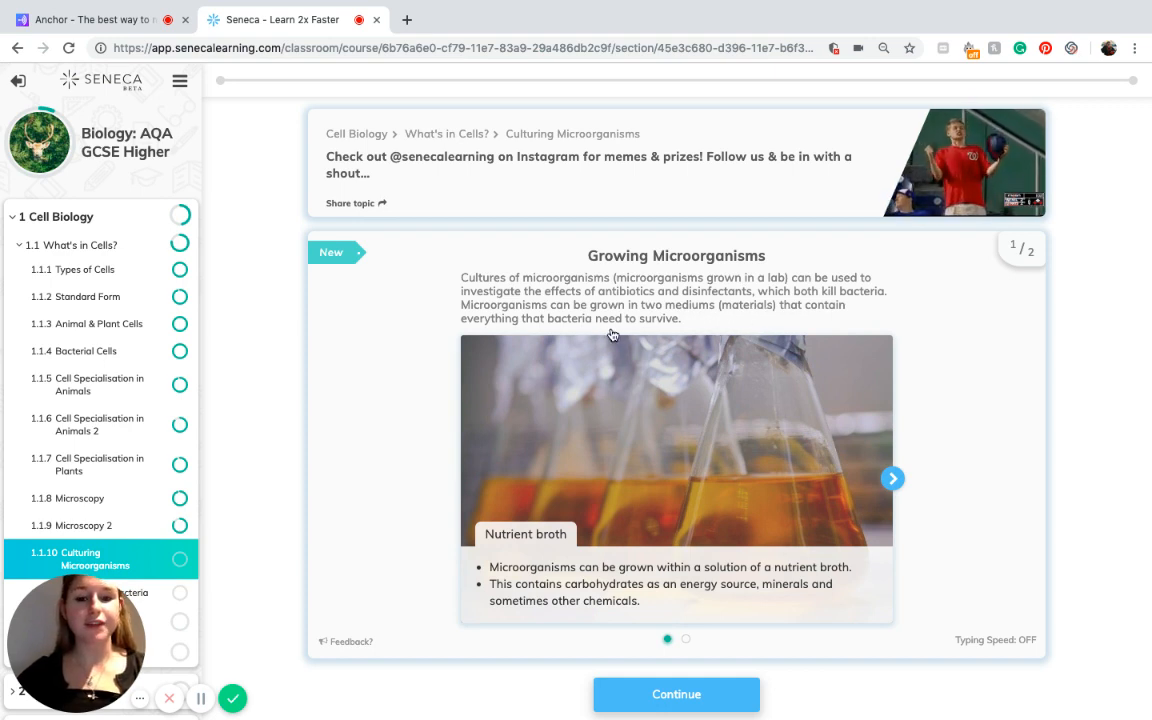
pyautogui.moveTo(704, 336)
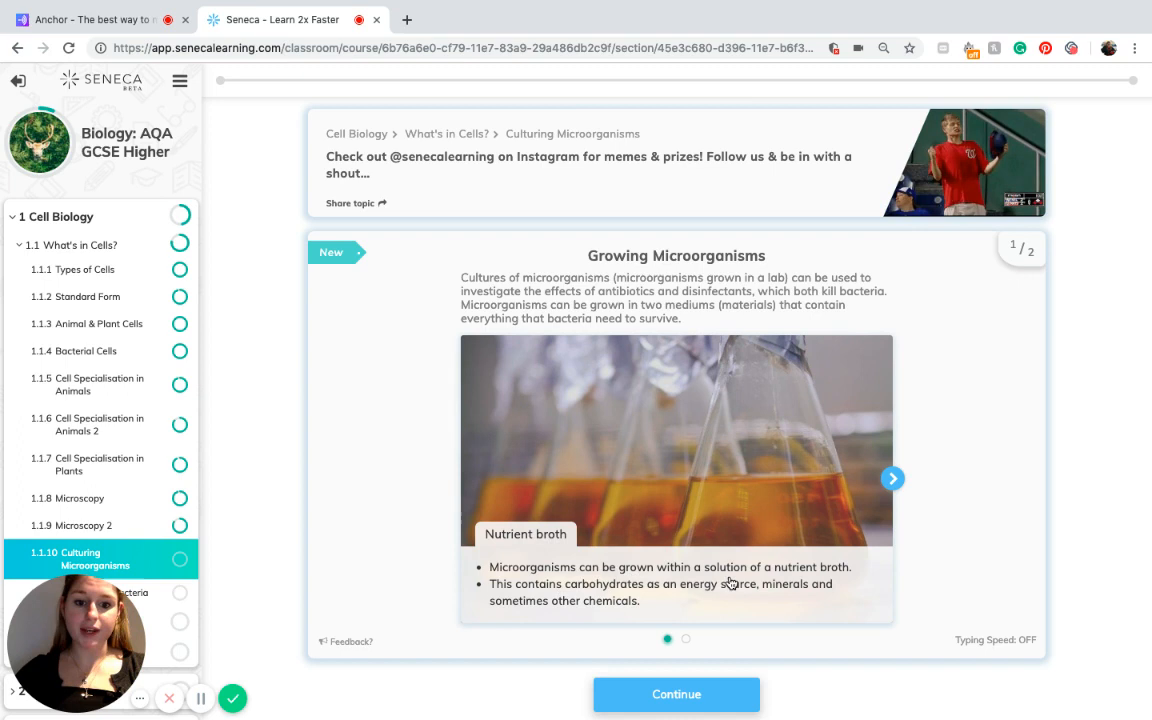
pyautogui.moveTo(538, 604)
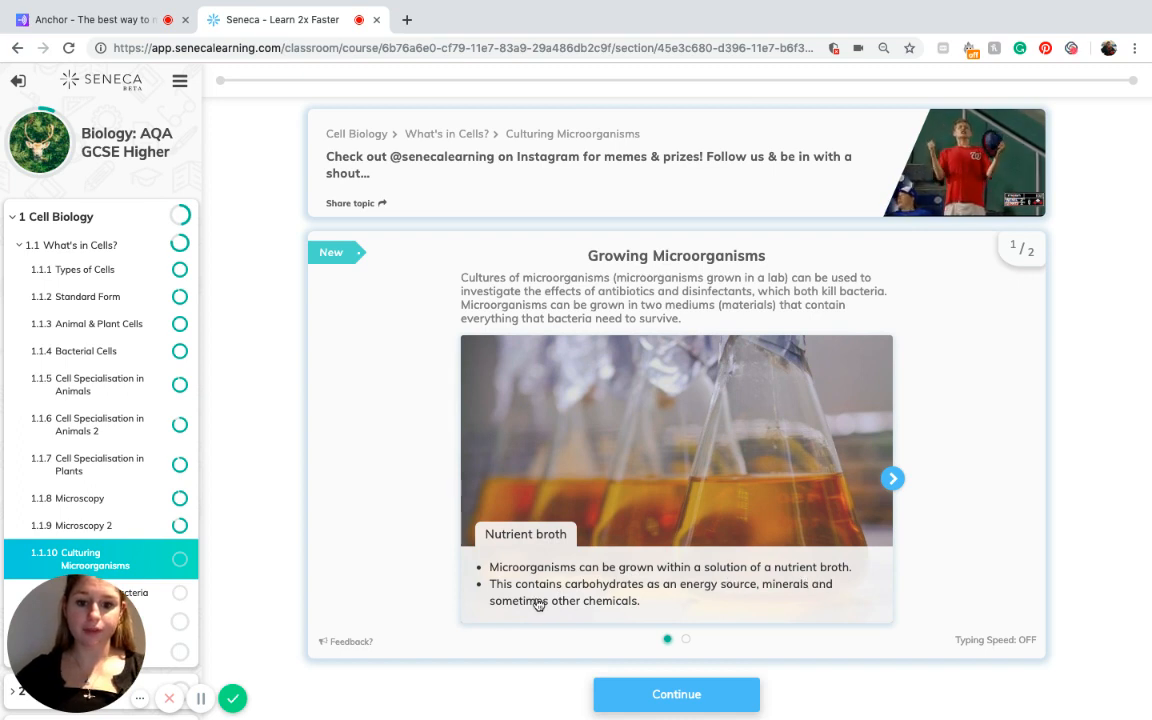
pyautogui.moveTo(688, 600)
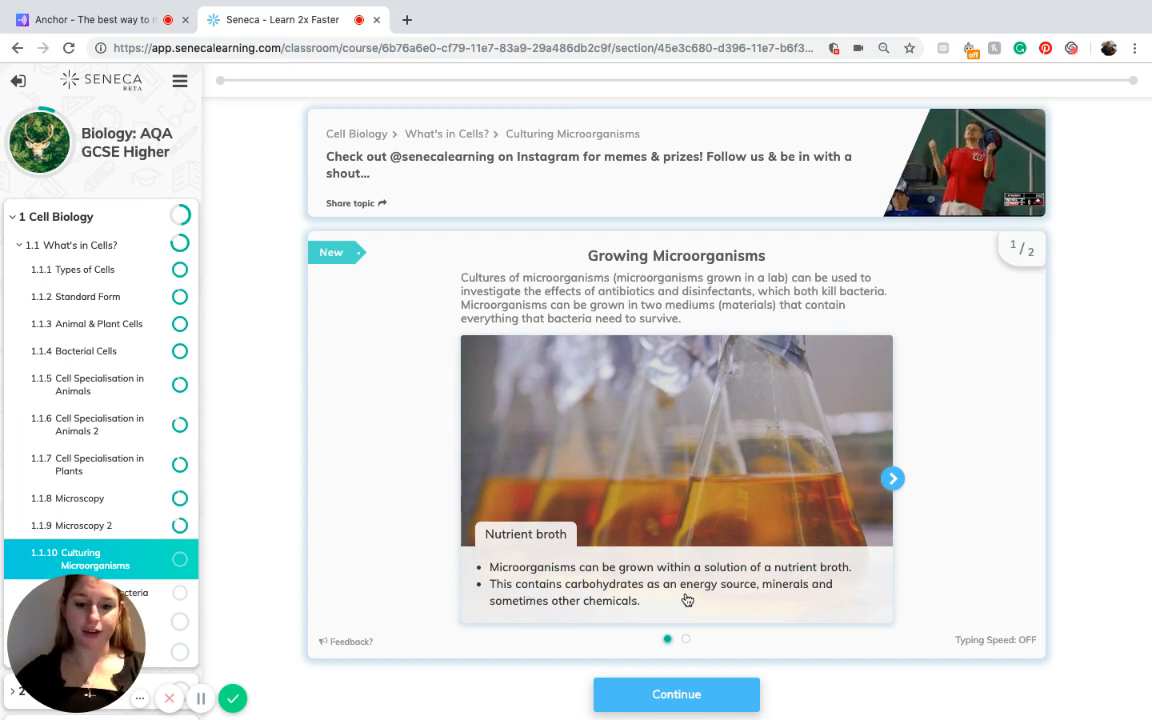
pyautogui.moveTo(790, 600)
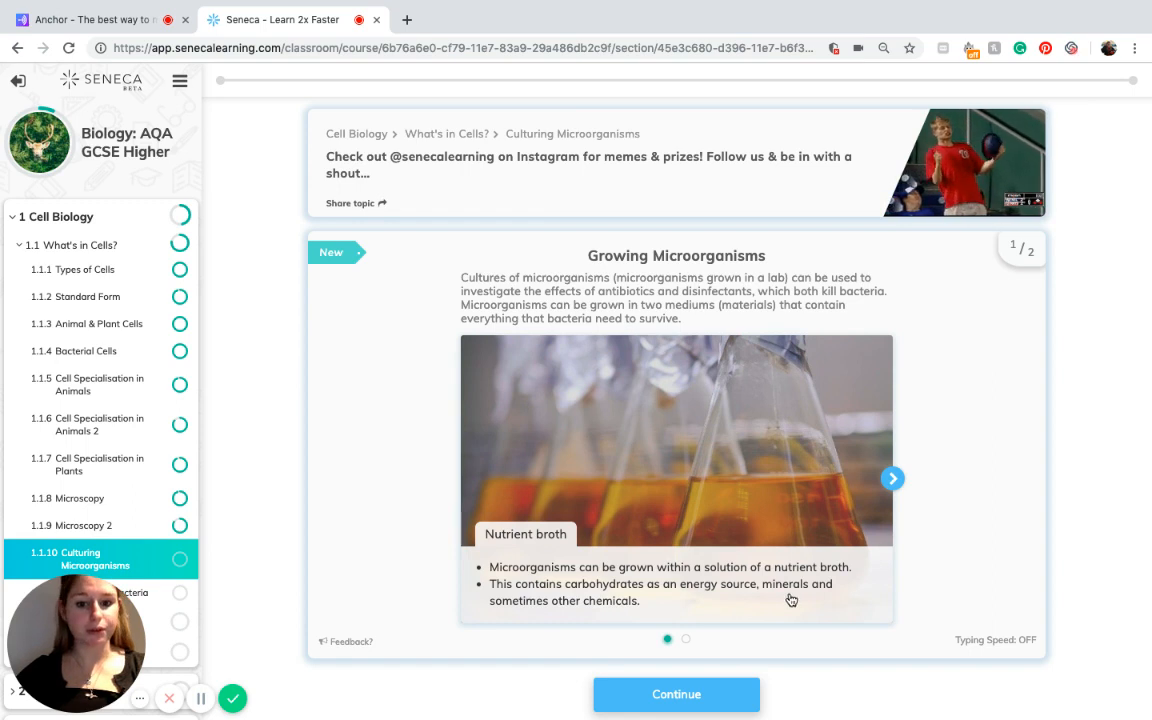
pyautogui.moveTo(680, 608)
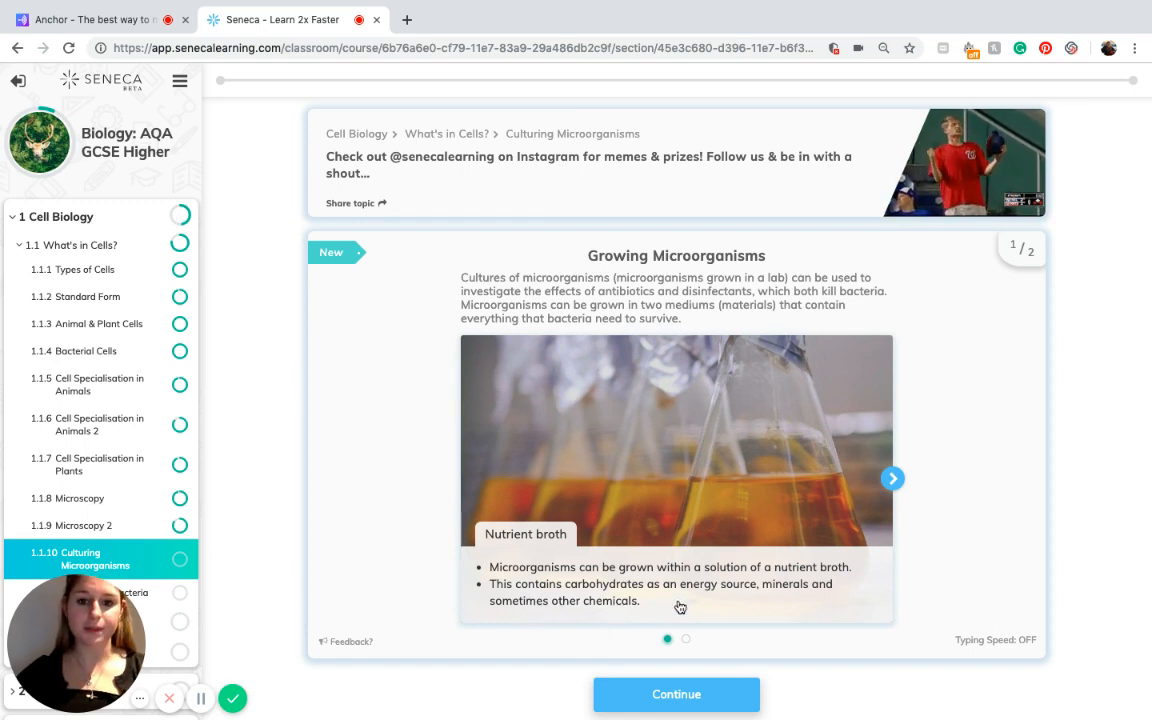
pyautogui.moveTo(892, 488)
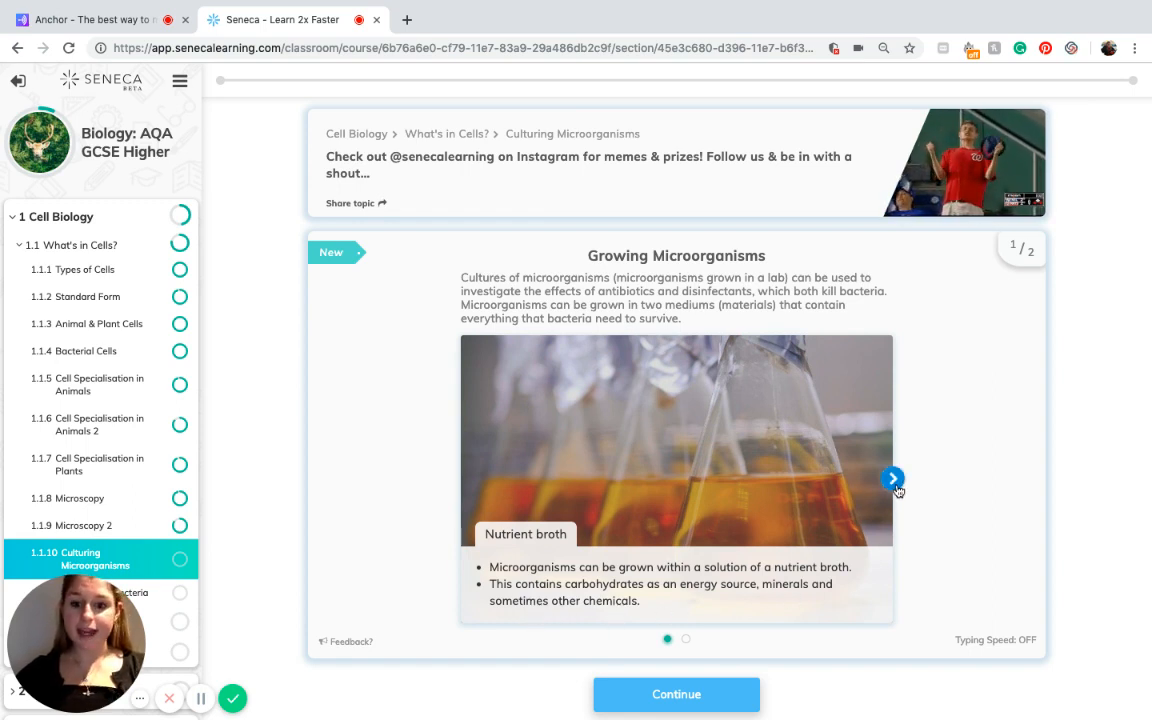
# Step: Advance the Growing Microorganisms card to its second slide, on agar gel plates
pyautogui.click(892, 478)
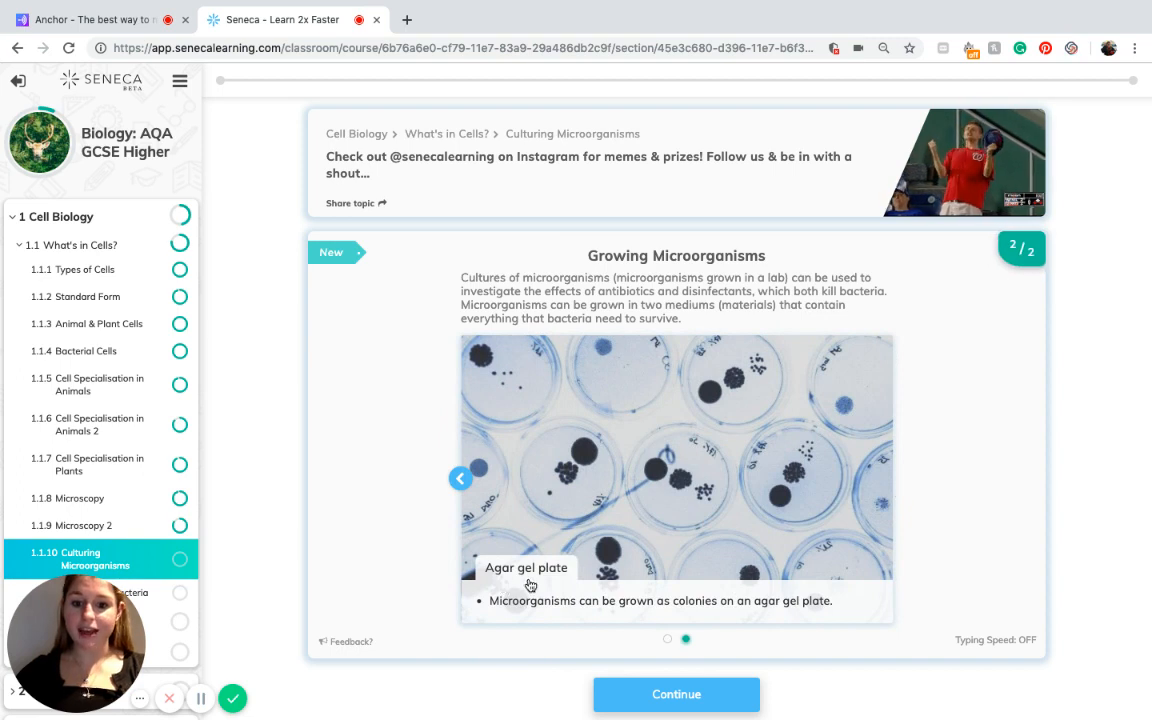
pyautogui.moveTo(592, 616)
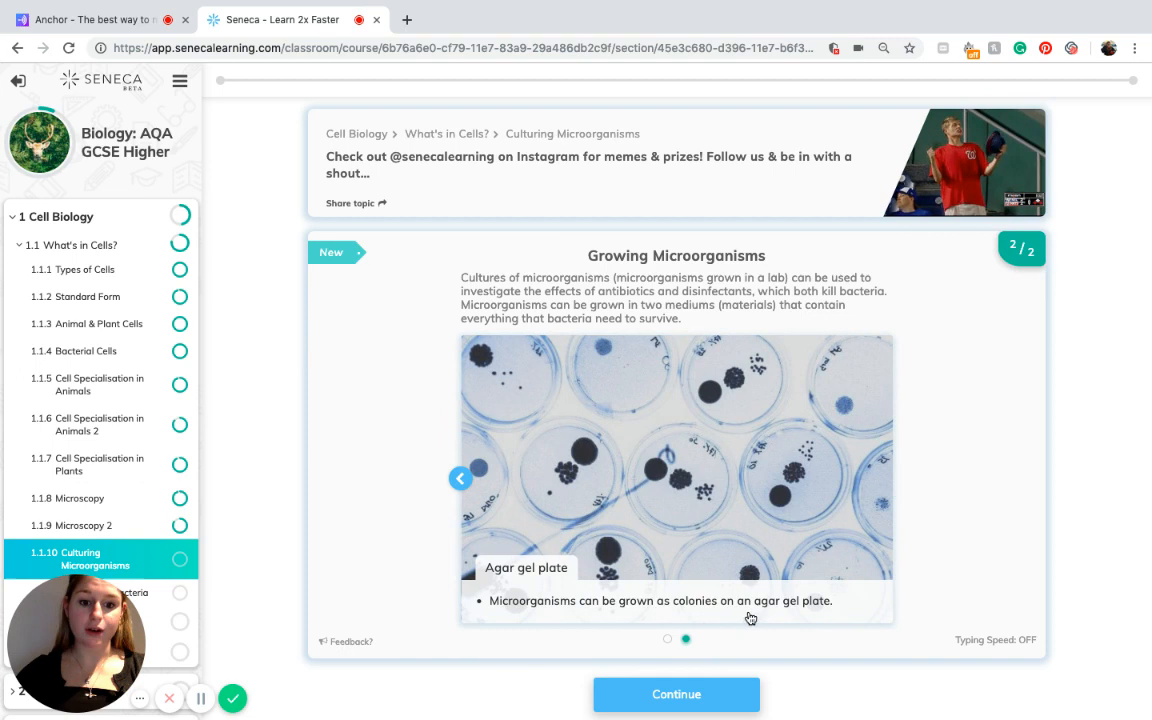
pyautogui.moveTo(786, 500)
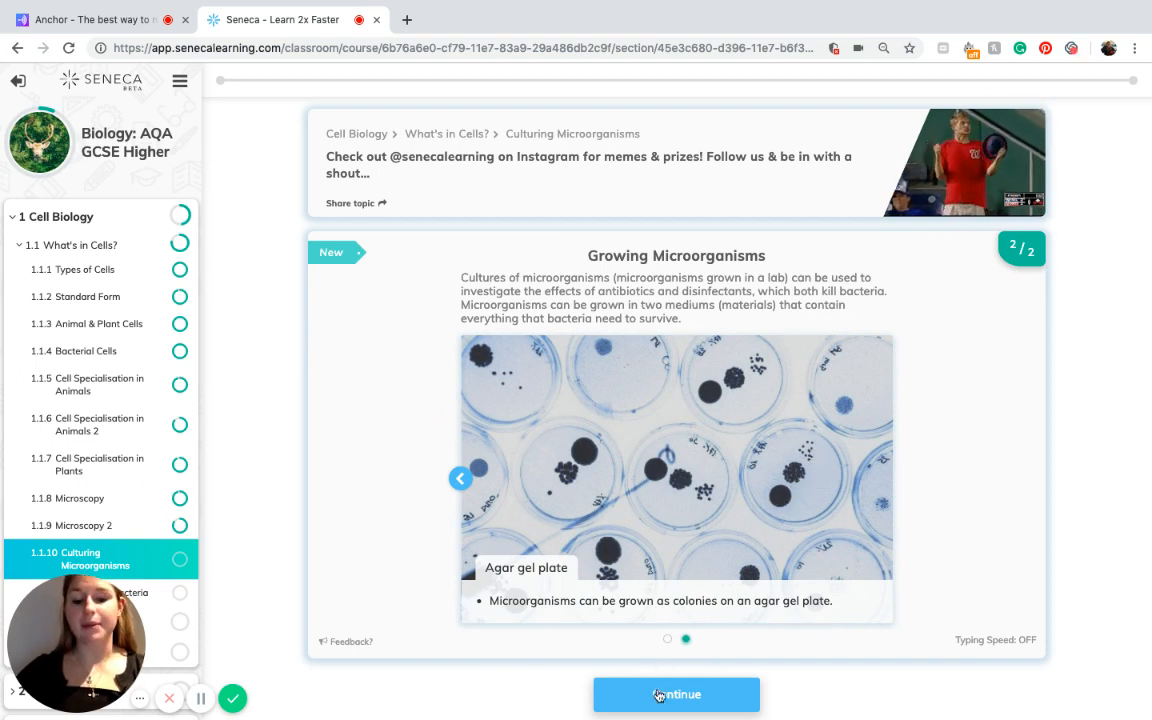
# Step: Continue to the quiz and answer 'In a warm dry place' as the method that does not work
pyautogui.click(676, 694)
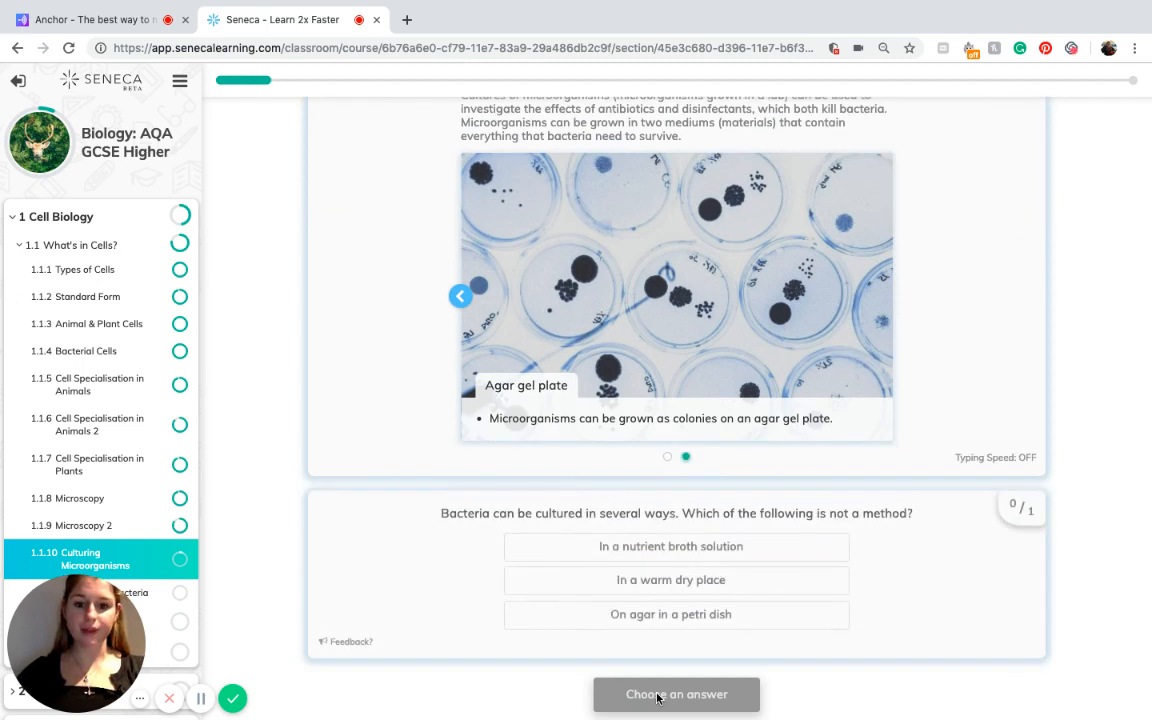
pyautogui.moveTo(652, 532)
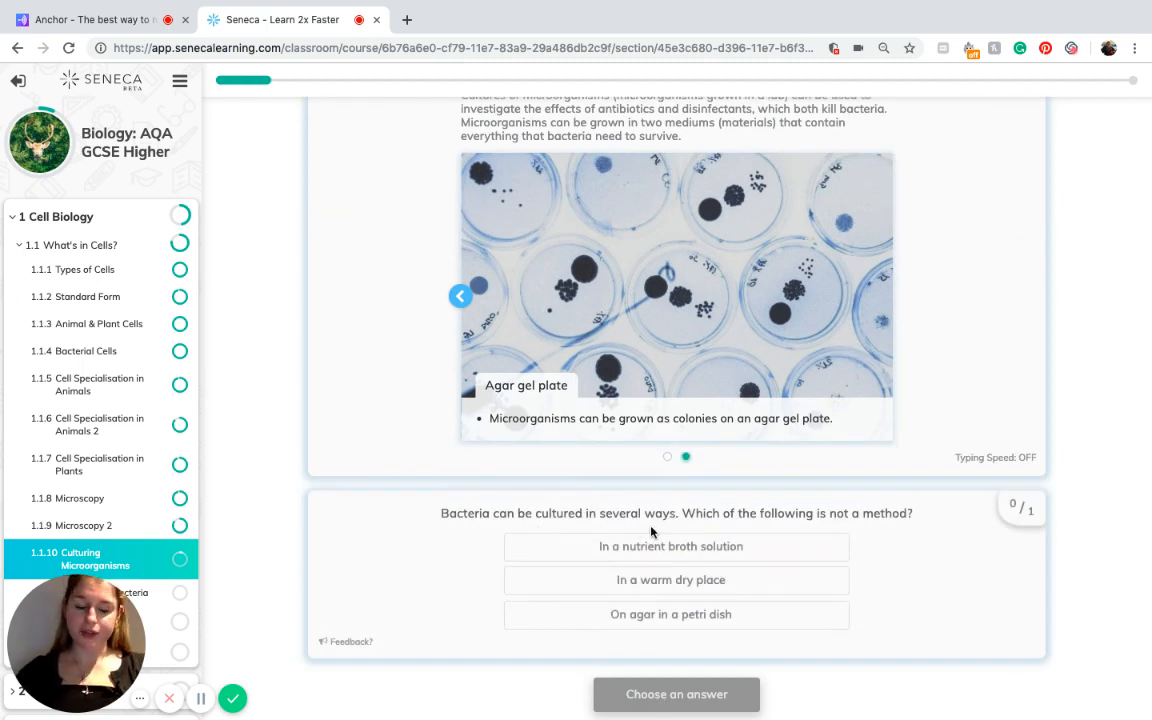
pyautogui.moveTo(876, 516)
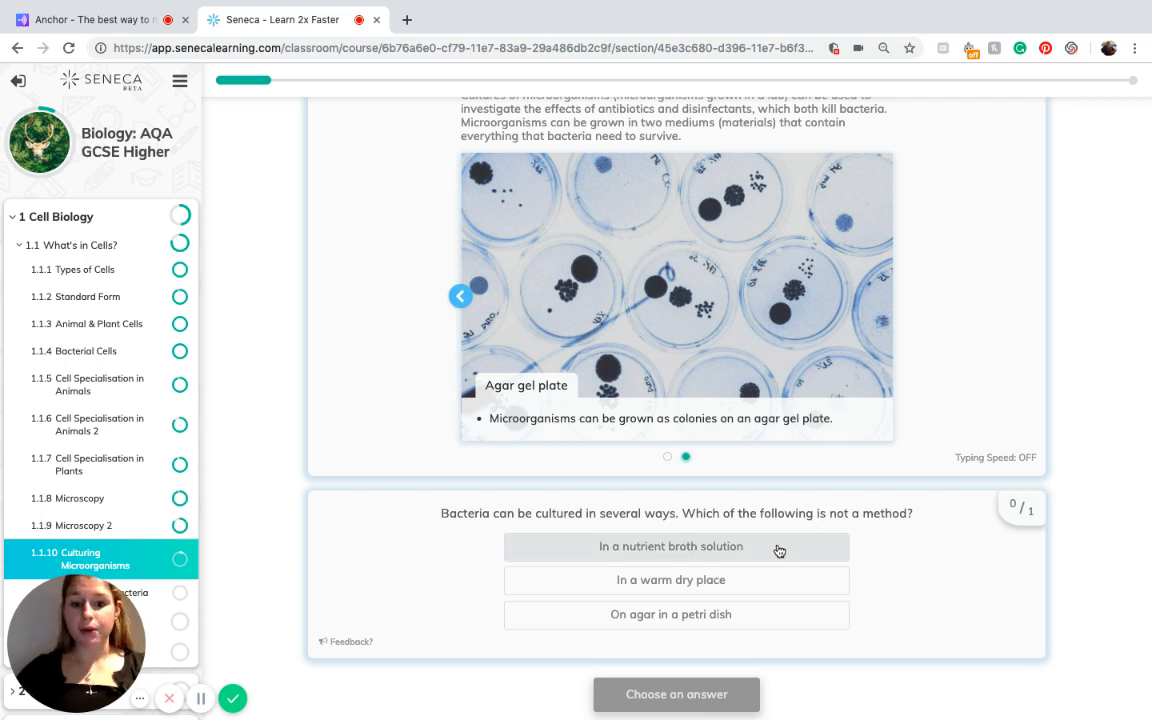
pyautogui.moveTo(824, 632)
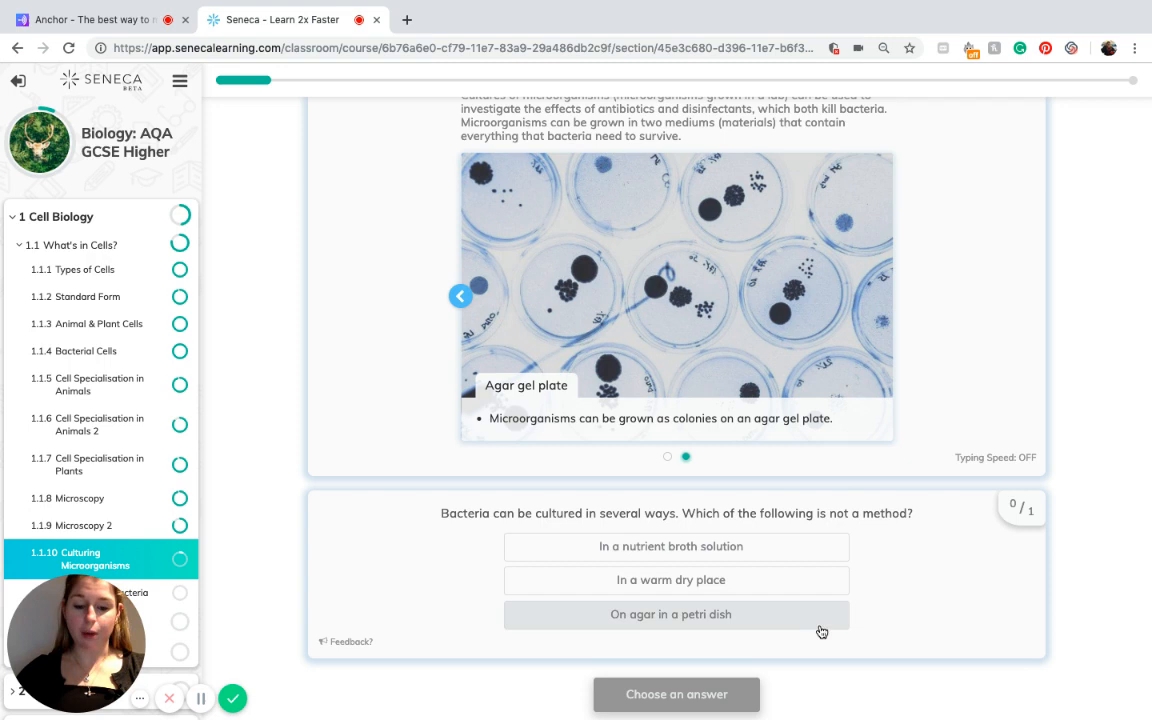
pyautogui.moveTo(812, 624)
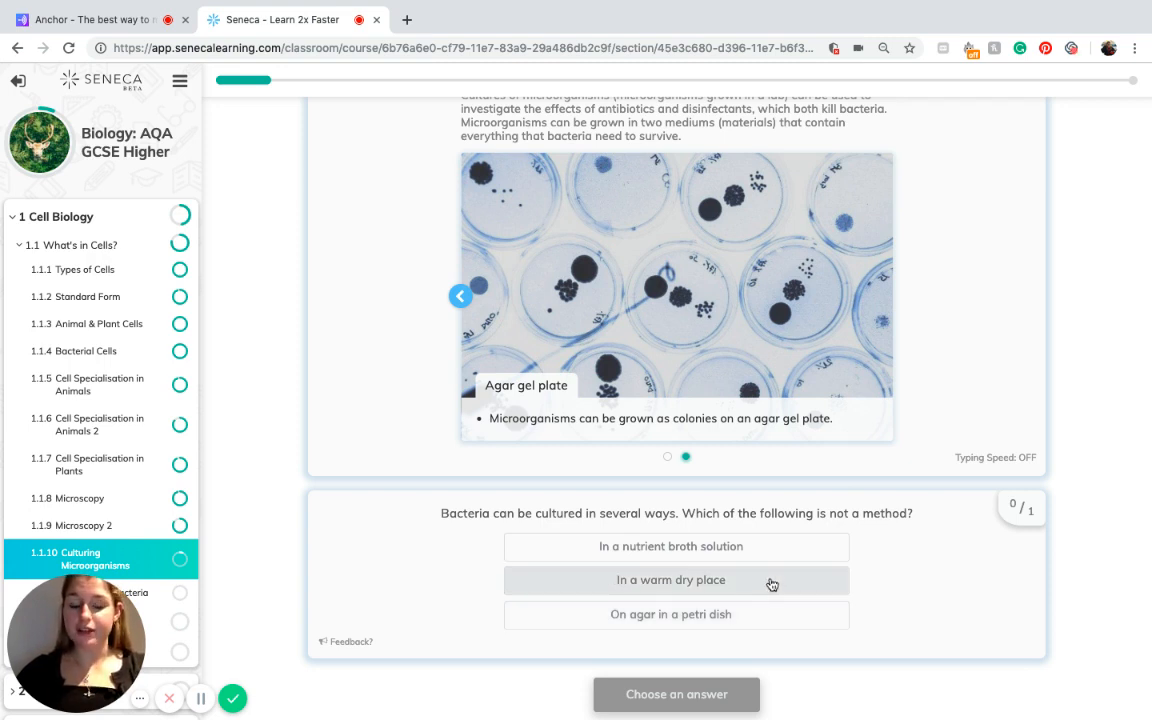
pyautogui.click(670, 580)
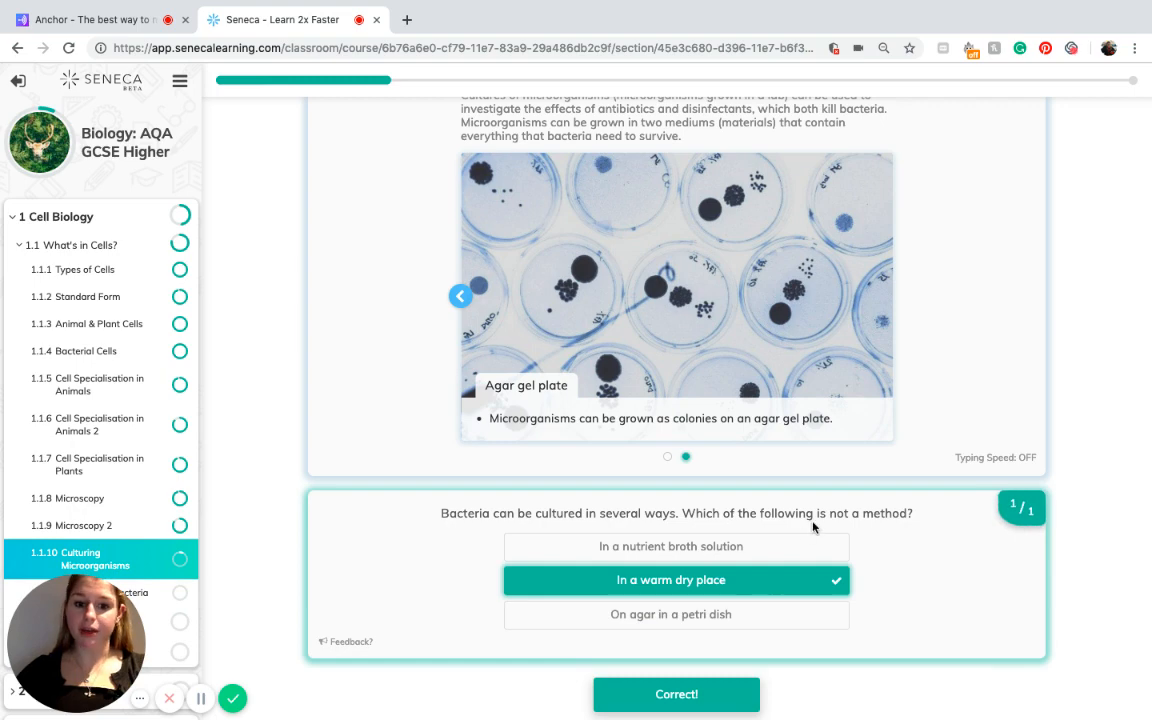
# Step: Reveal the exam answer on areas of bacteria killed and rate it Okay
pyautogui.scroll(-3)
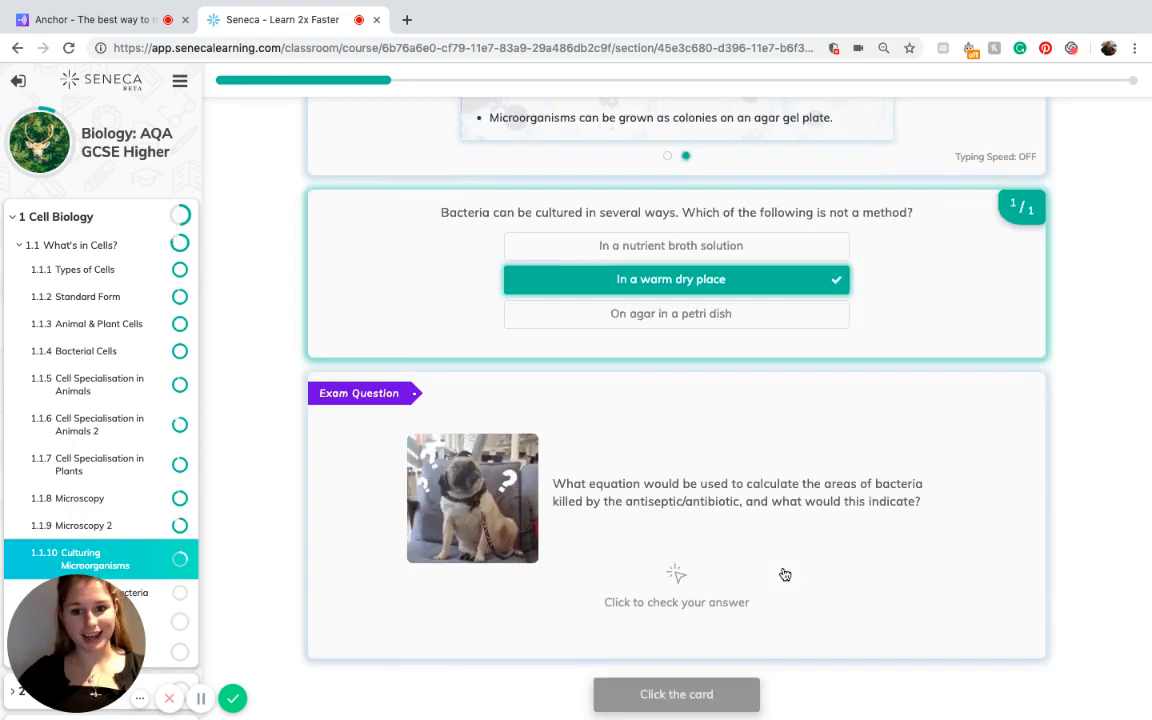
pyautogui.moveTo(624, 488)
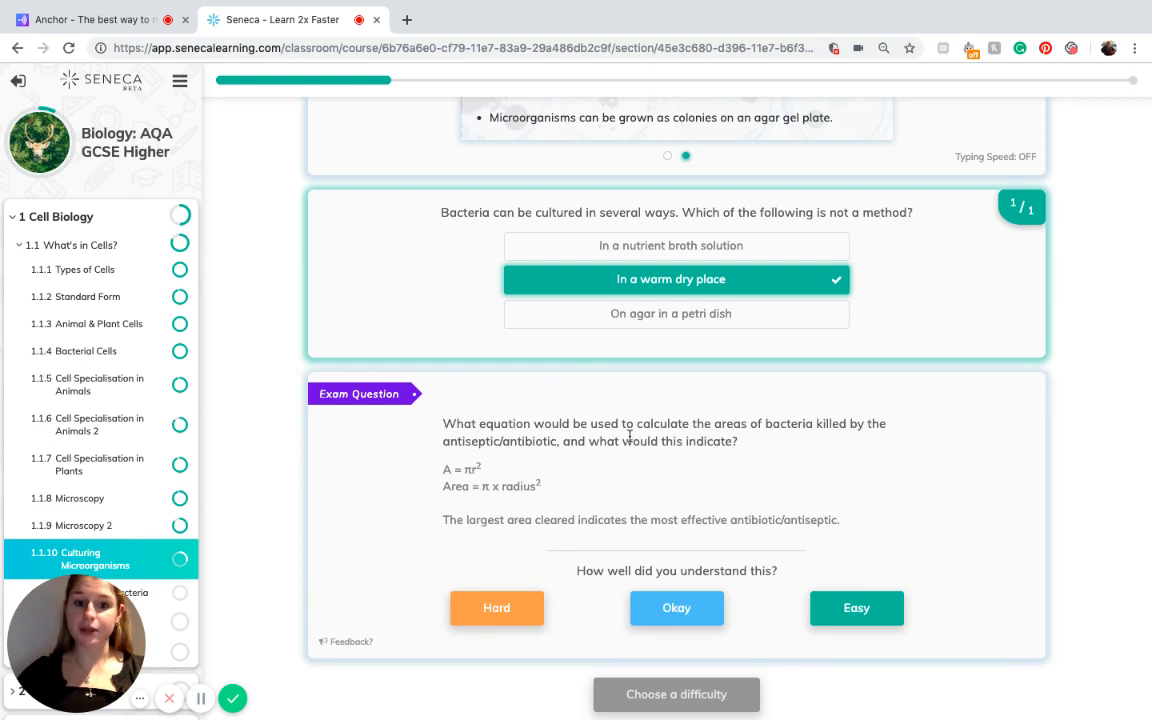
pyautogui.moveTo(448, 482)
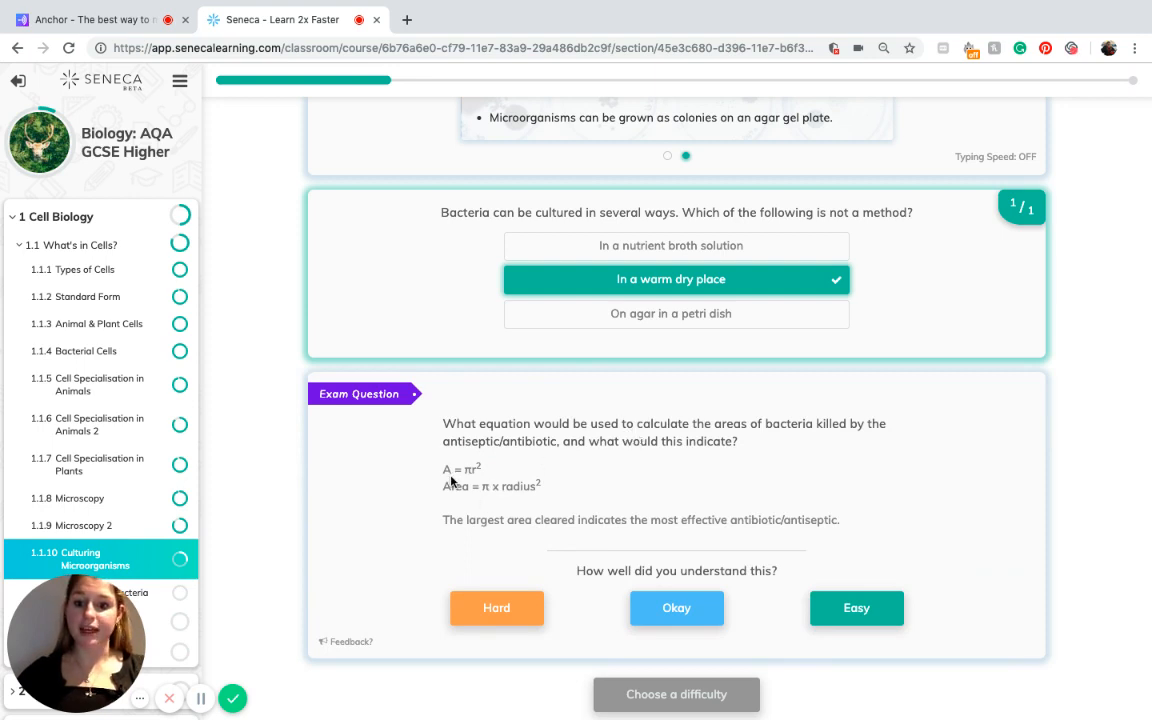
pyautogui.moveTo(458, 476)
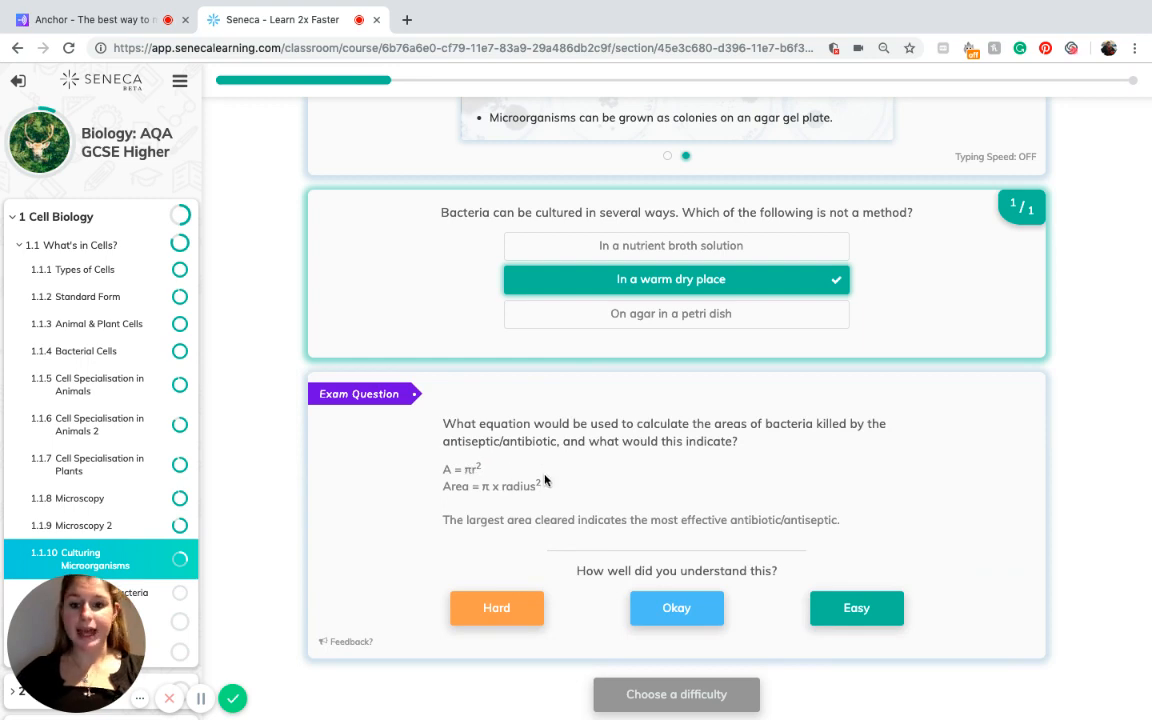
pyautogui.moveTo(668, 474)
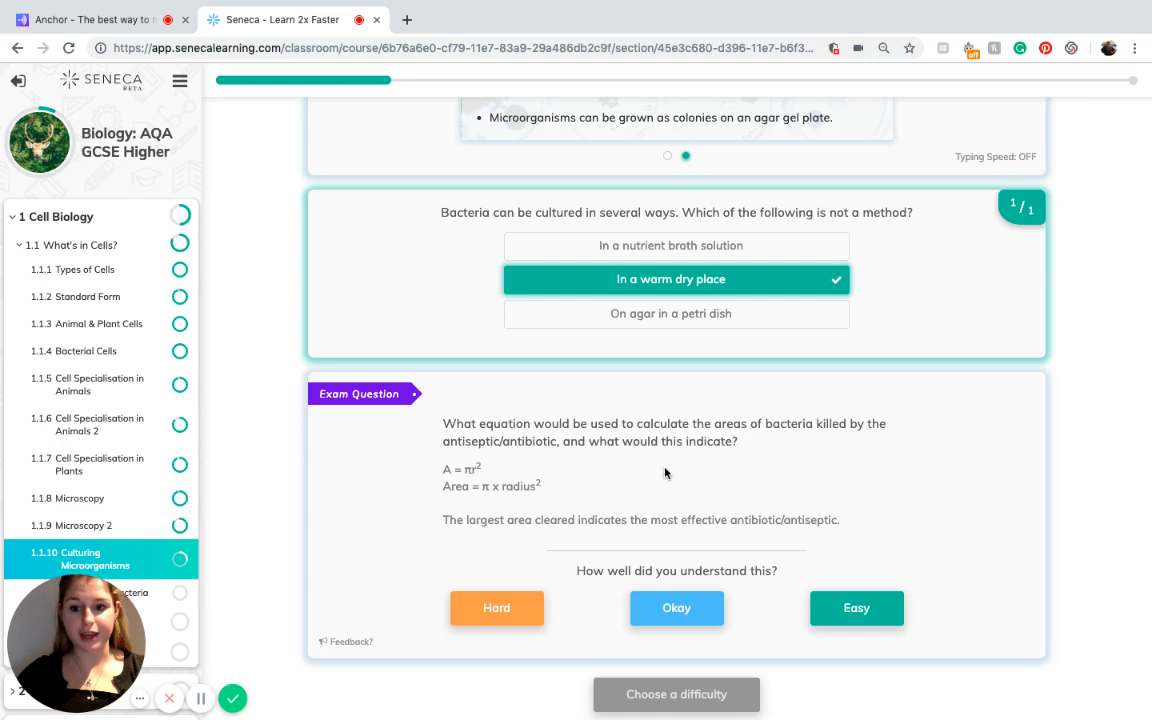
pyautogui.moveTo(590, 476)
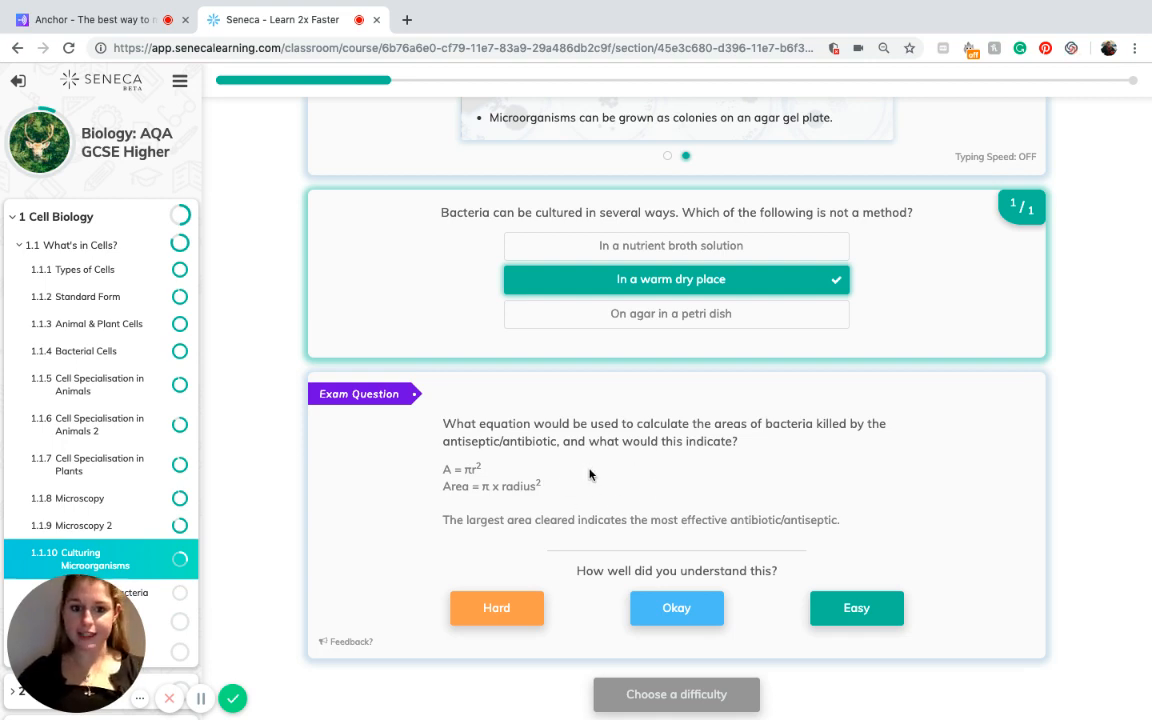
pyautogui.moveTo(584, 548)
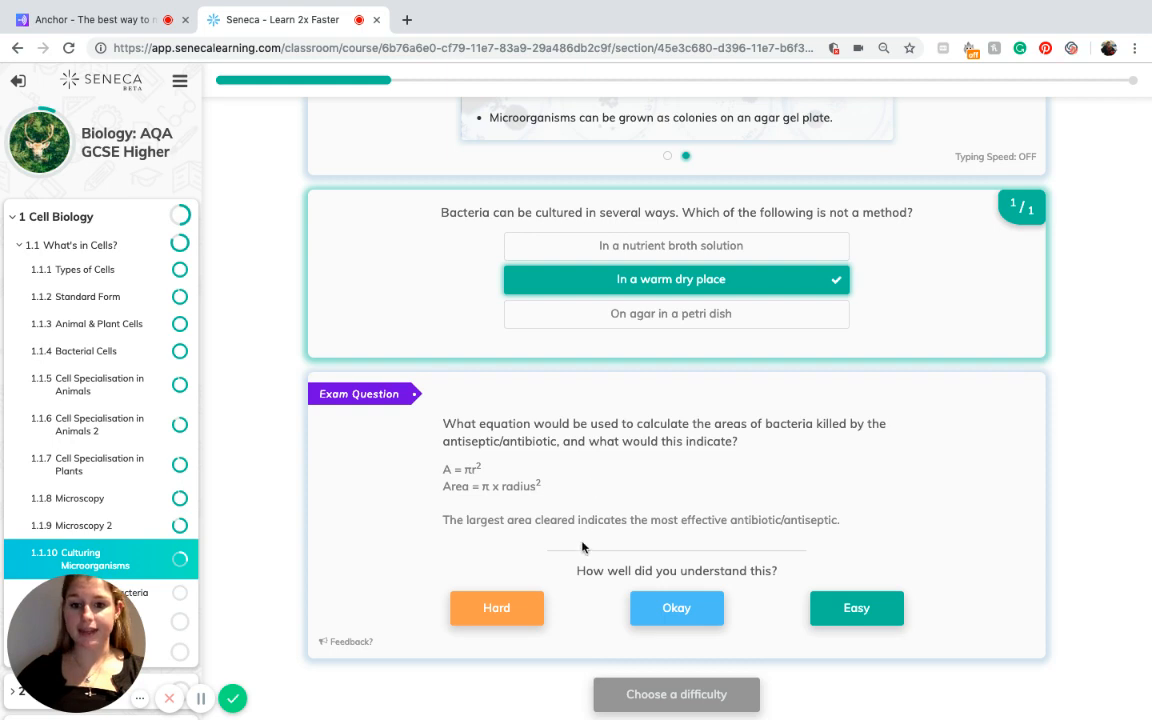
pyautogui.moveTo(676, 608)
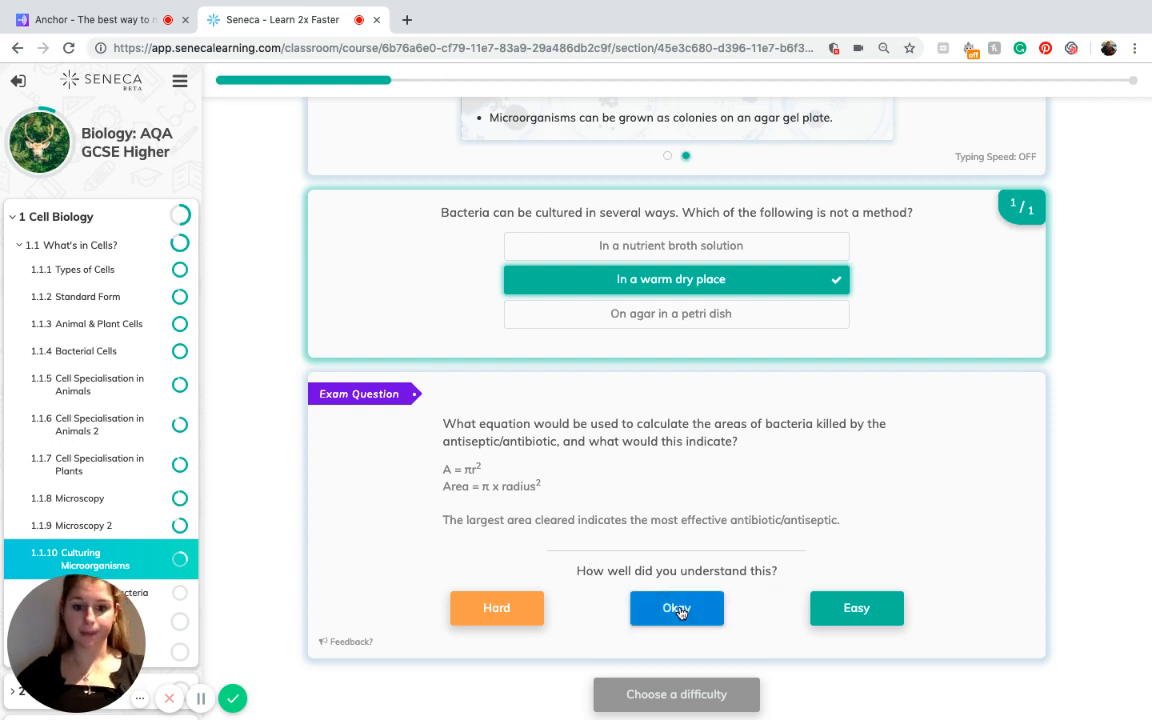
pyautogui.click(676, 608)
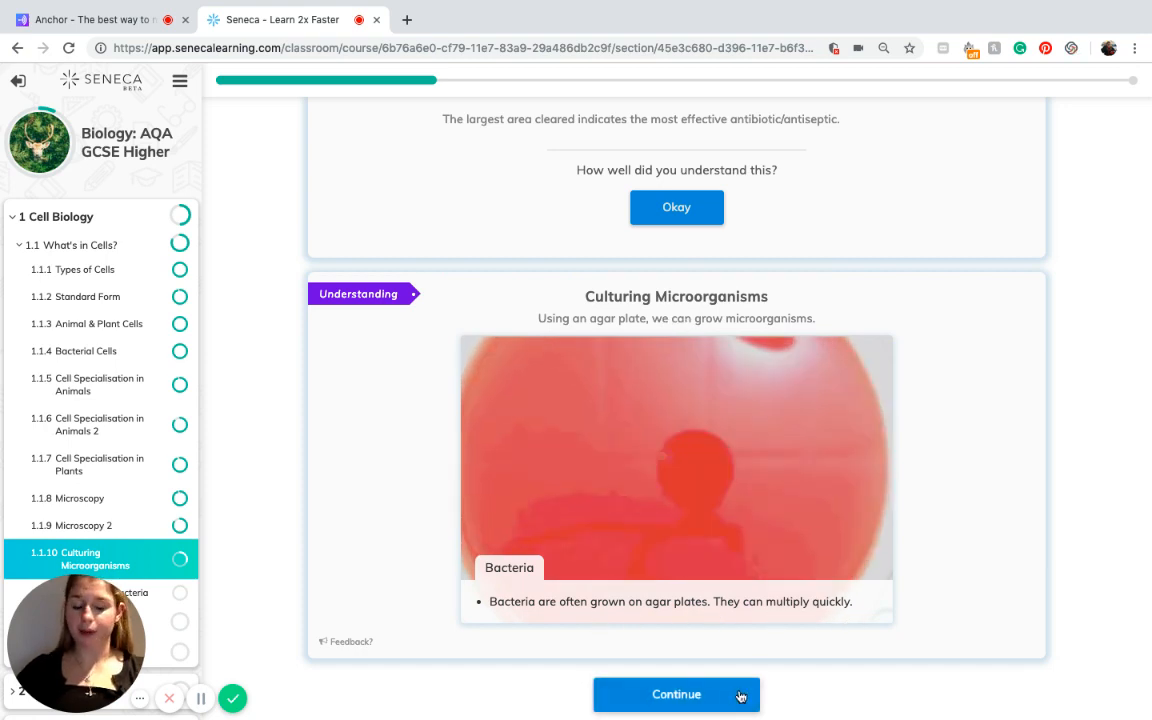
# Step: Work through the key-term cards for culture and agar, matching Petri dish to its definition
pyautogui.click(676, 694)
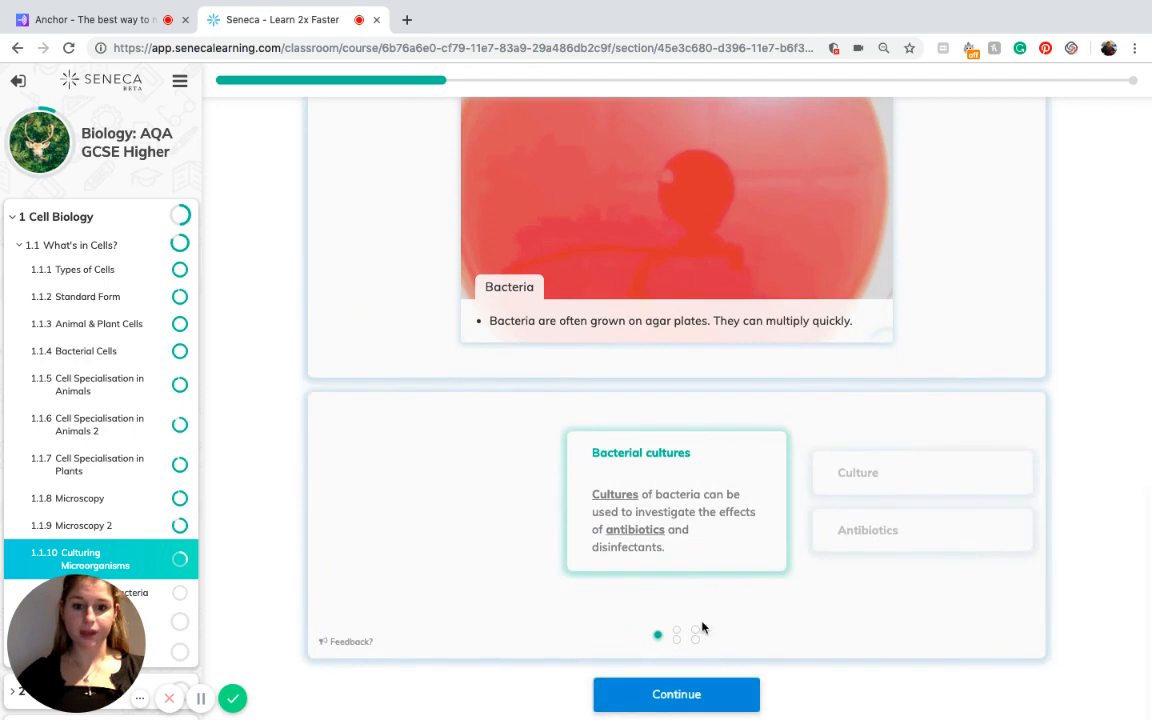
pyautogui.click(920, 472)
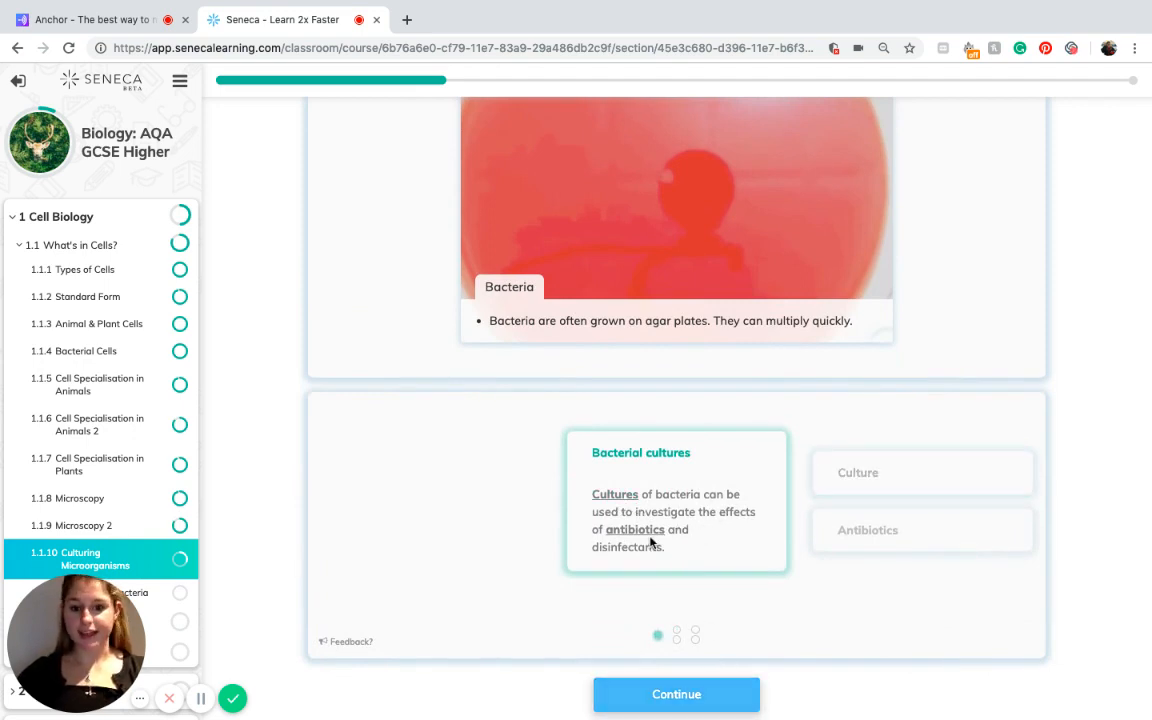
pyautogui.moveTo(640, 504)
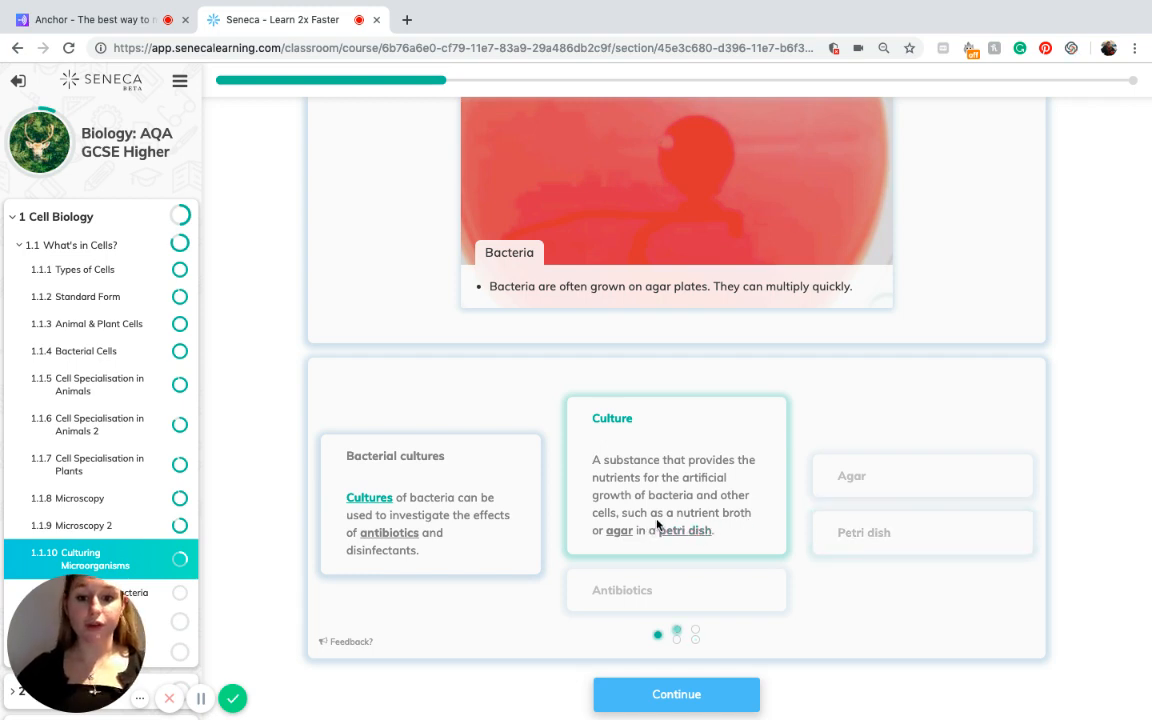
pyautogui.click(920, 532)
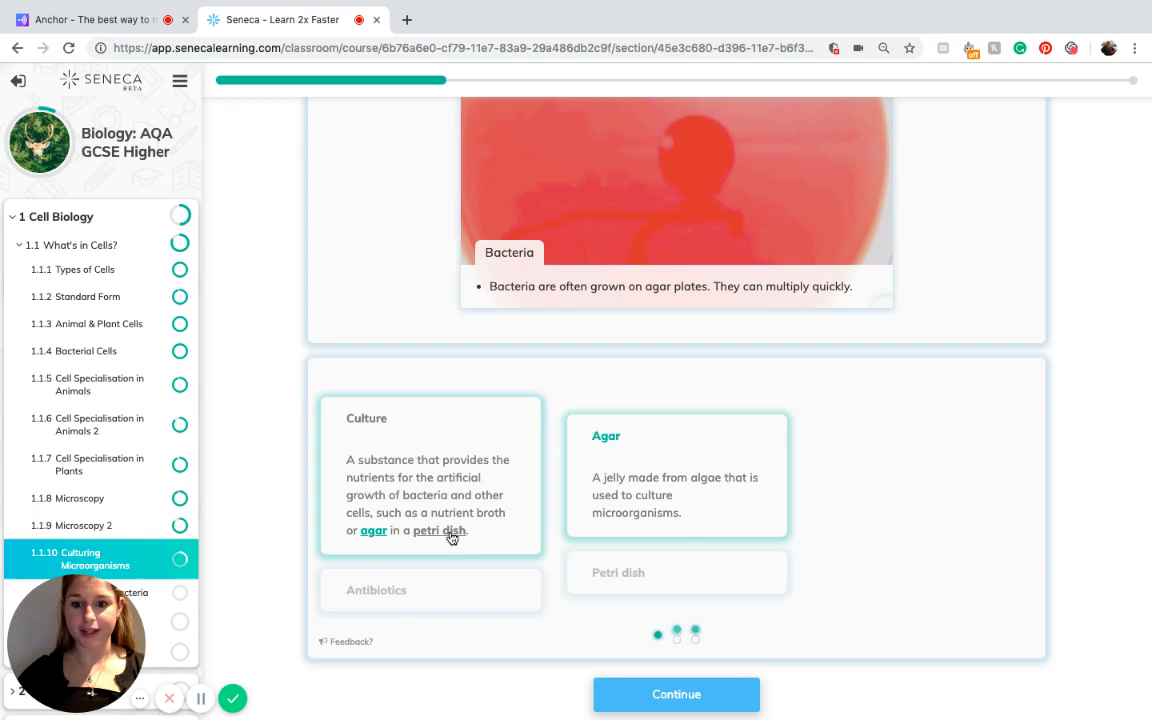
pyautogui.click(676, 572)
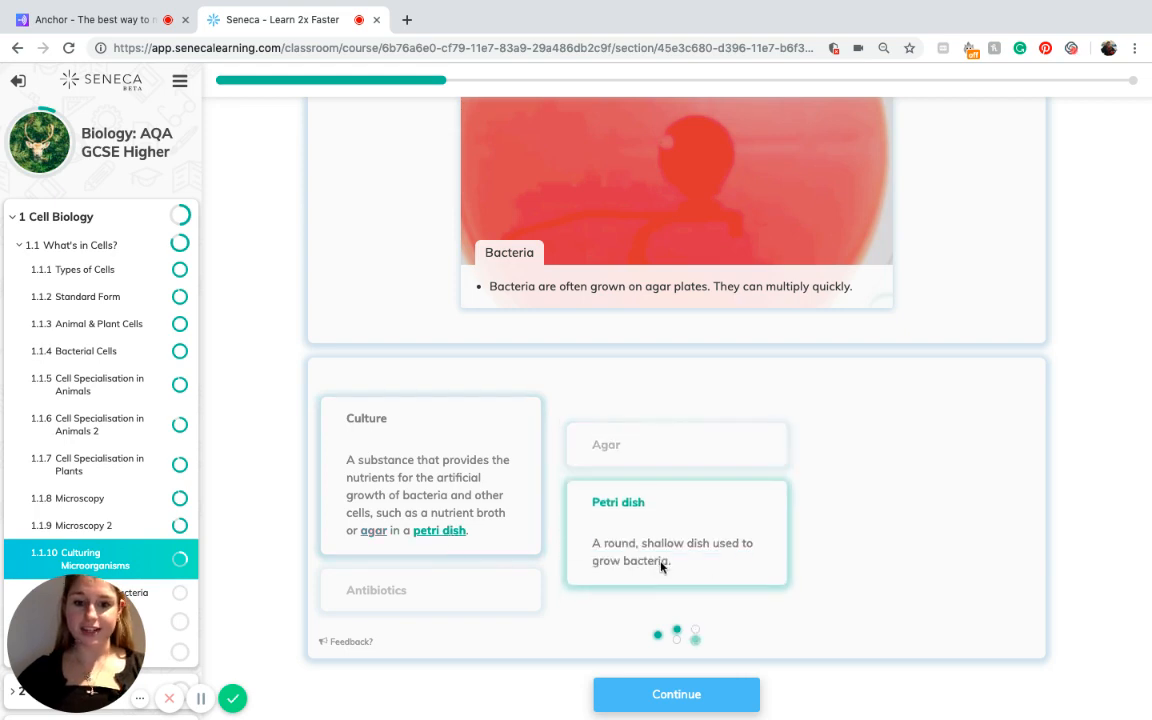
pyautogui.moveTo(748, 556)
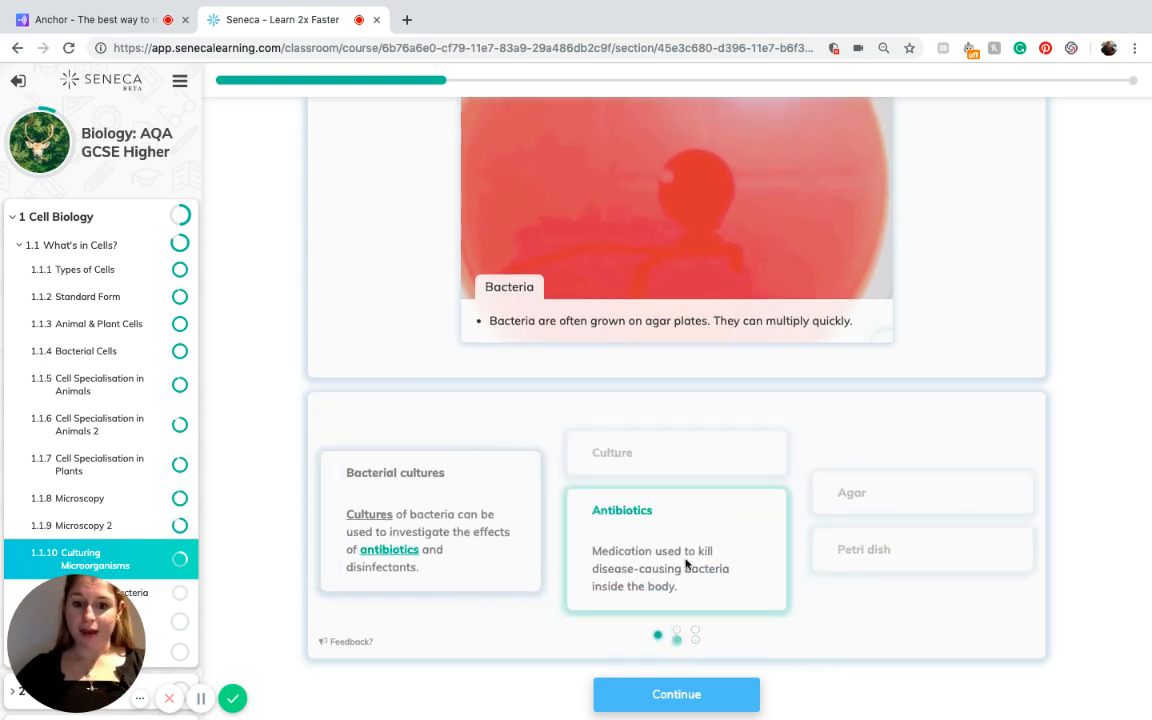
pyautogui.moveTo(750, 568)
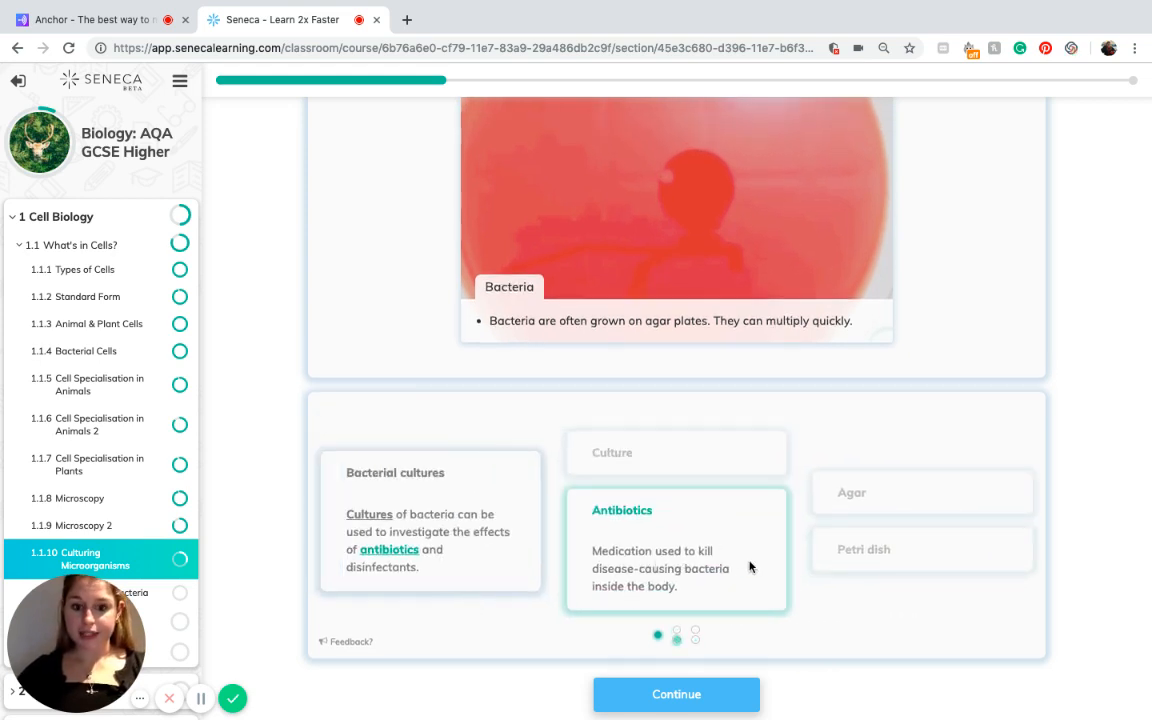
pyautogui.moveTo(744, 584)
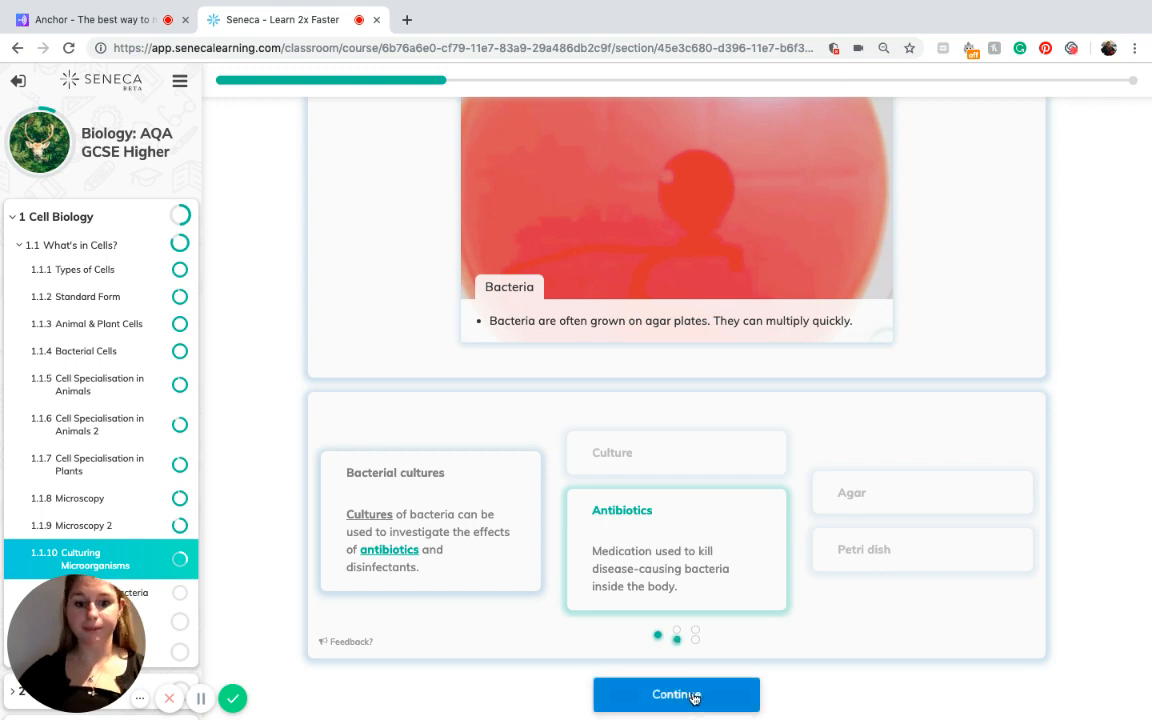
# Step: Page through the three Contamination slides on risks, sources and prevention, then continue to the question
pyautogui.click(676, 694)
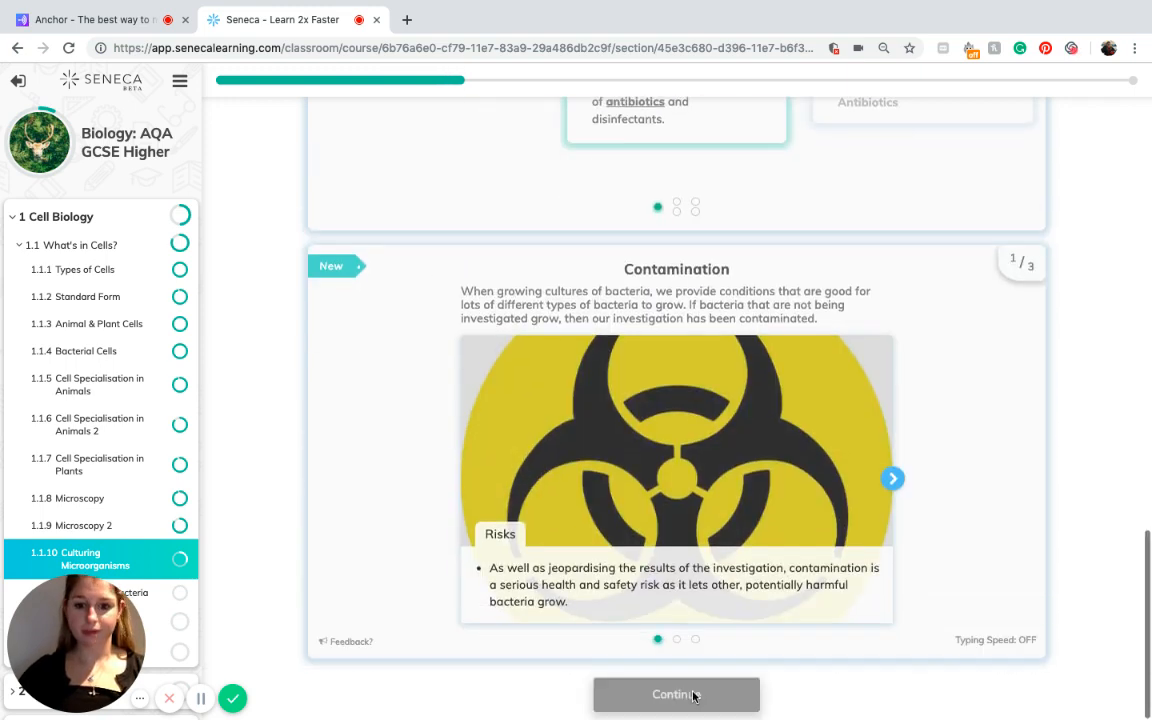
pyautogui.moveTo(864, 312)
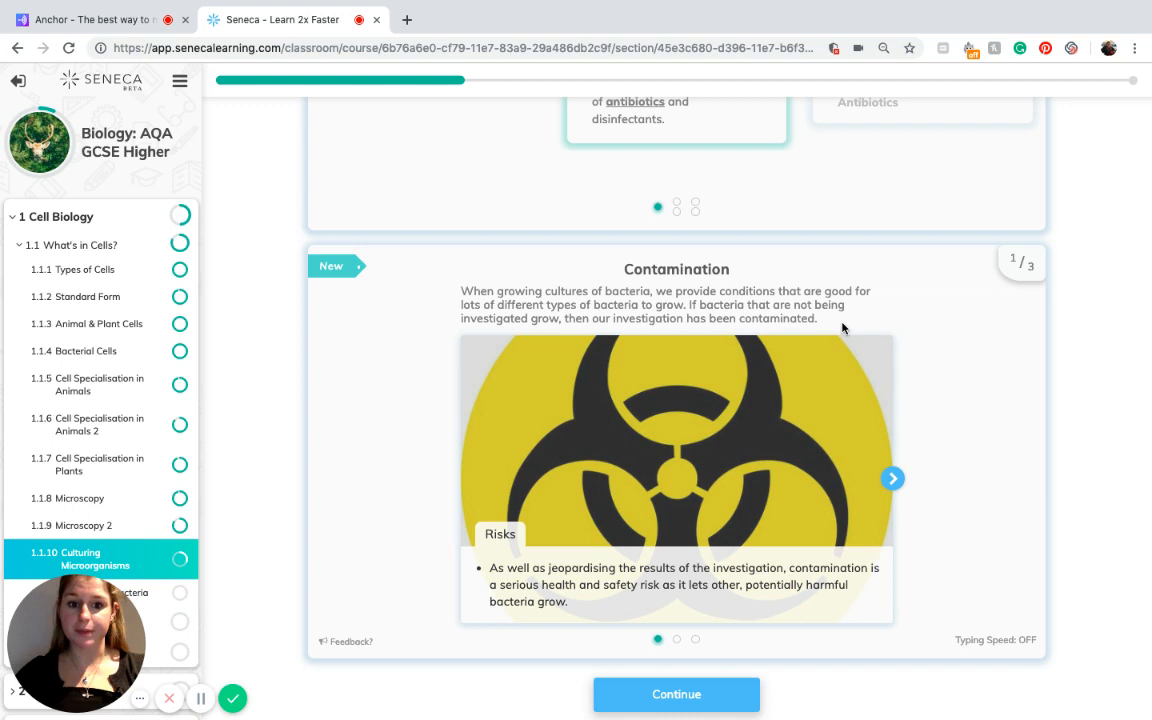
pyautogui.moveTo(528, 576)
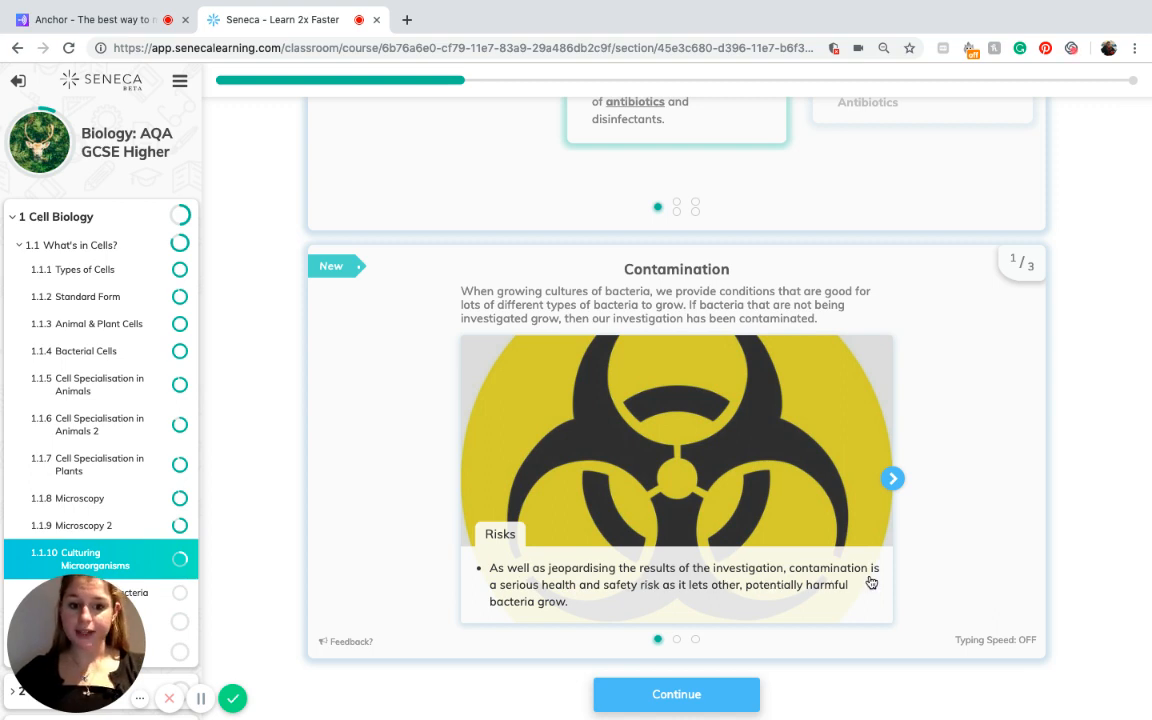
pyautogui.moveTo(660, 600)
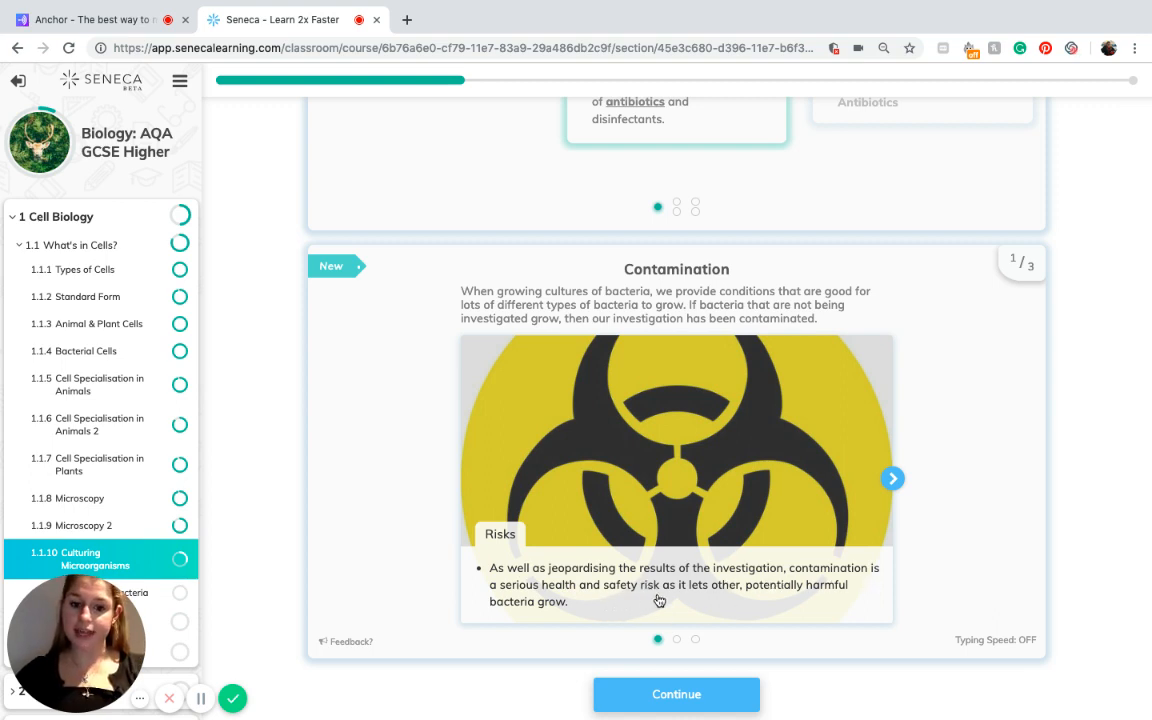
pyautogui.moveTo(776, 602)
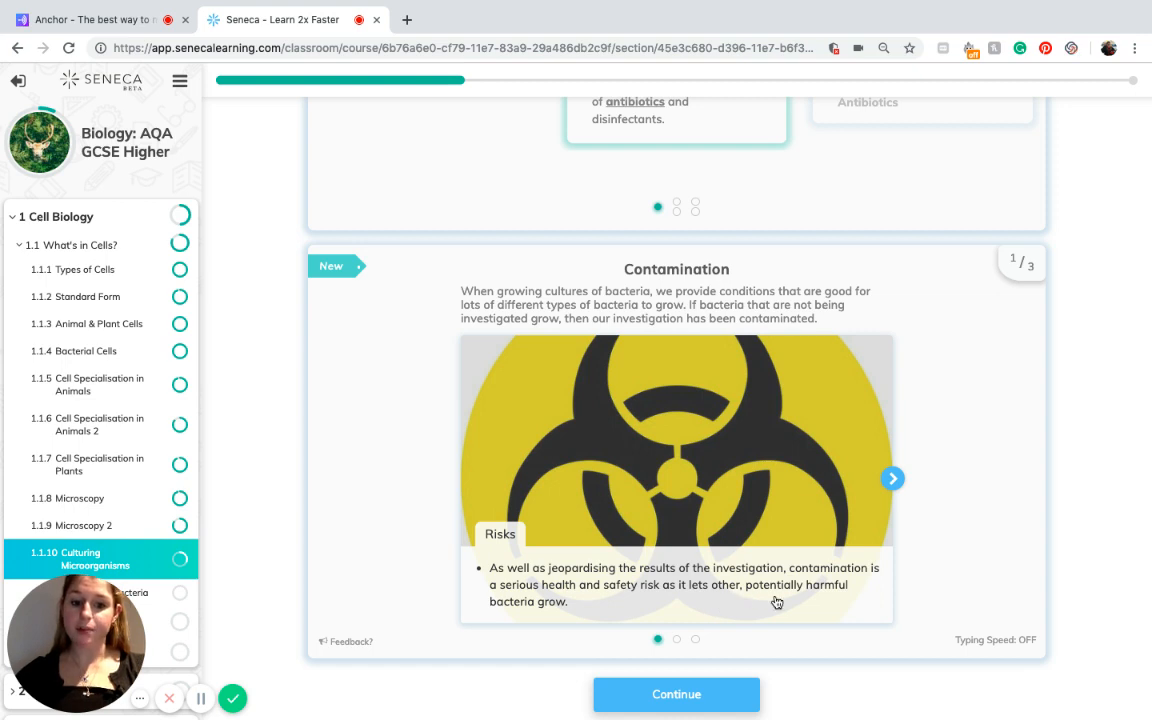
pyautogui.moveTo(868, 488)
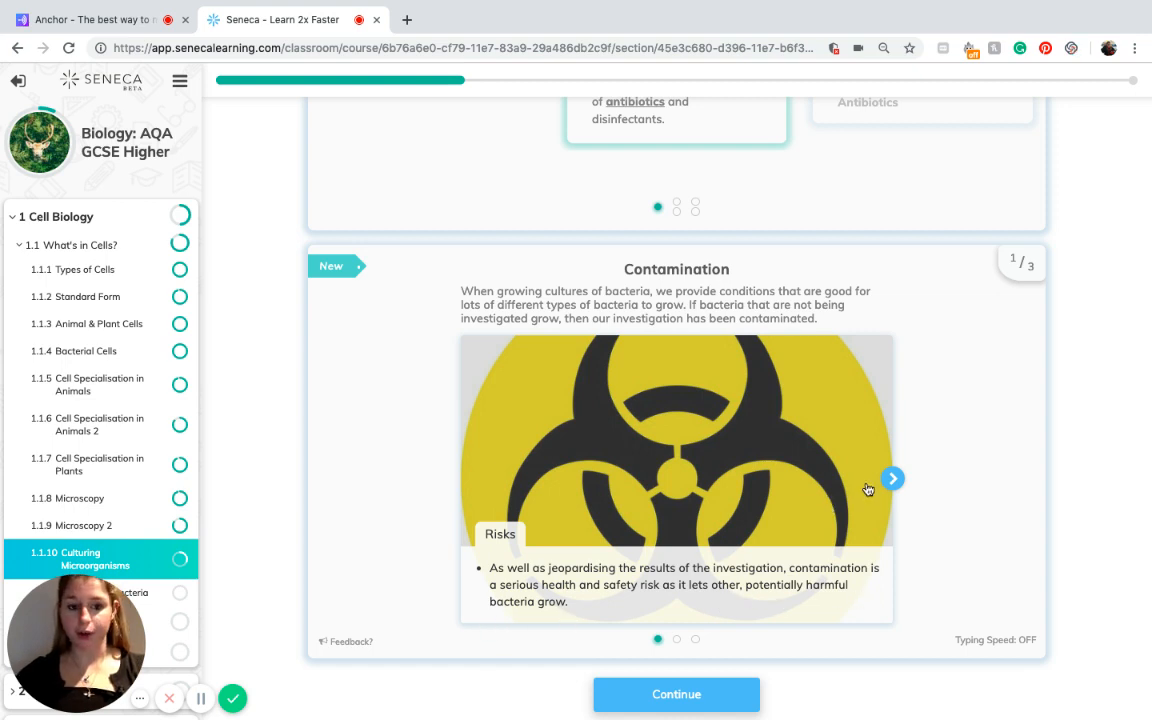
pyautogui.moveTo(892, 478)
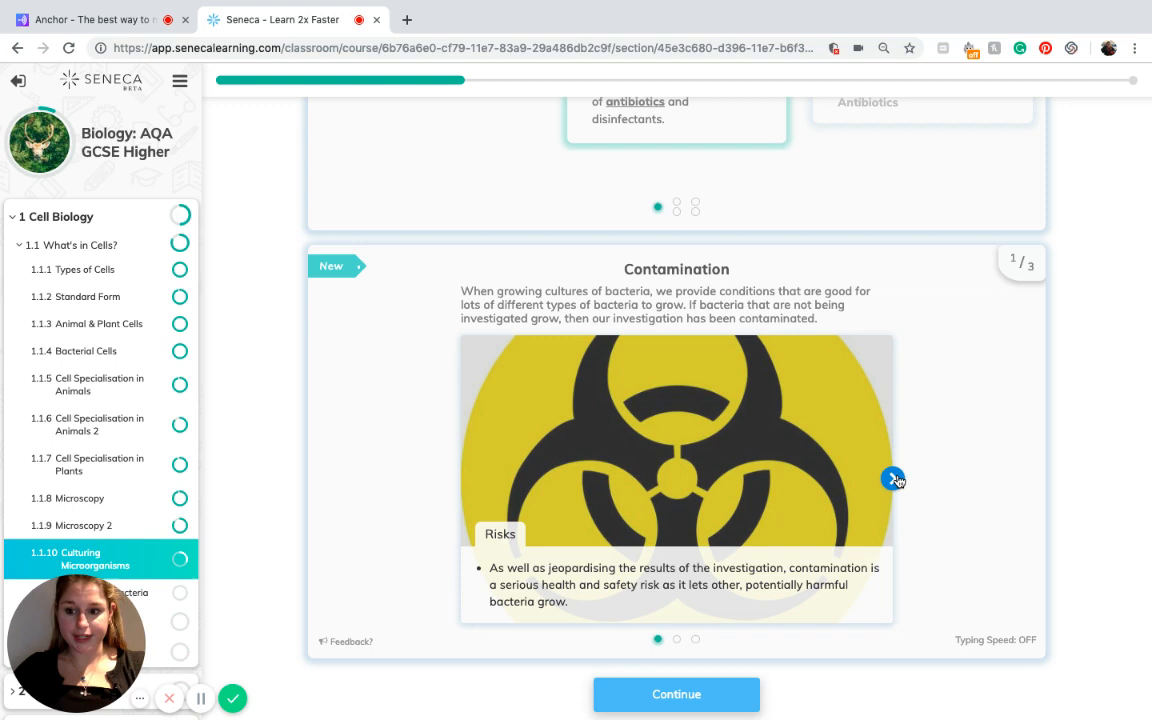
pyautogui.click(892, 478)
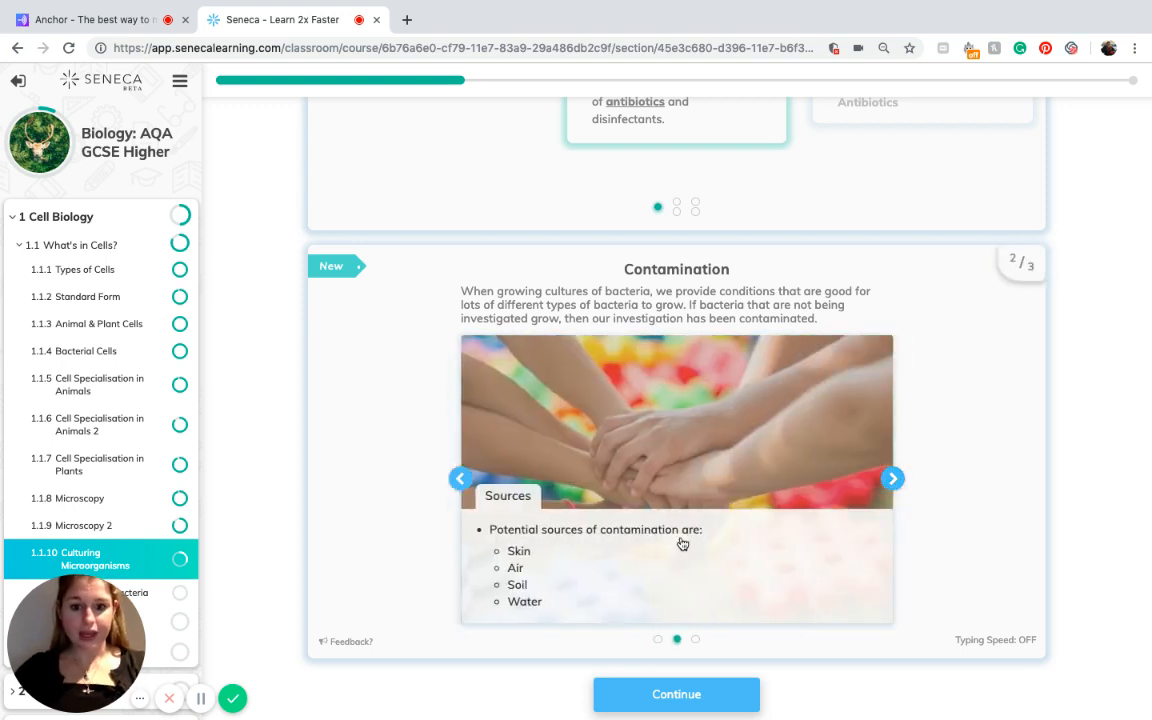
pyautogui.moveTo(702, 548)
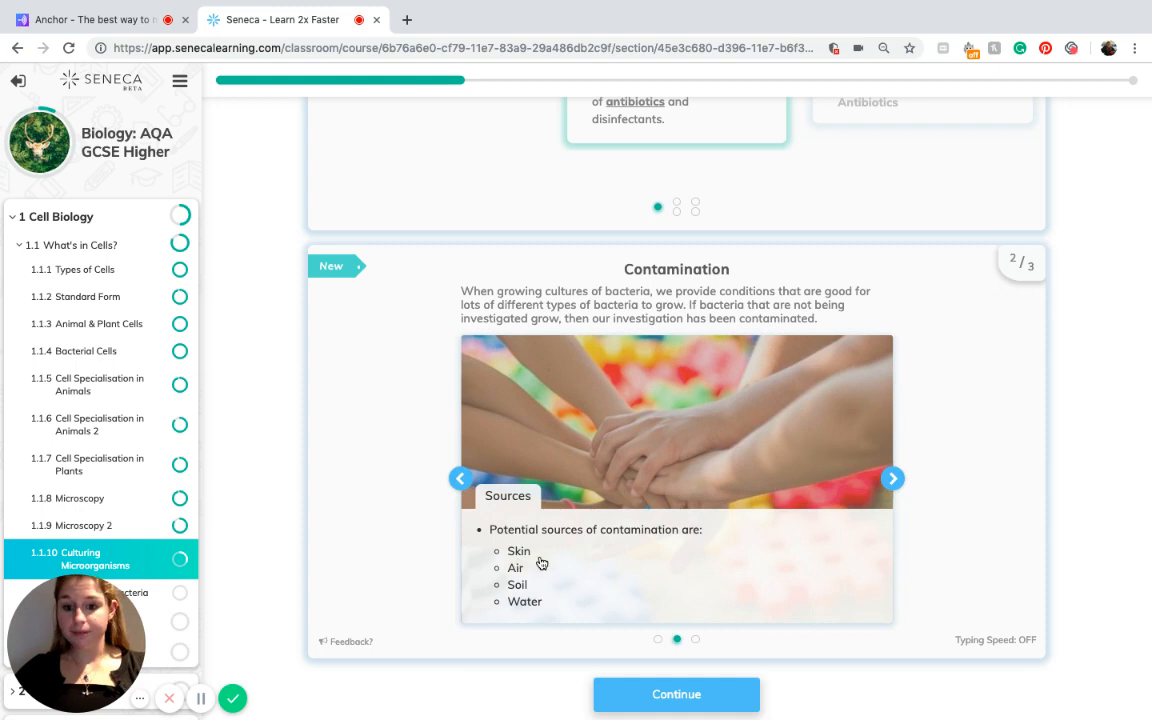
pyautogui.moveTo(562, 612)
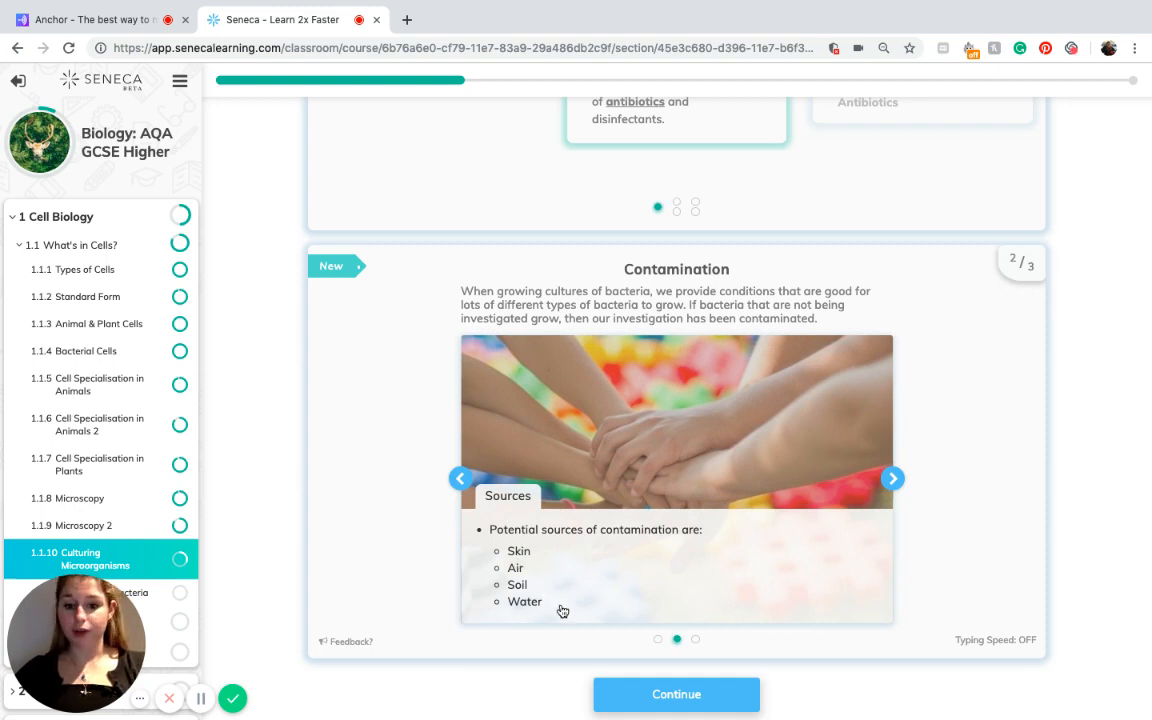
pyautogui.click(892, 478)
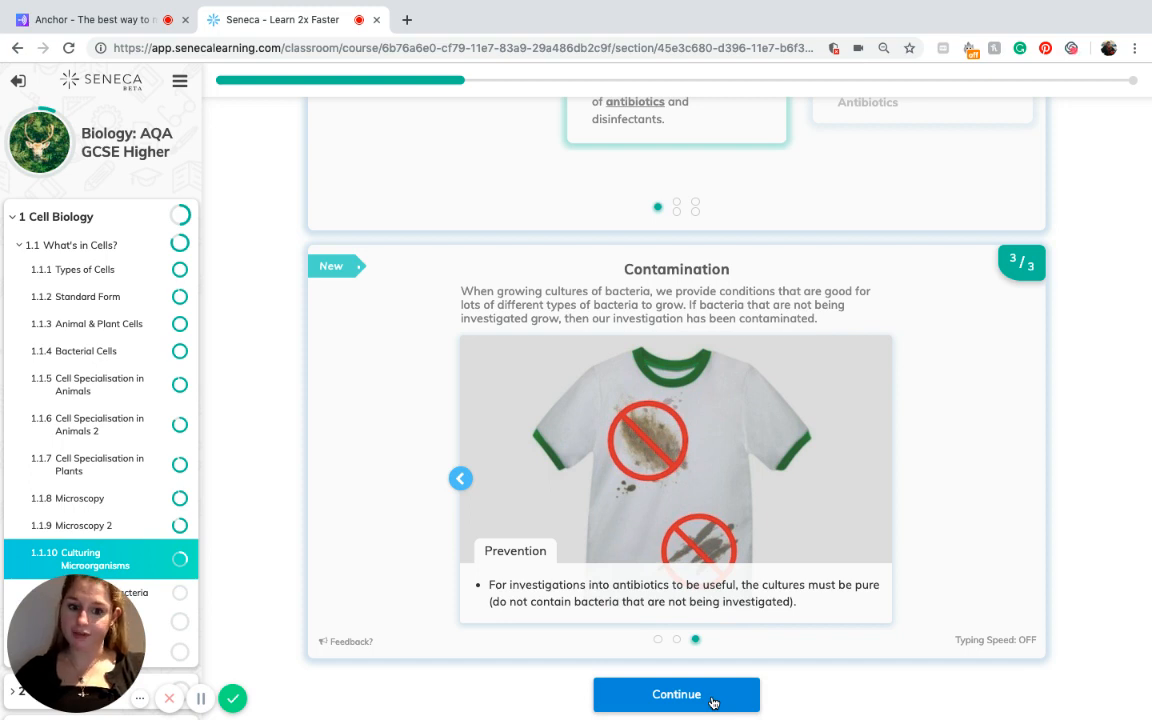
pyautogui.click(676, 694)
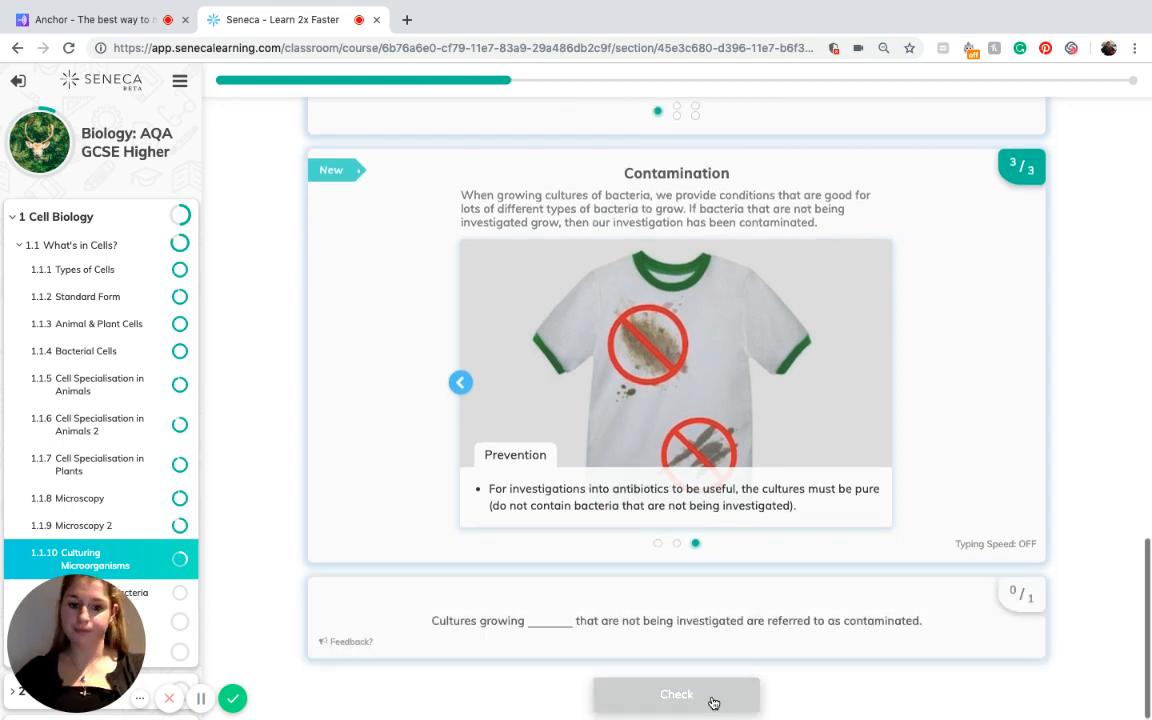
pyautogui.moveTo(630, 676)
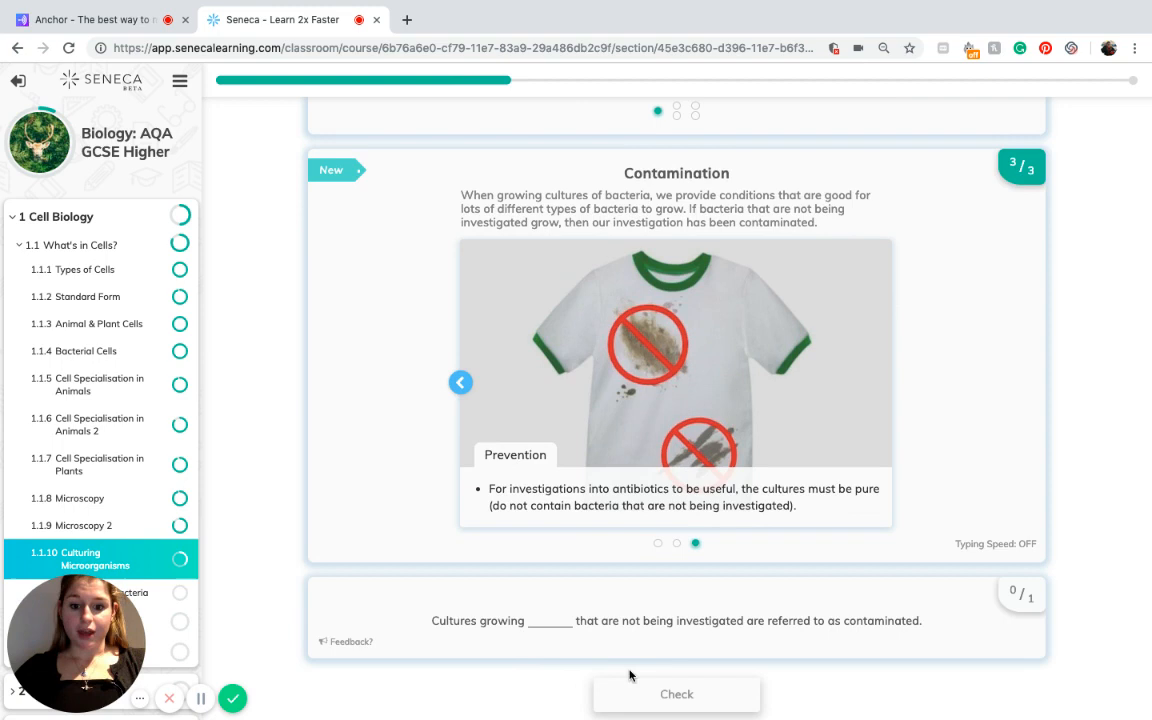
# Step: Check the fill-in answer, revealing 'bacteria', and continue to the contamination sources question
pyautogui.click(676, 694)
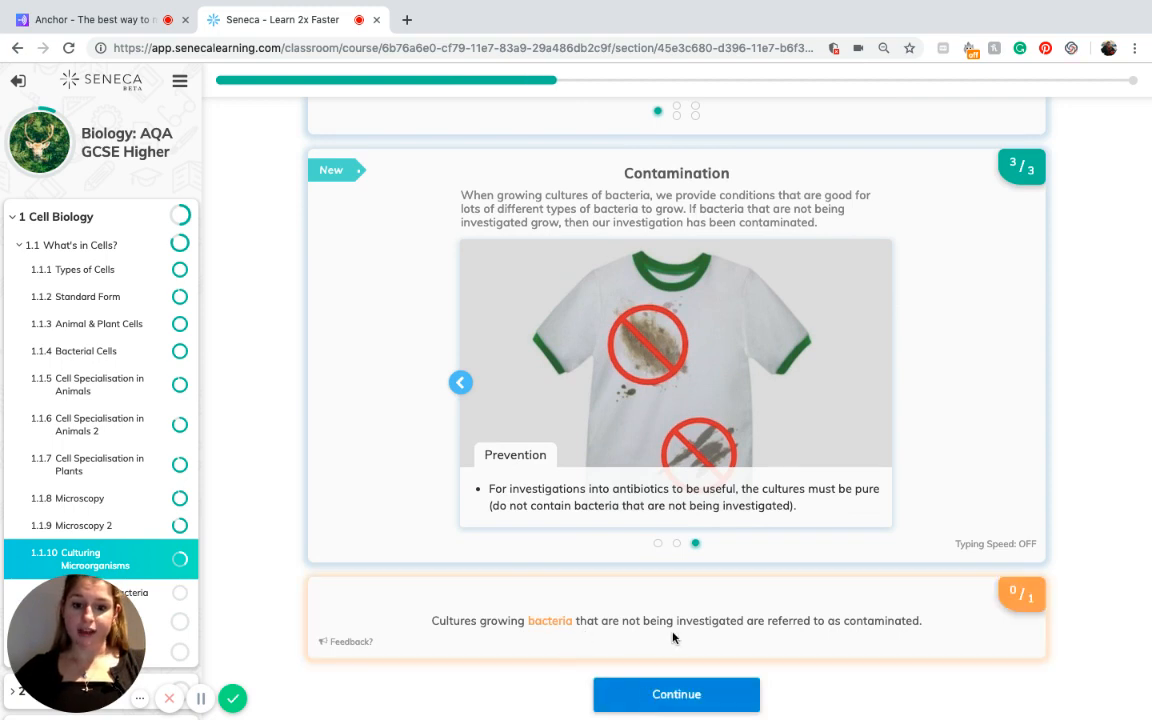
pyautogui.moveTo(828, 636)
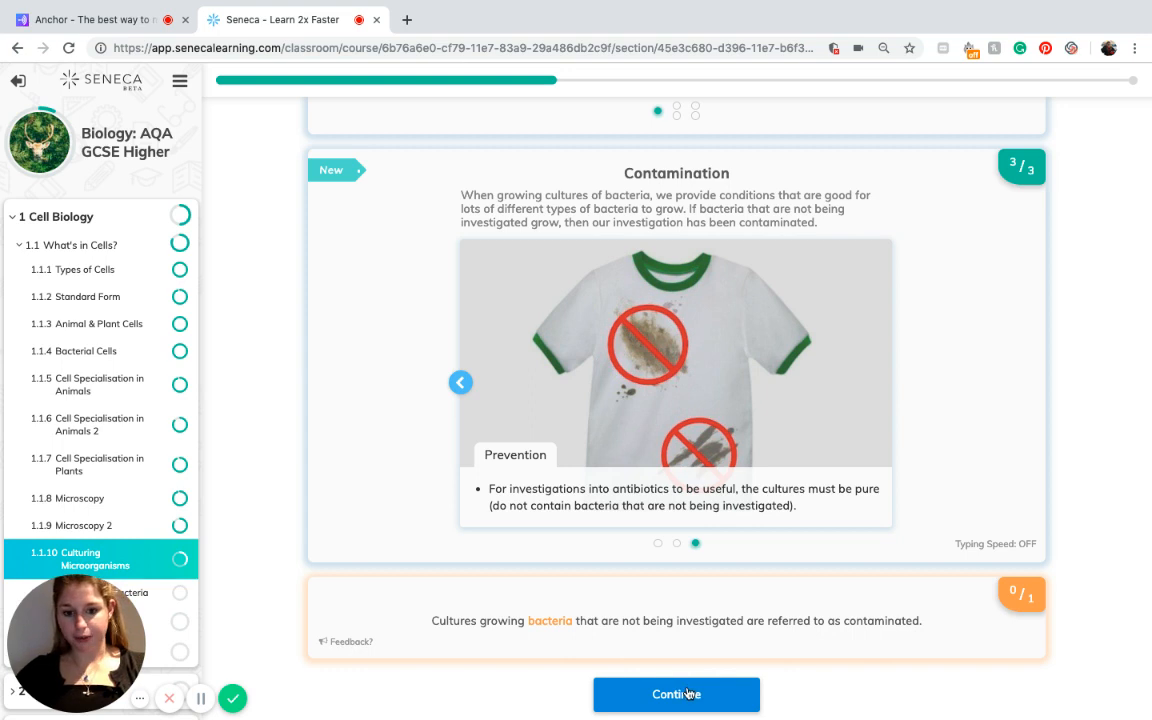
pyautogui.click(676, 694)
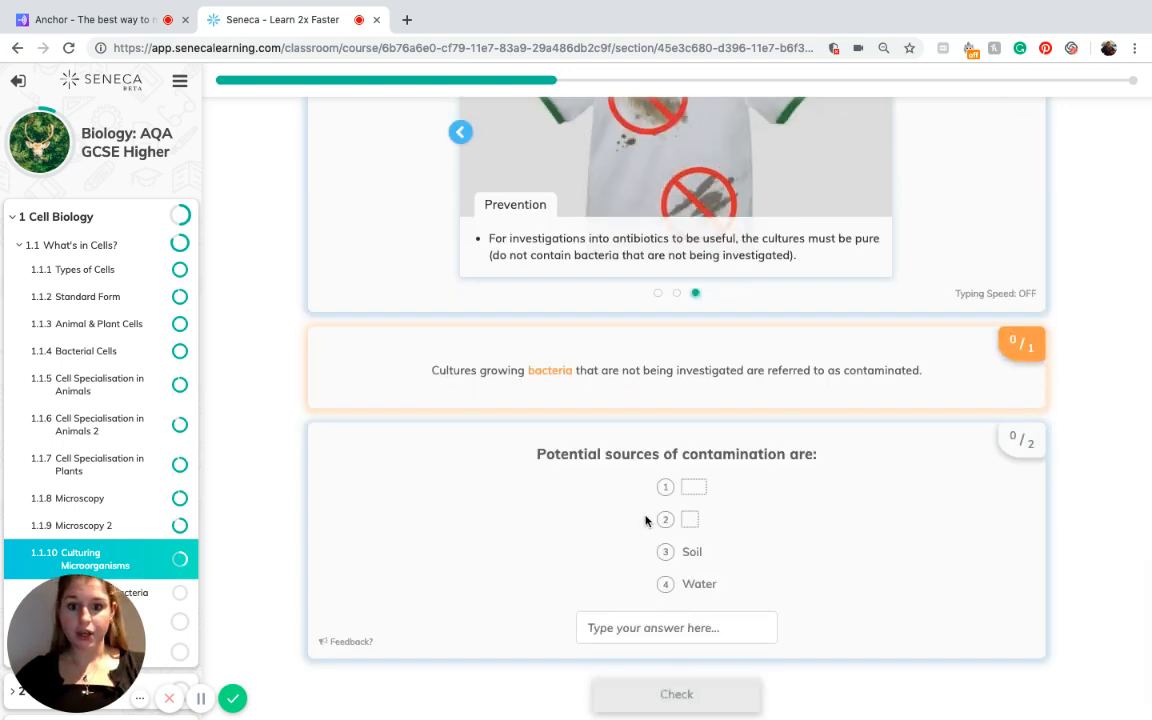
# Step: Enter Skin and Air as the missing contamination sources, scoring 2/2
pyautogui.click(676, 628)
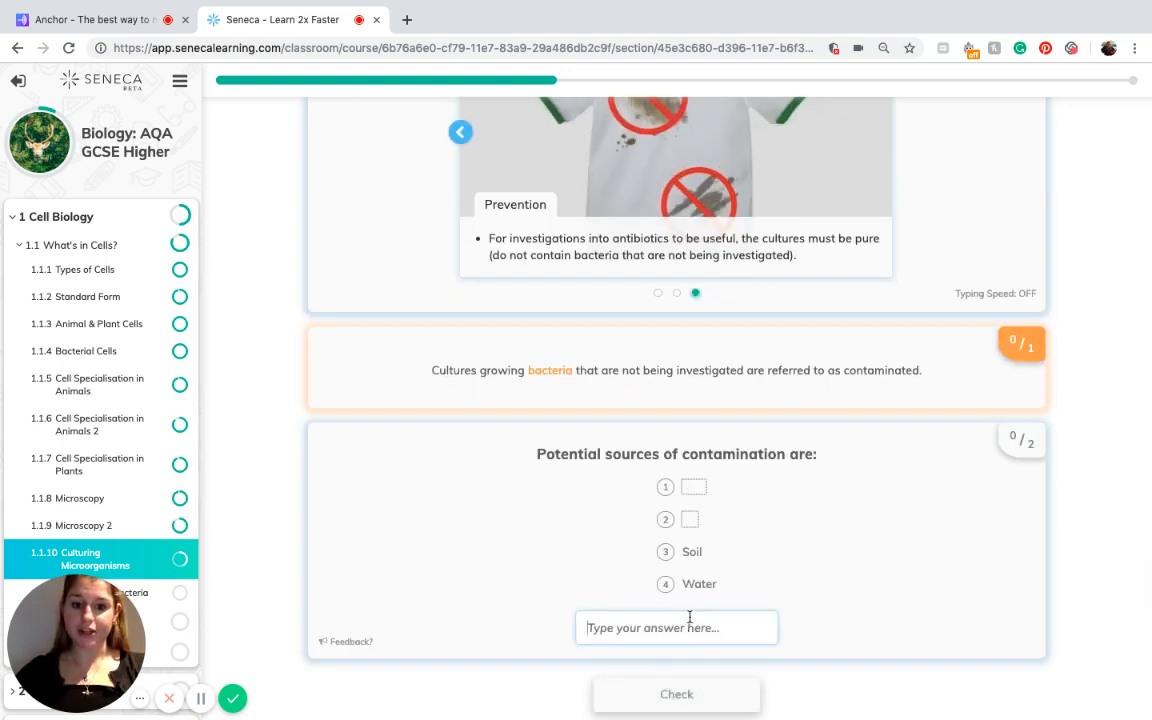
pyautogui.moveTo(728, 604)
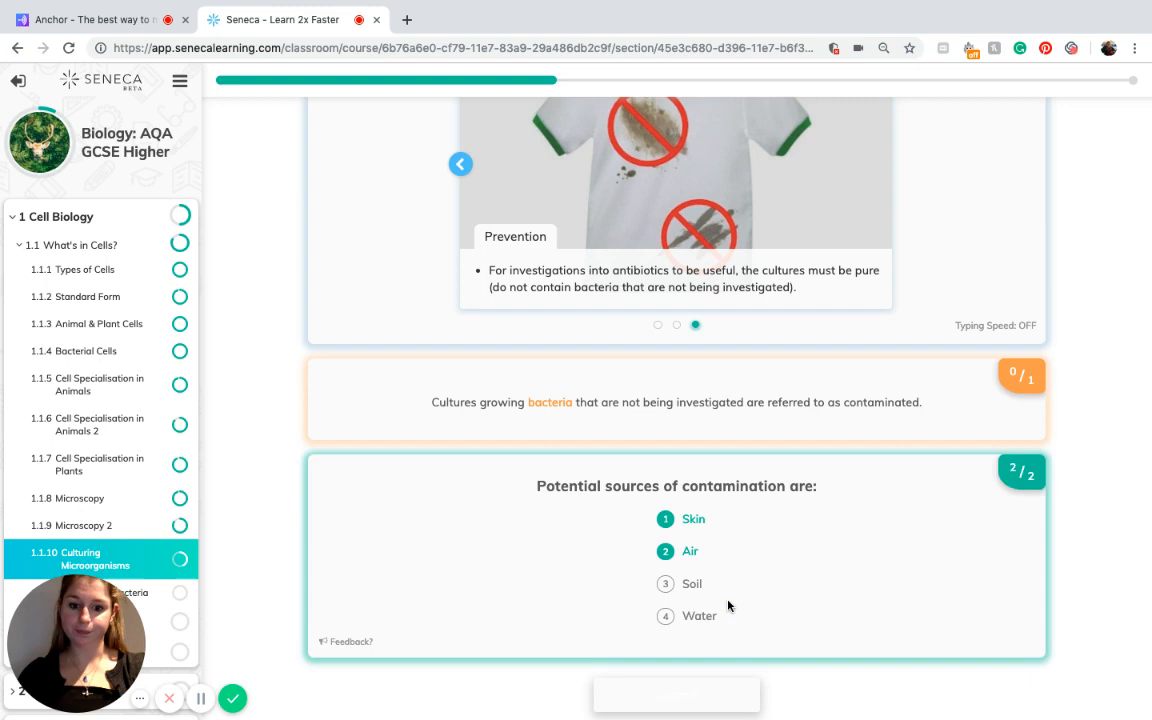
pyautogui.scroll(-3)
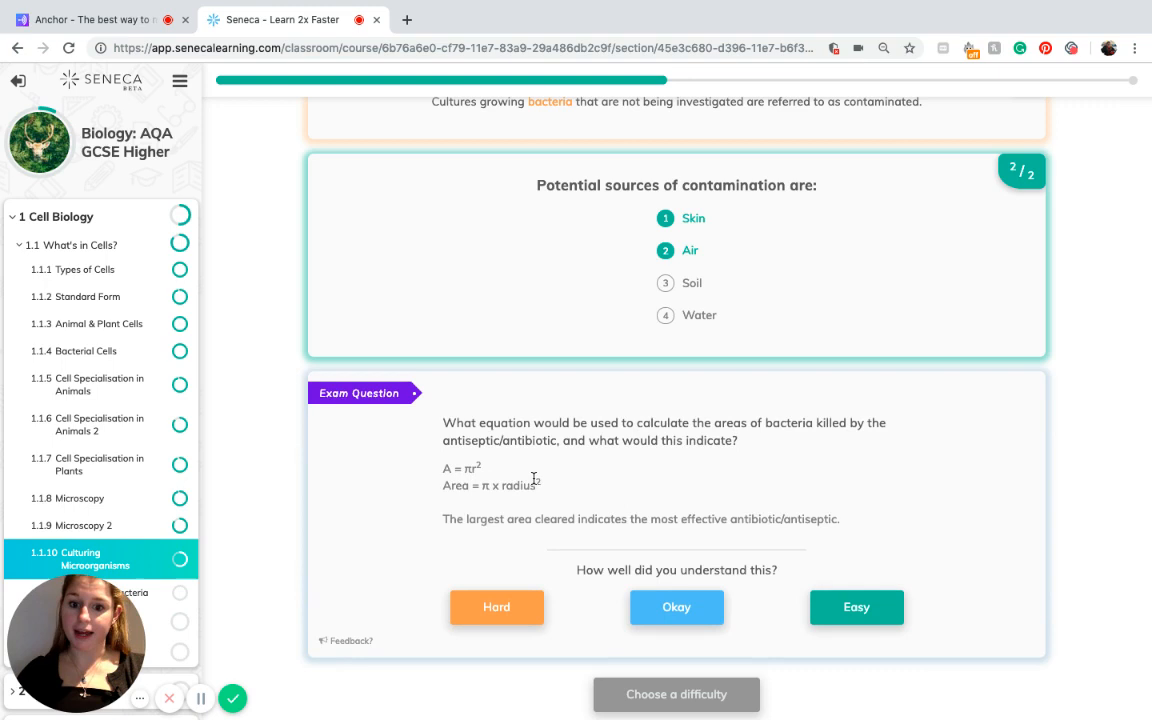
pyautogui.moveTo(632, 482)
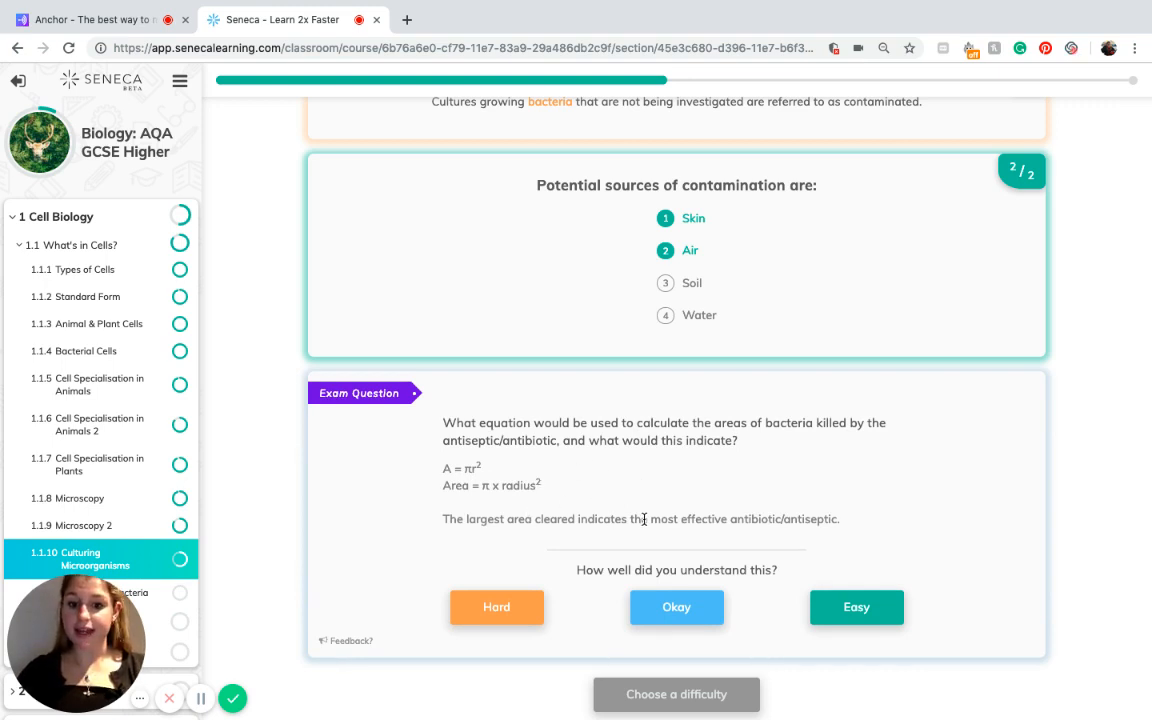
pyautogui.moveTo(784, 534)
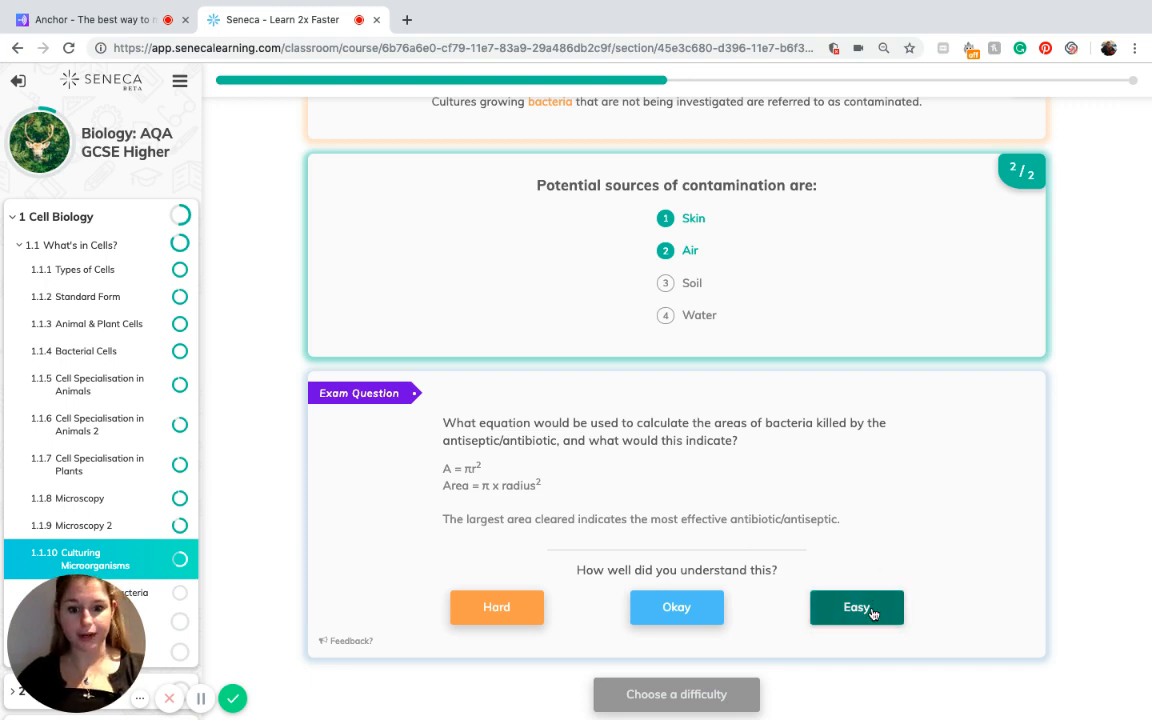
# Step: Rate the exam question on areas of bacteria killed as Easy
pyautogui.click(856, 608)
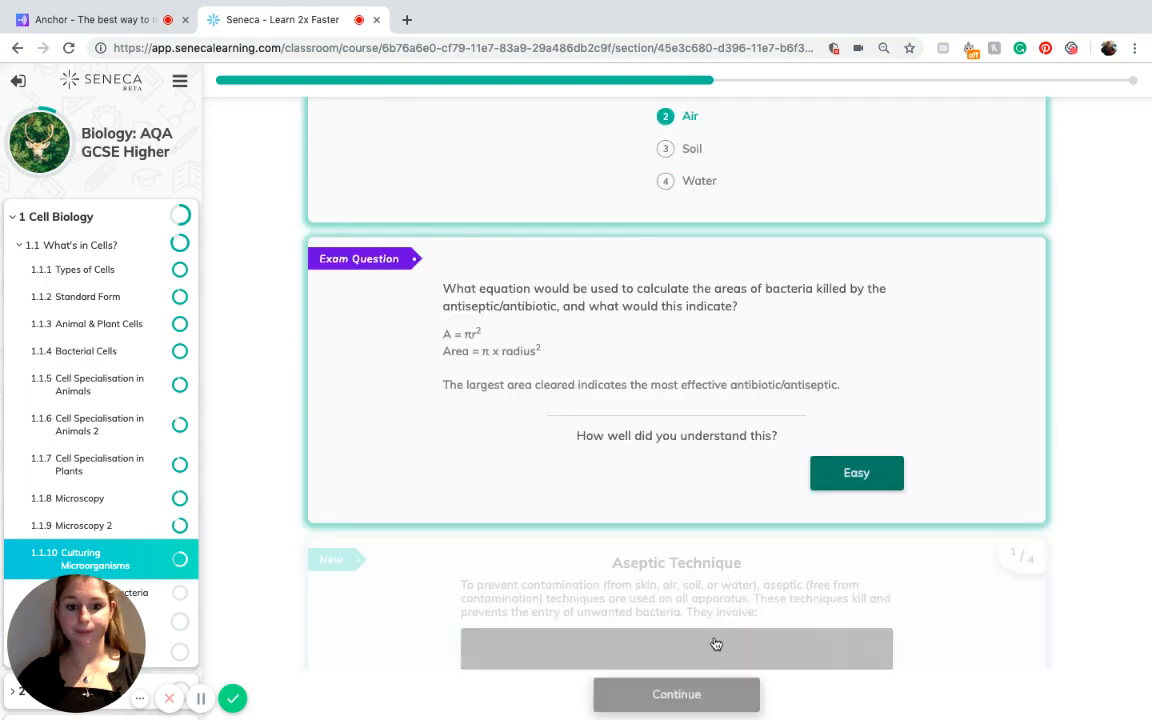
# Step: Advance from the Flames card to the second Aseptic Technique card, on taped lids stored upside down
pyautogui.scroll(-3)
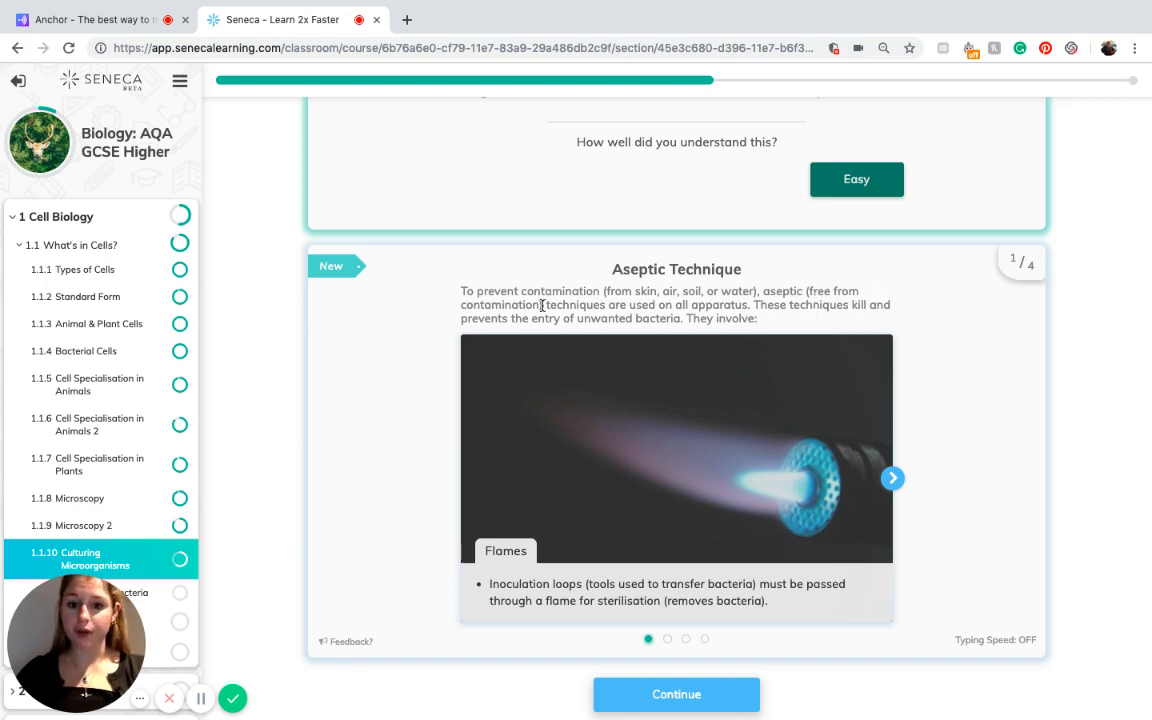
pyautogui.moveTo(764, 316)
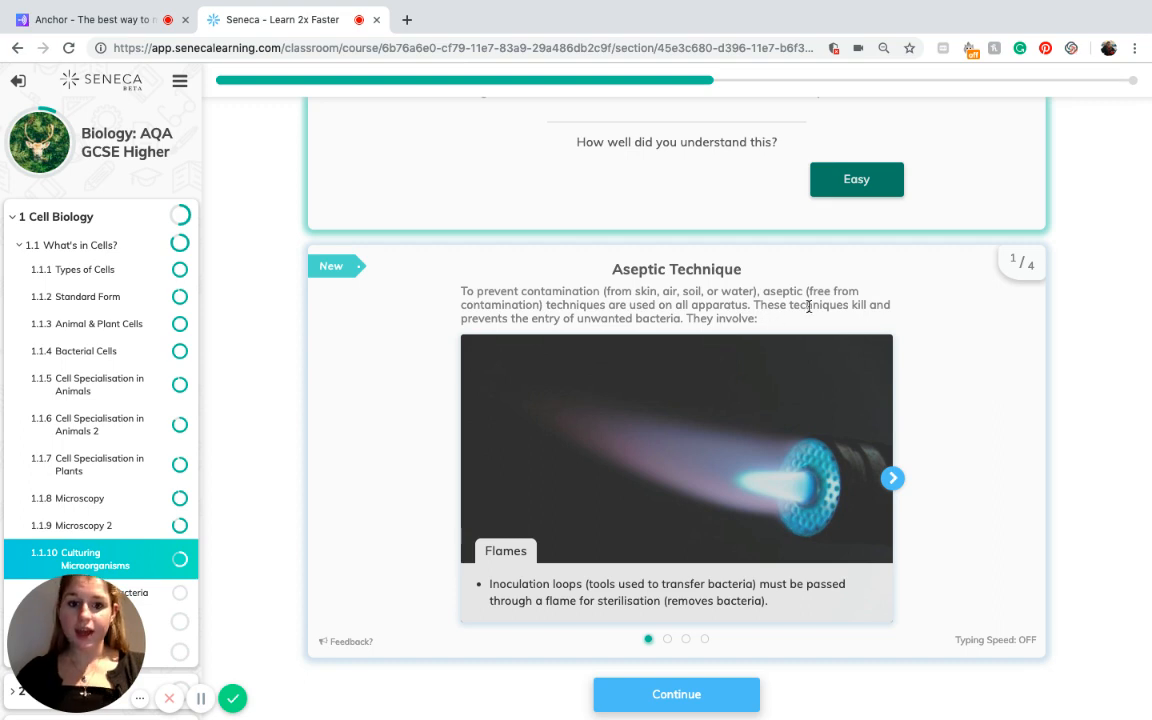
pyautogui.moveTo(630, 340)
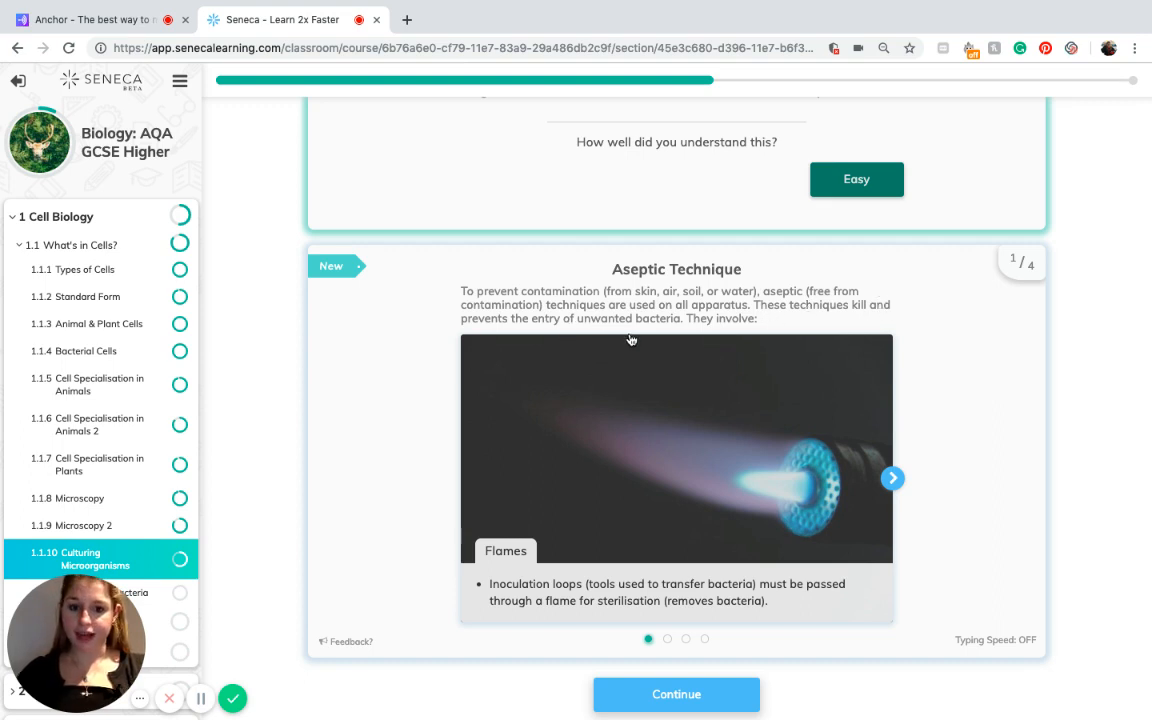
pyautogui.moveTo(698, 320)
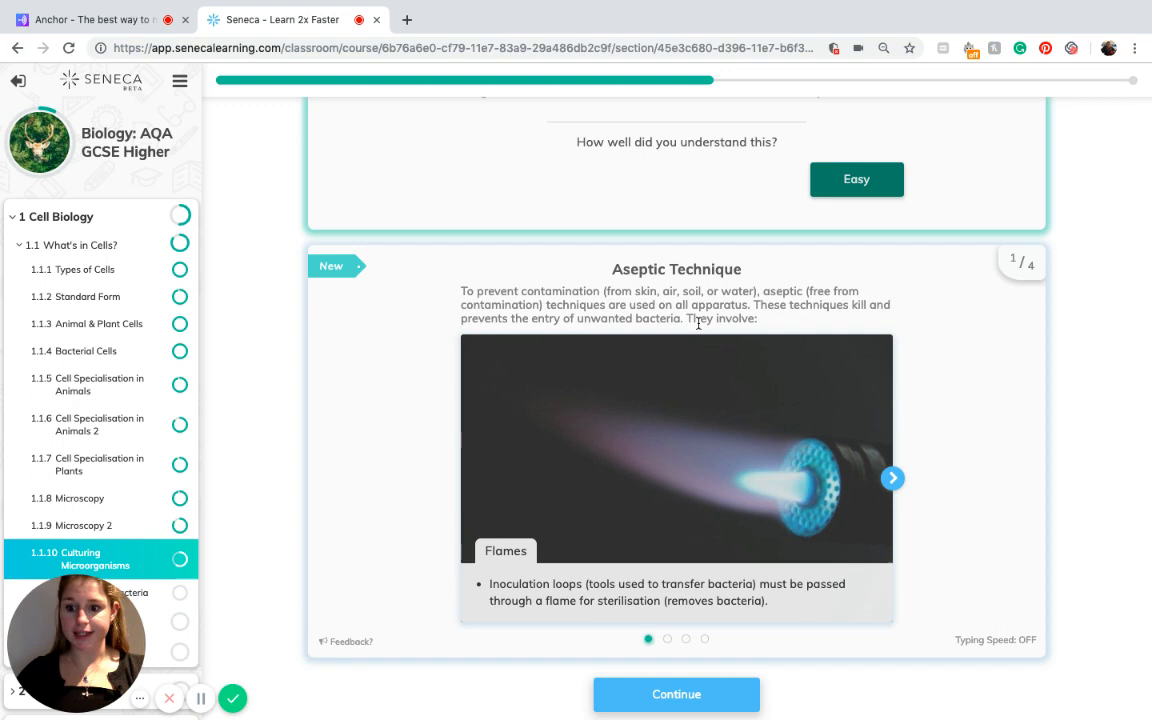
pyautogui.moveTo(528, 528)
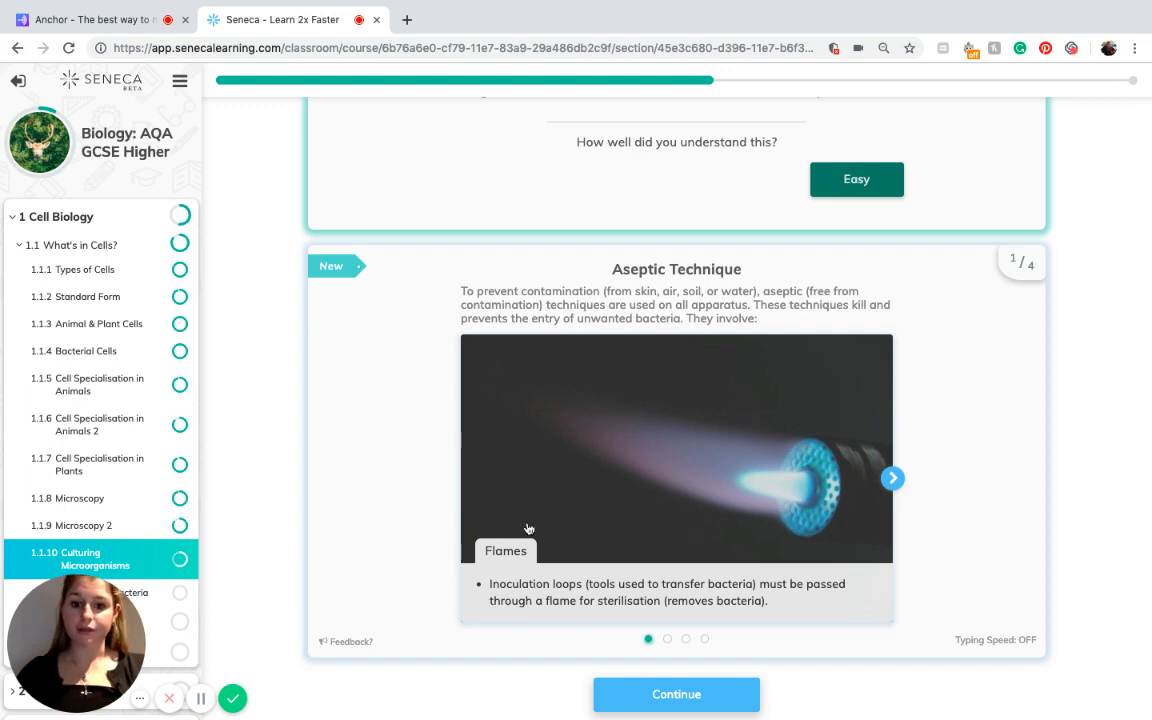
pyautogui.moveTo(576, 600)
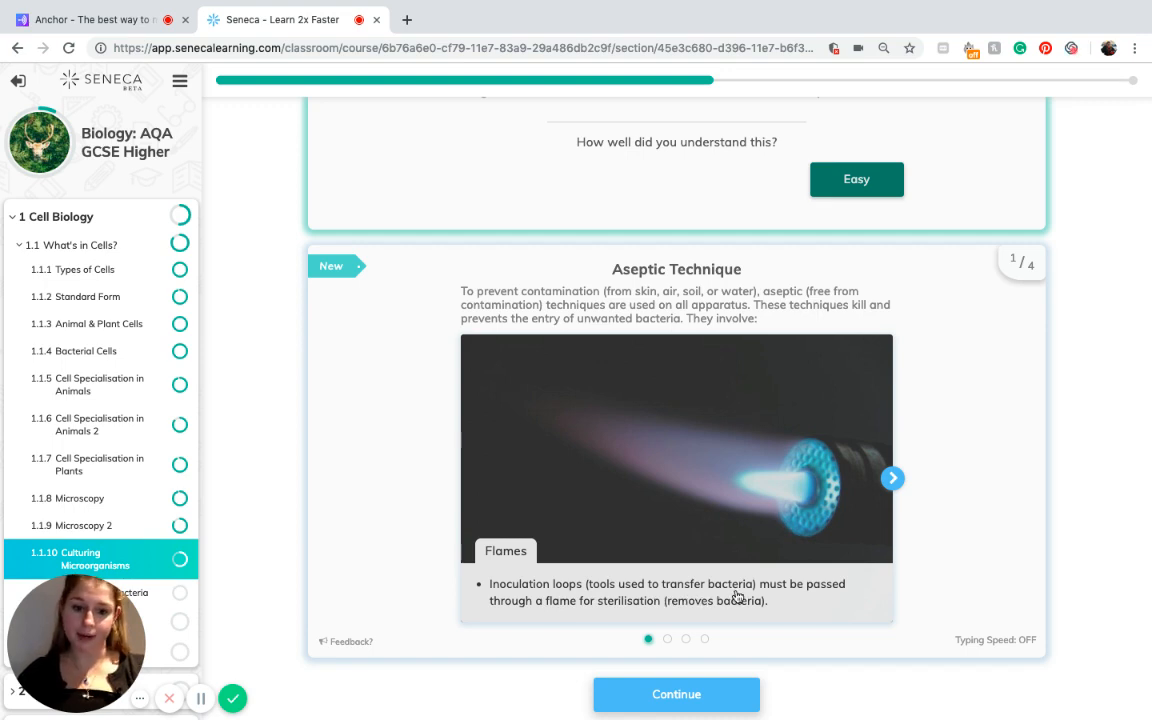
pyautogui.moveTo(600, 624)
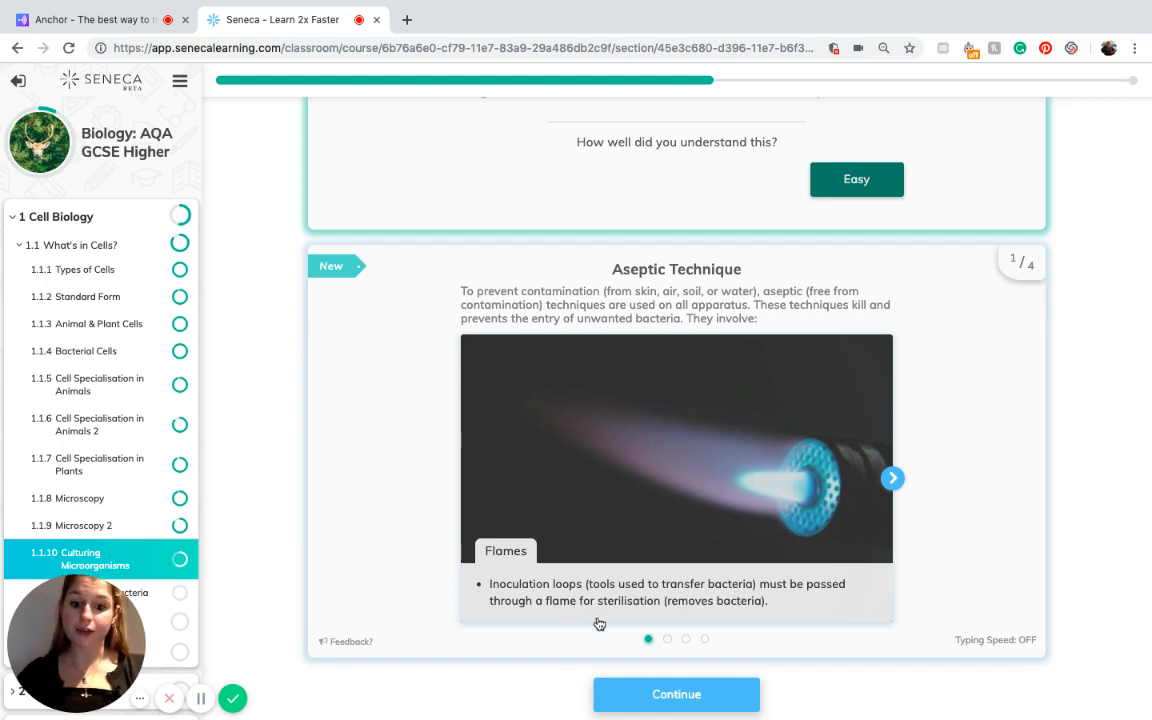
pyautogui.moveTo(876, 582)
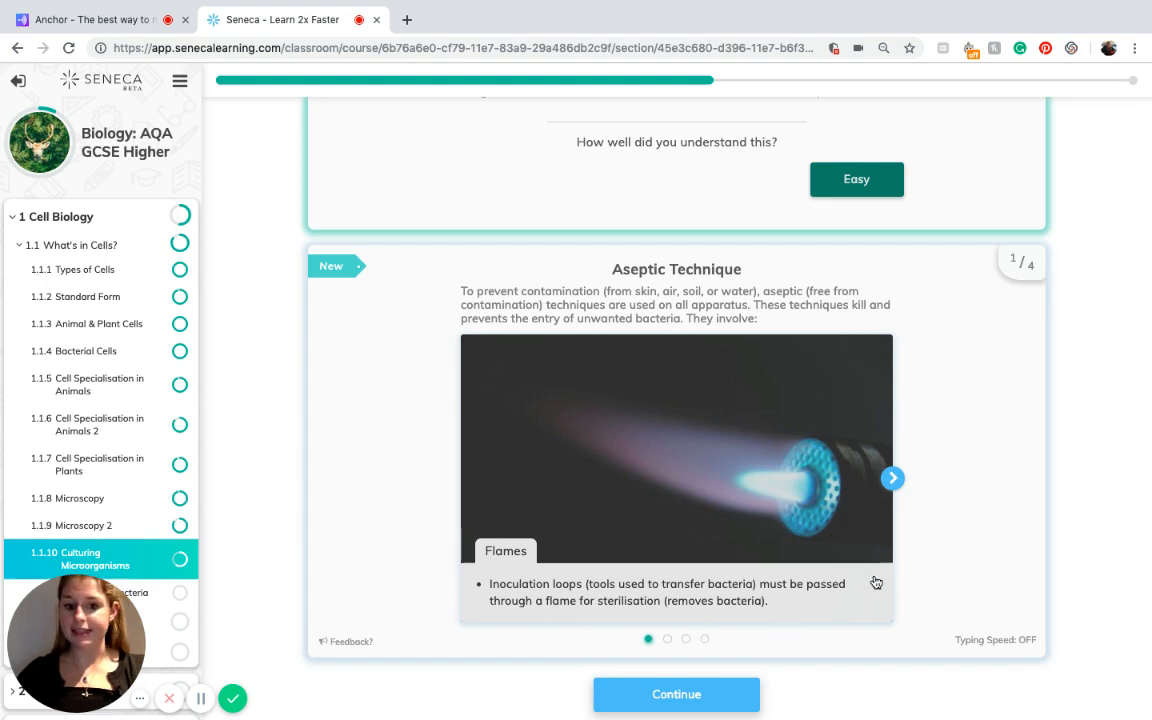
pyautogui.click(892, 478)
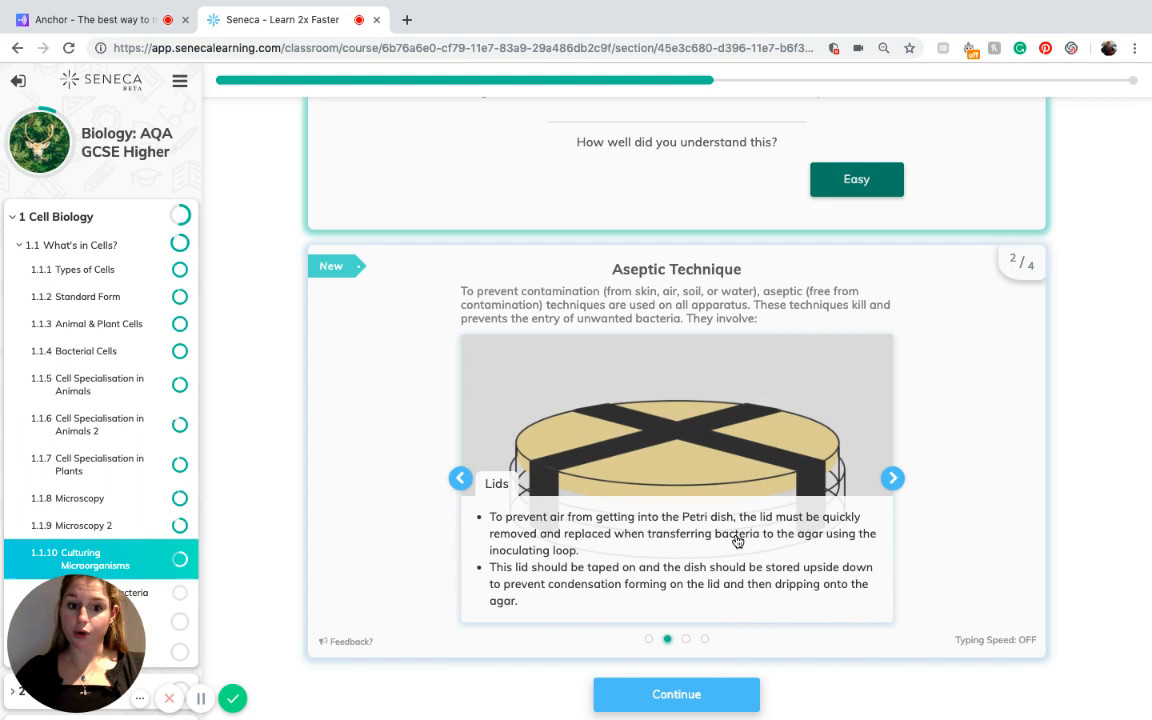
pyautogui.moveTo(632, 536)
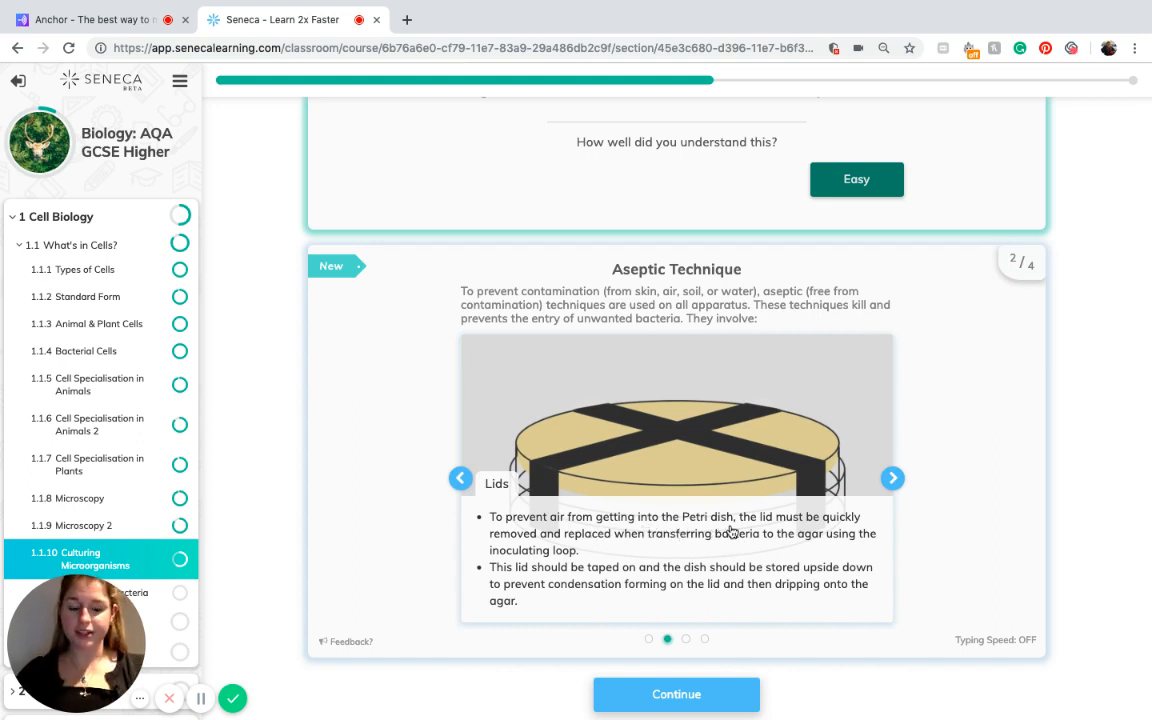
pyautogui.moveTo(664, 548)
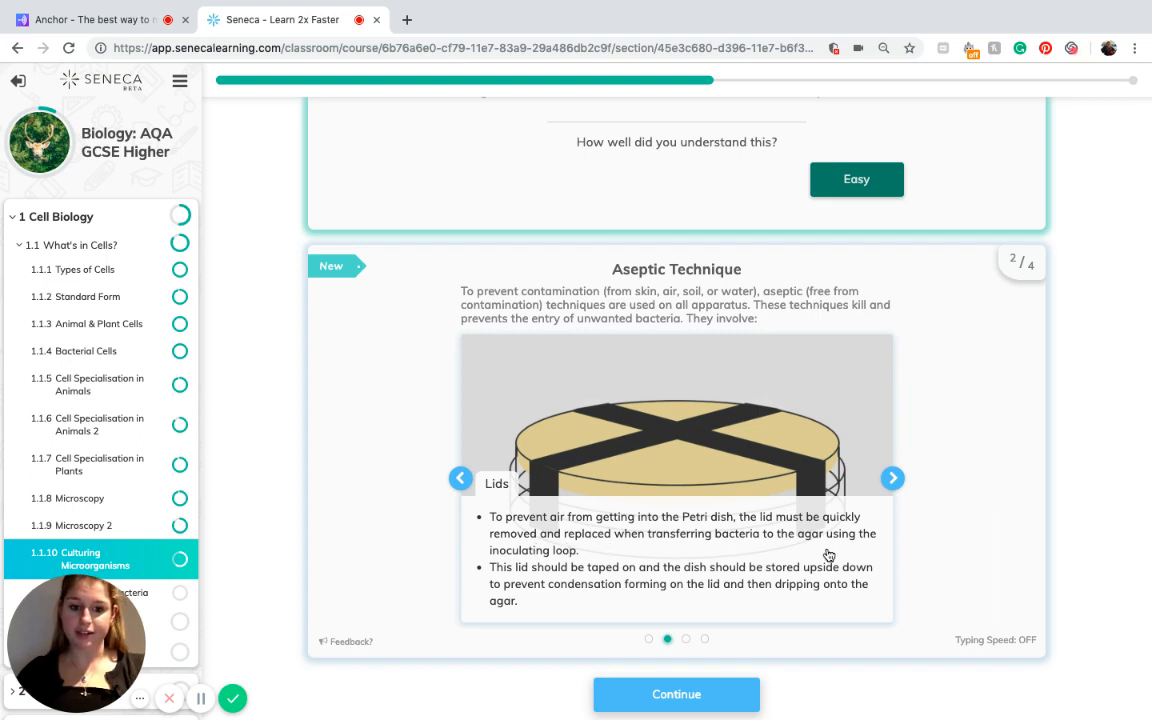
pyautogui.moveTo(558, 566)
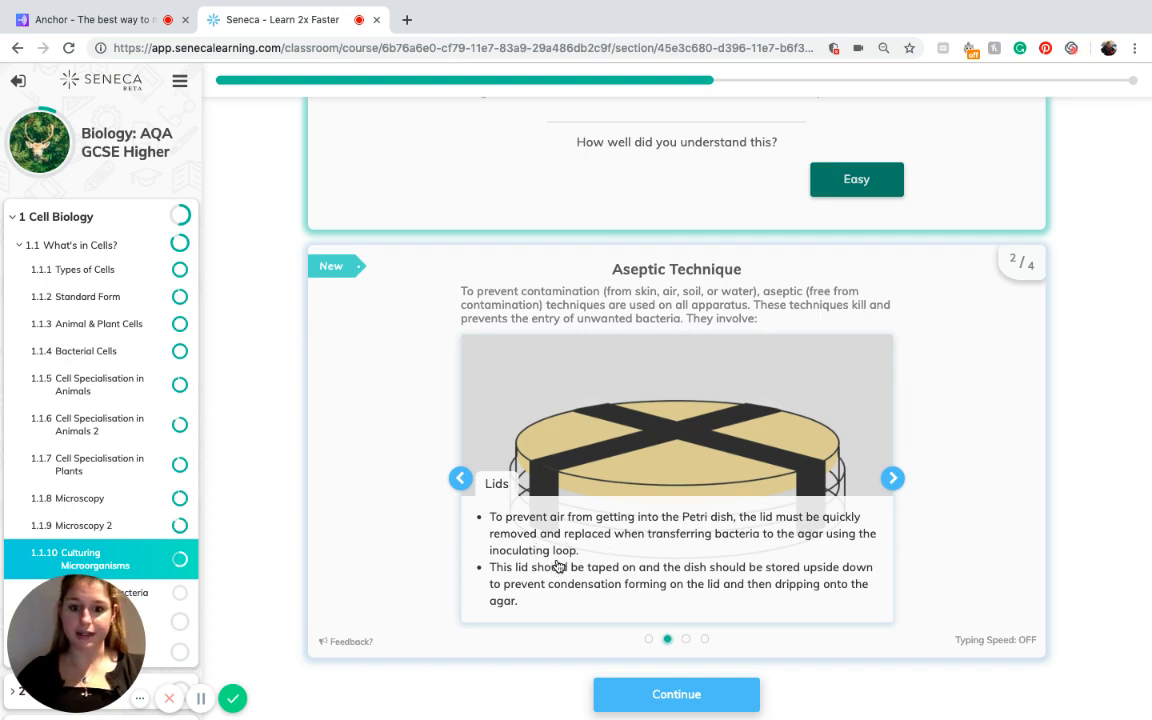
pyautogui.moveTo(624, 590)
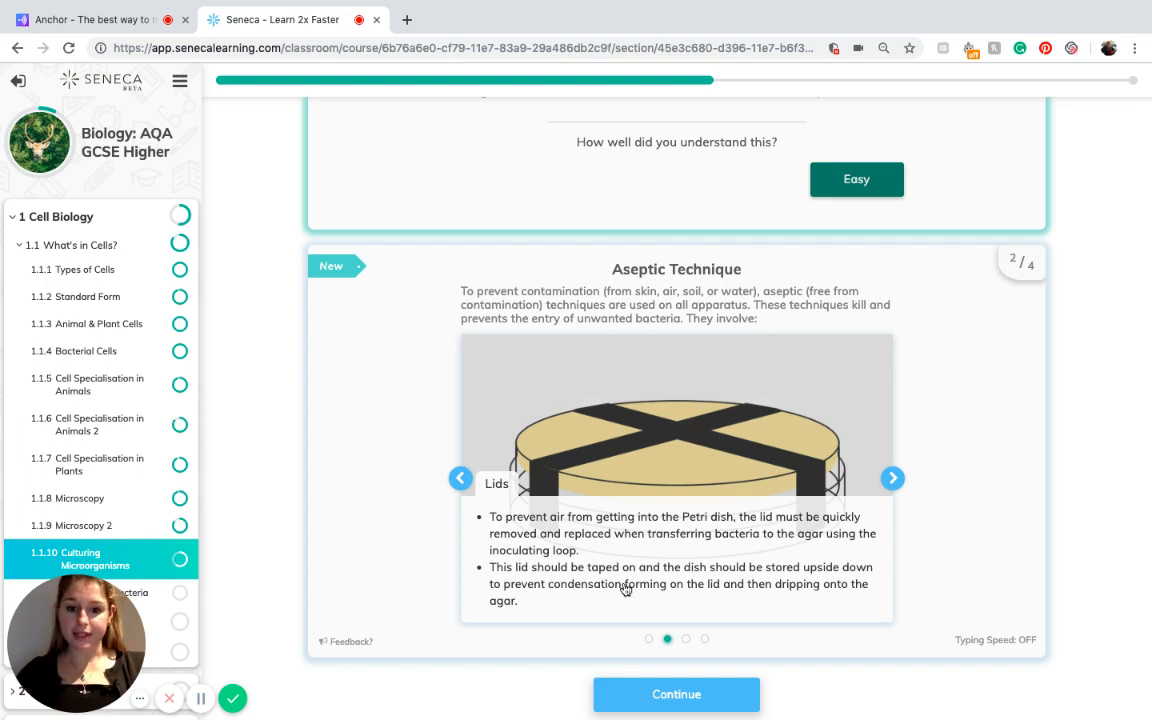
pyautogui.moveTo(840, 584)
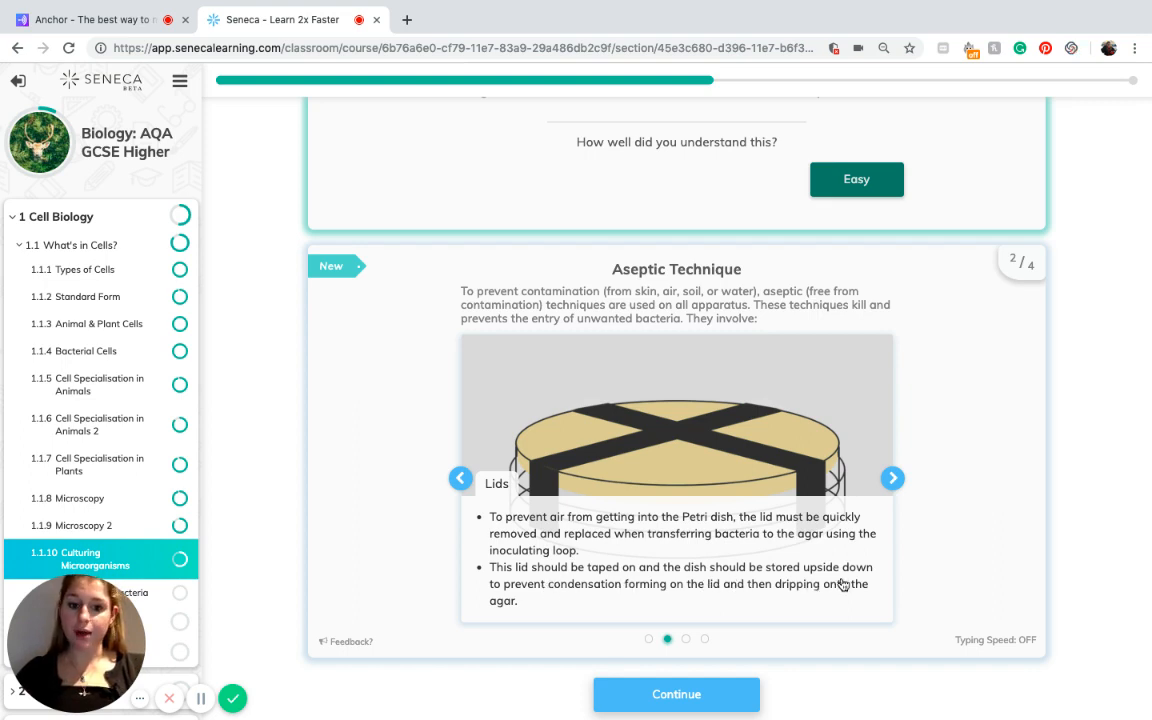
pyautogui.moveTo(716, 600)
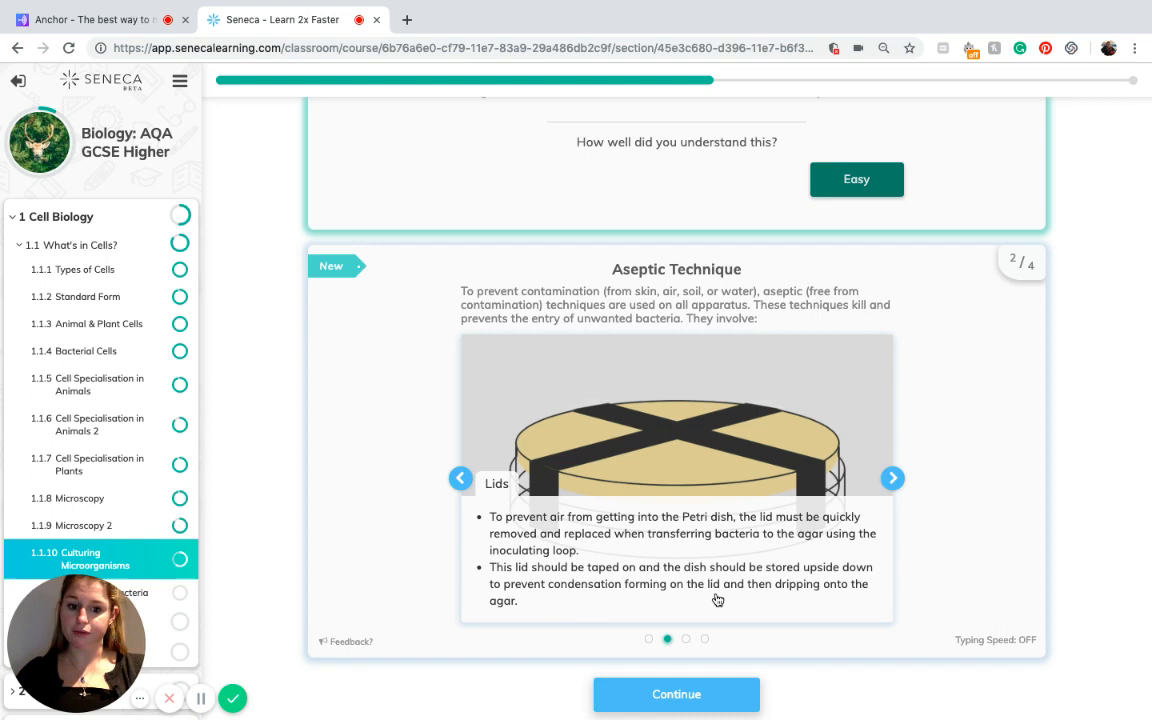
pyautogui.moveTo(712, 604)
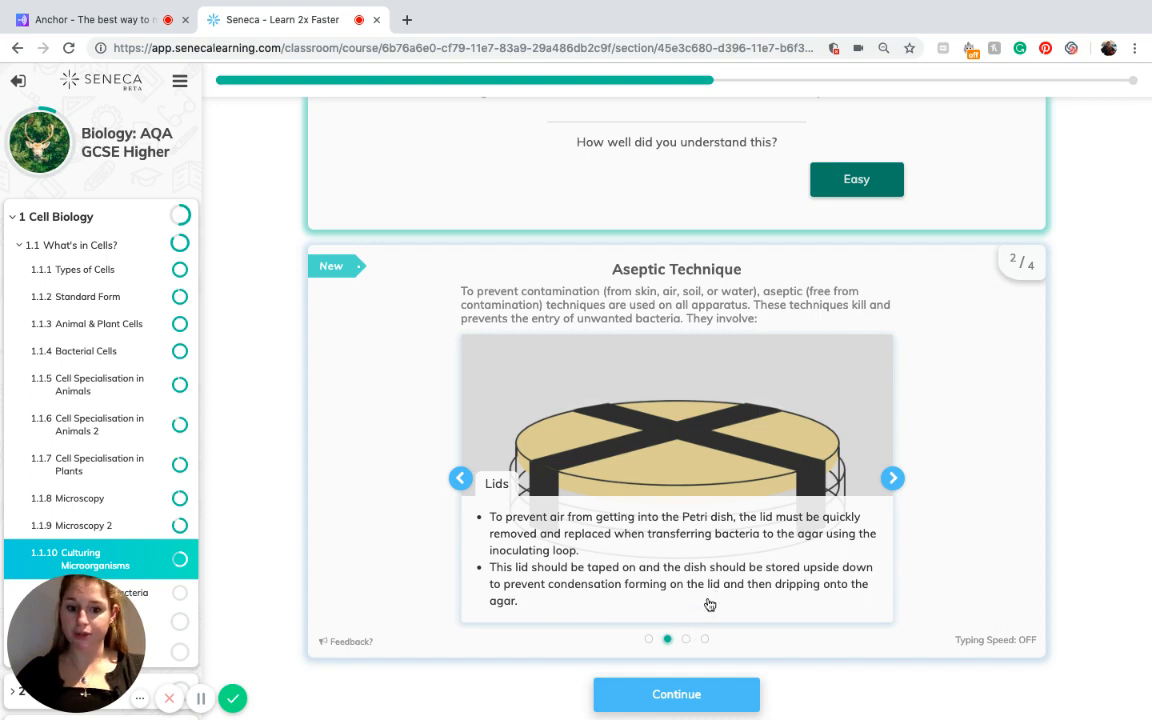
pyautogui.moveTo(566, 540)
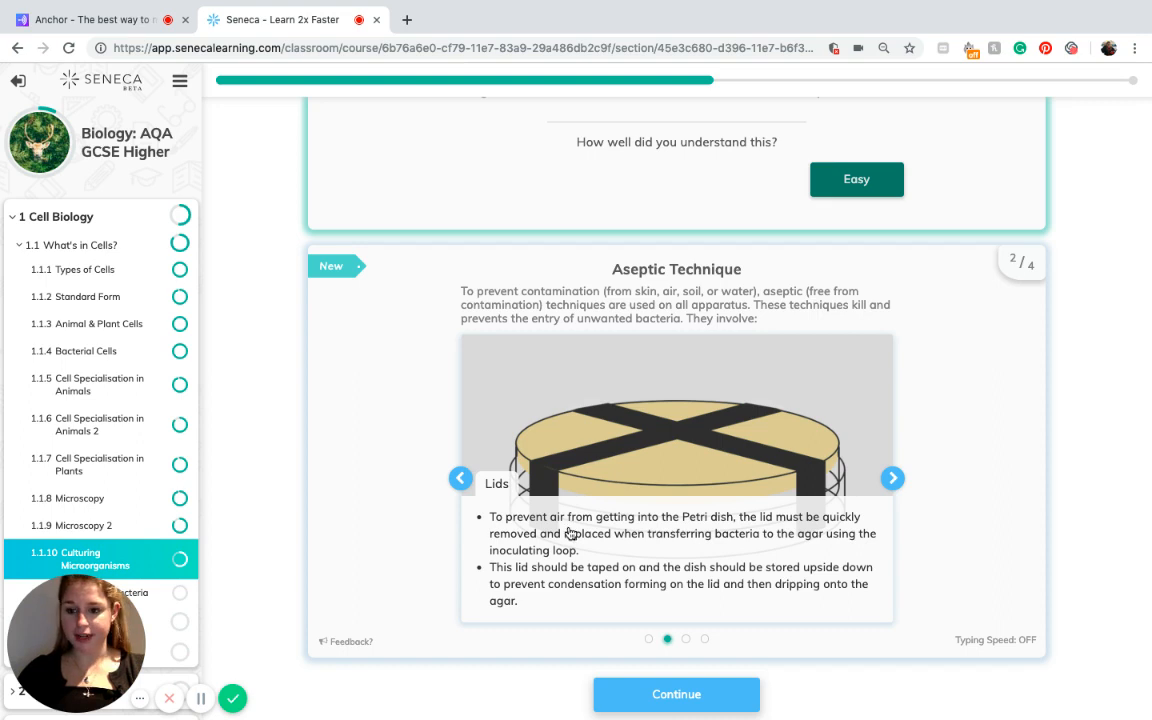
pyautogui.moveTo(640, 590)
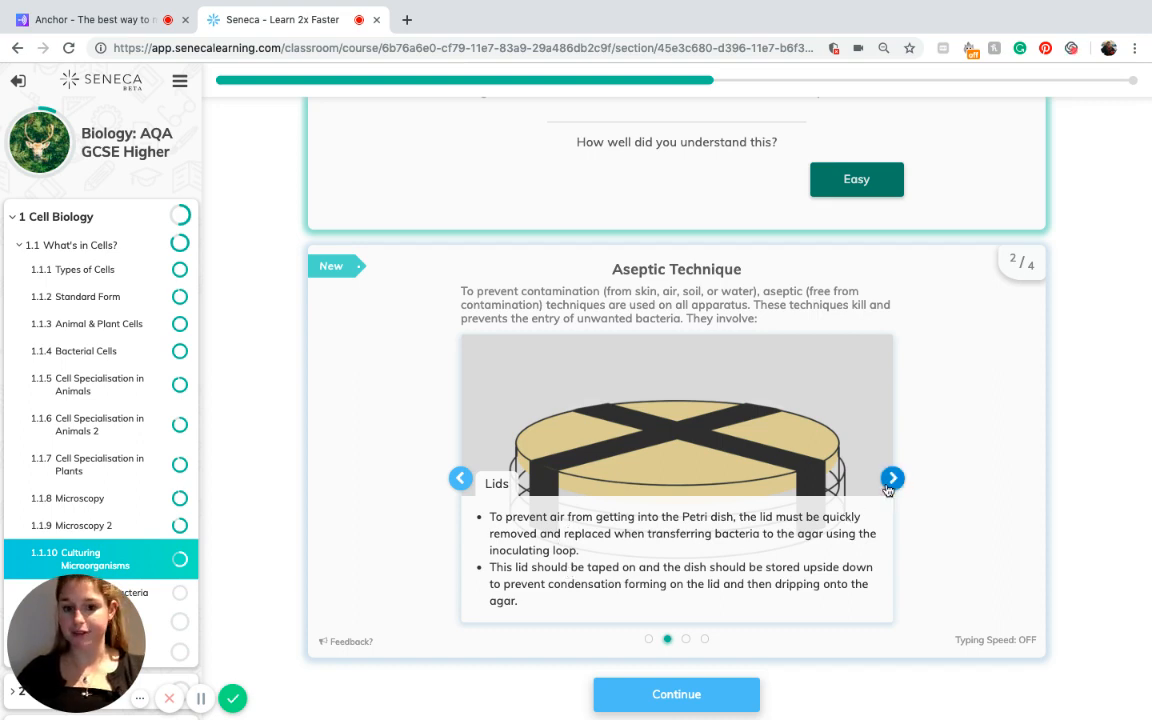
pyautogui.click(892, 478)
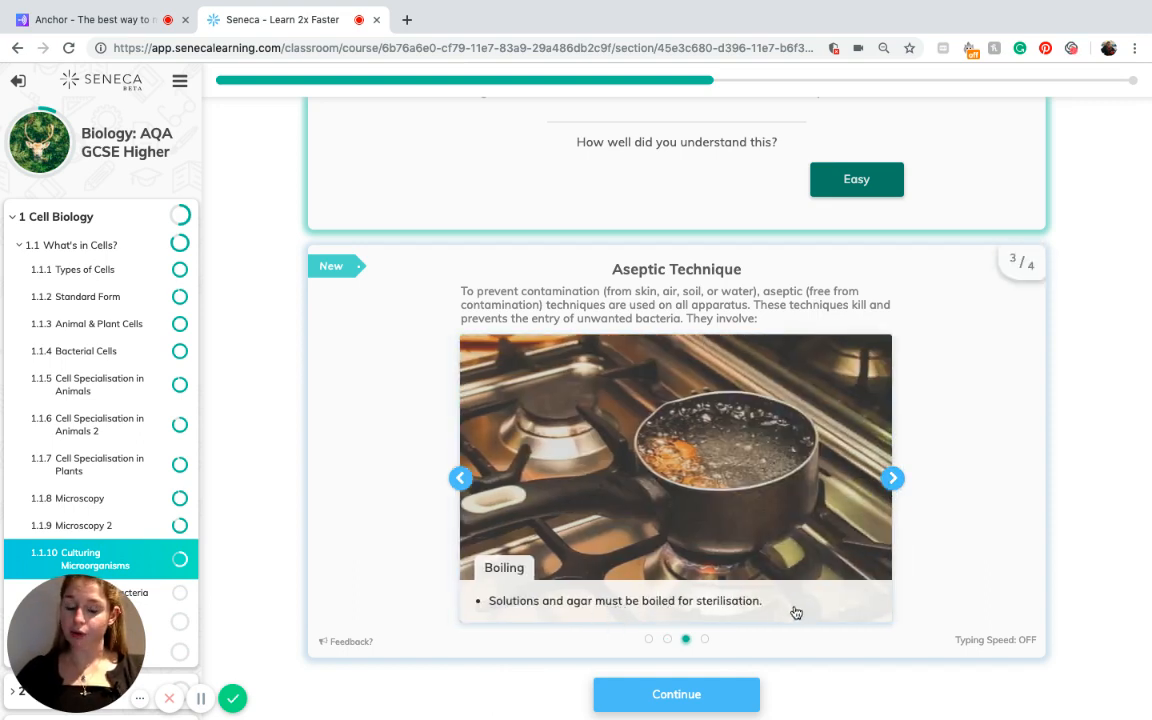
pyautogui.moveTo(892, 478)
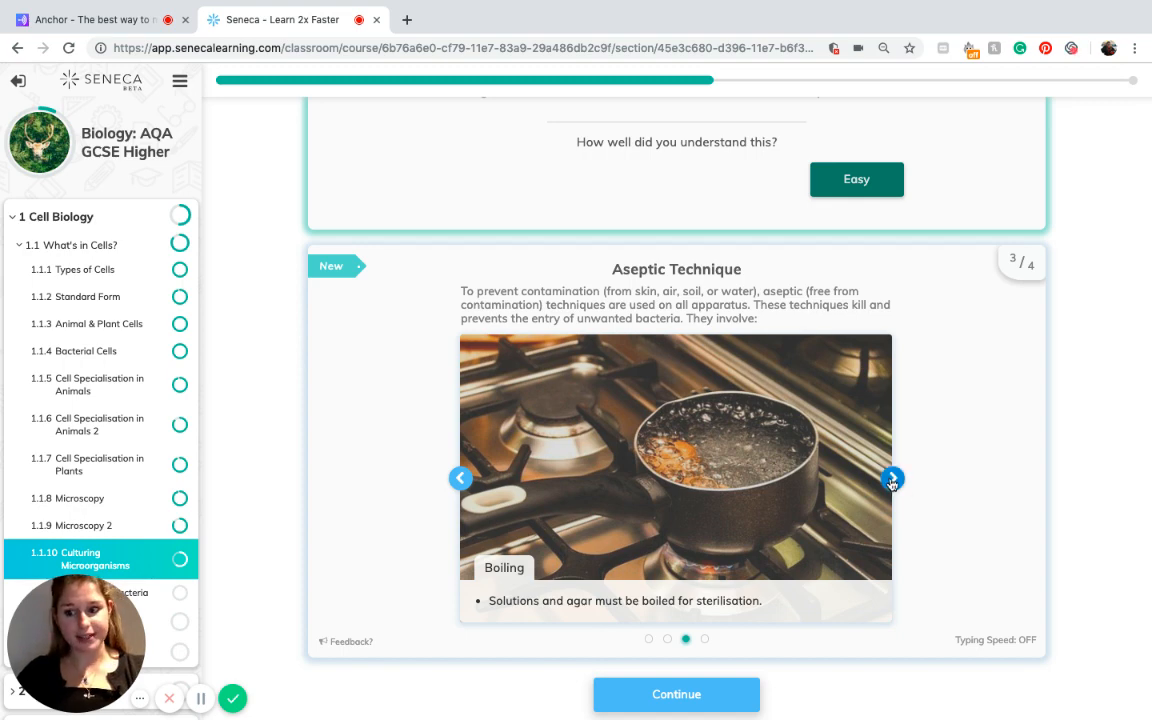
# Step: Advance to the fourth Aseptic Technique card, on the 25°C maximum incubation temperature
pyautogui.click(892, 478)
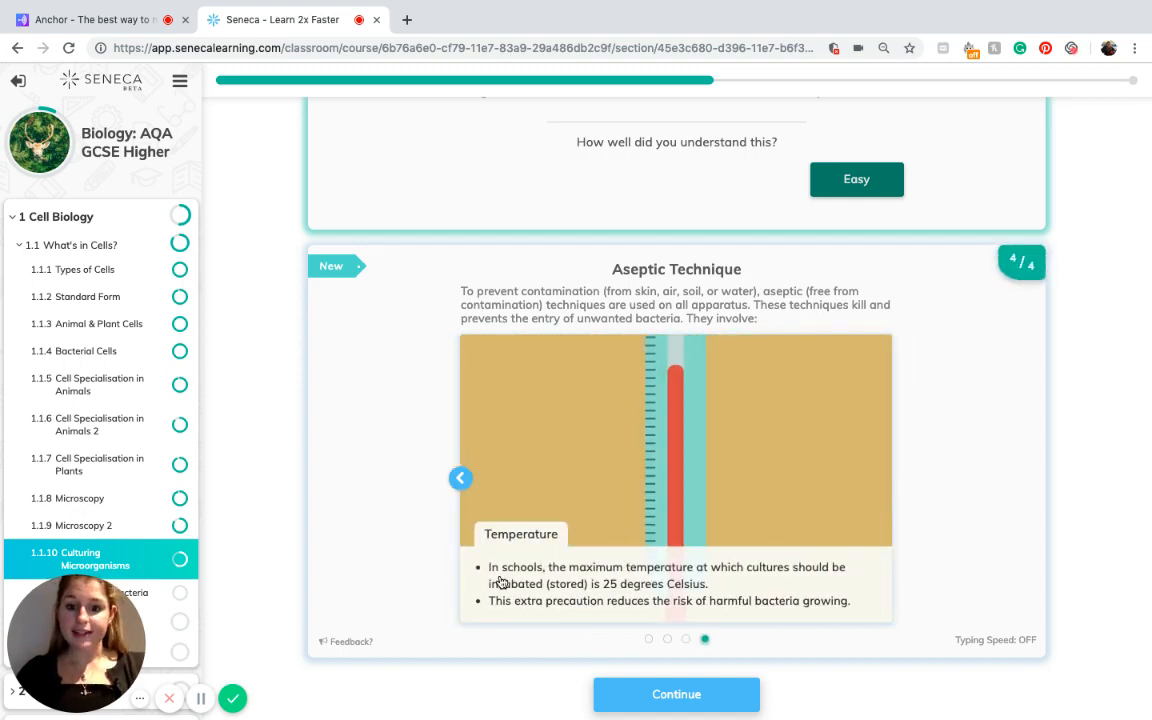
pyautogui.moveTo(758, 584)
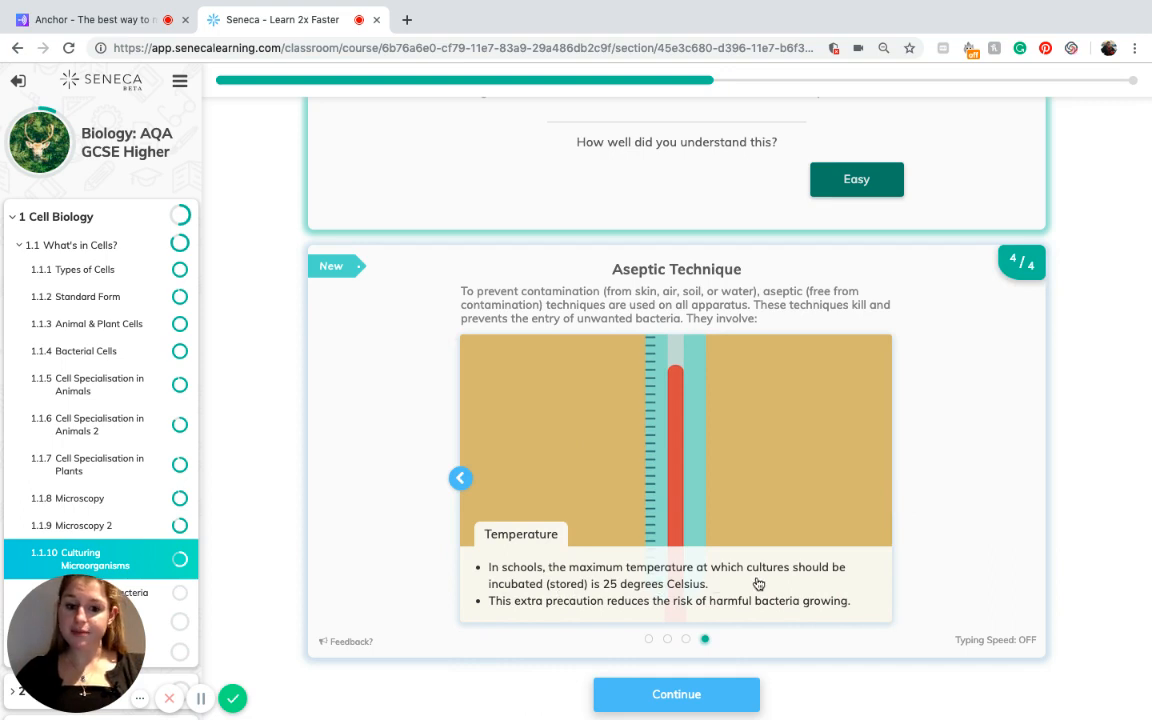
pyautogui.moveTo(624, 600)
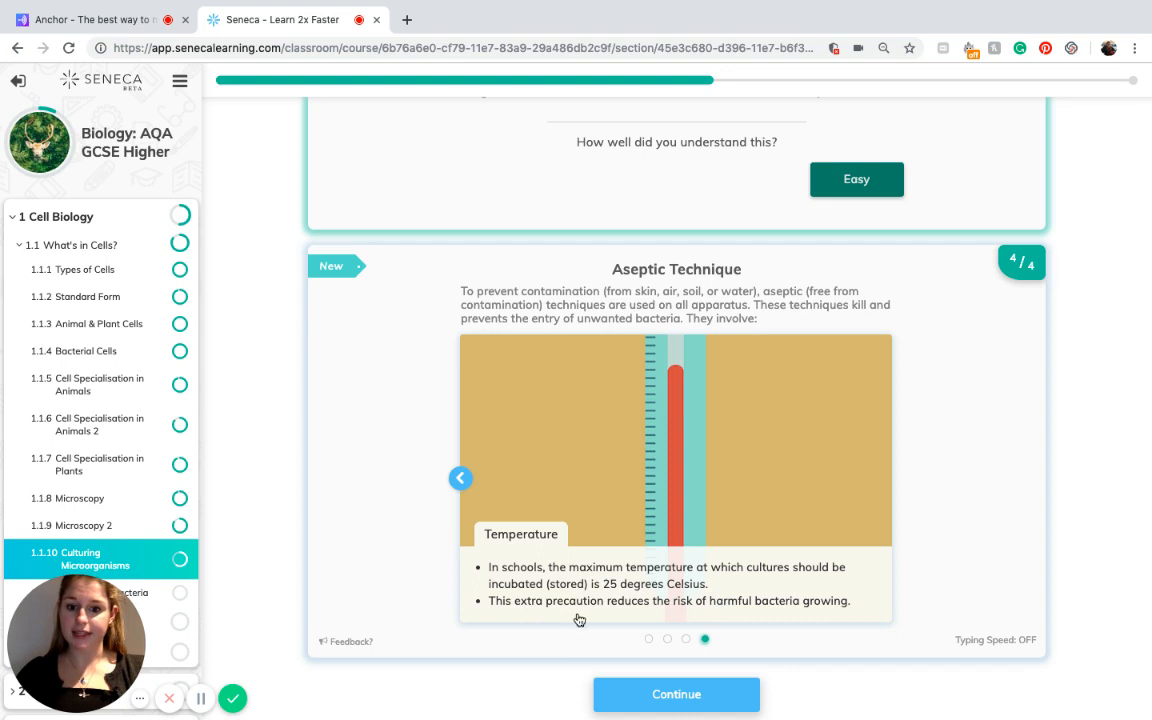
pyautogui.moveTo(696, 622)
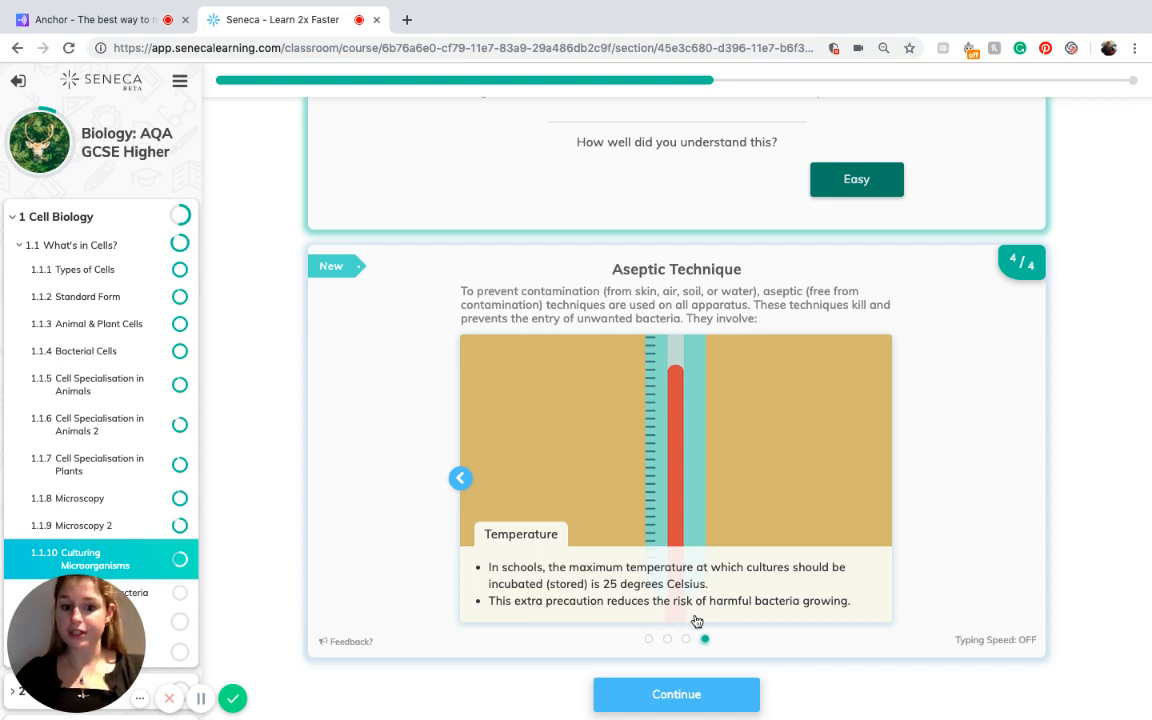
pyautogui.moveTo(820, 620)
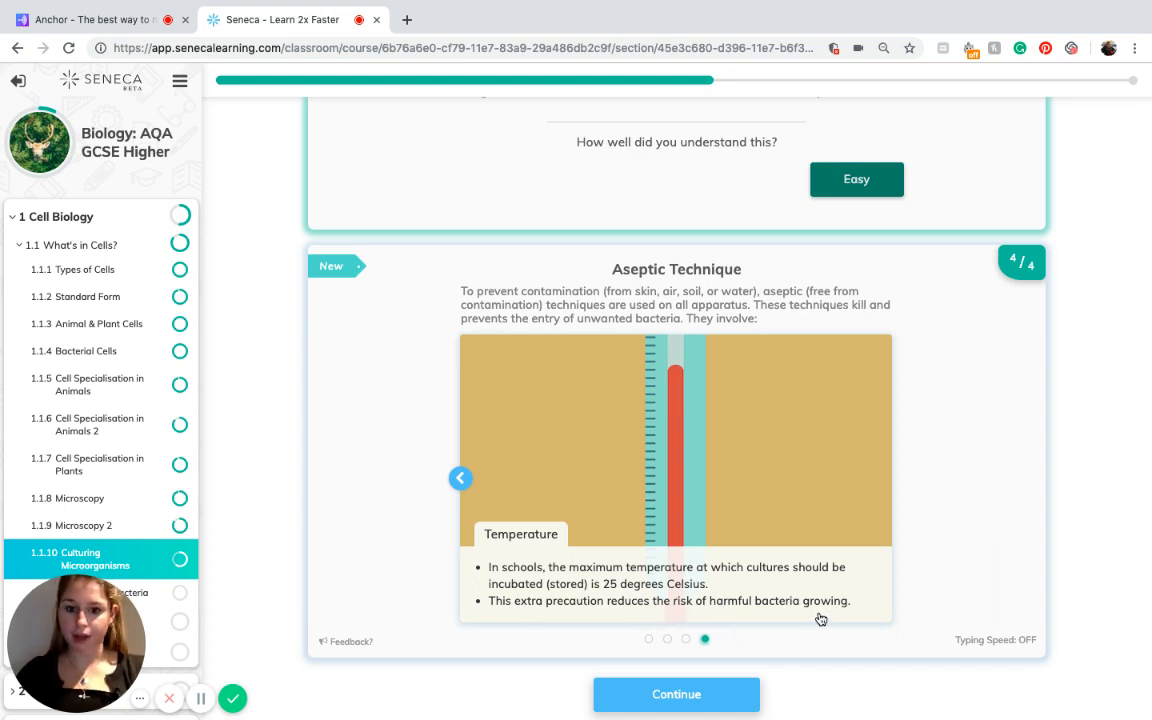
pyautogui.moveTo(676, 694)
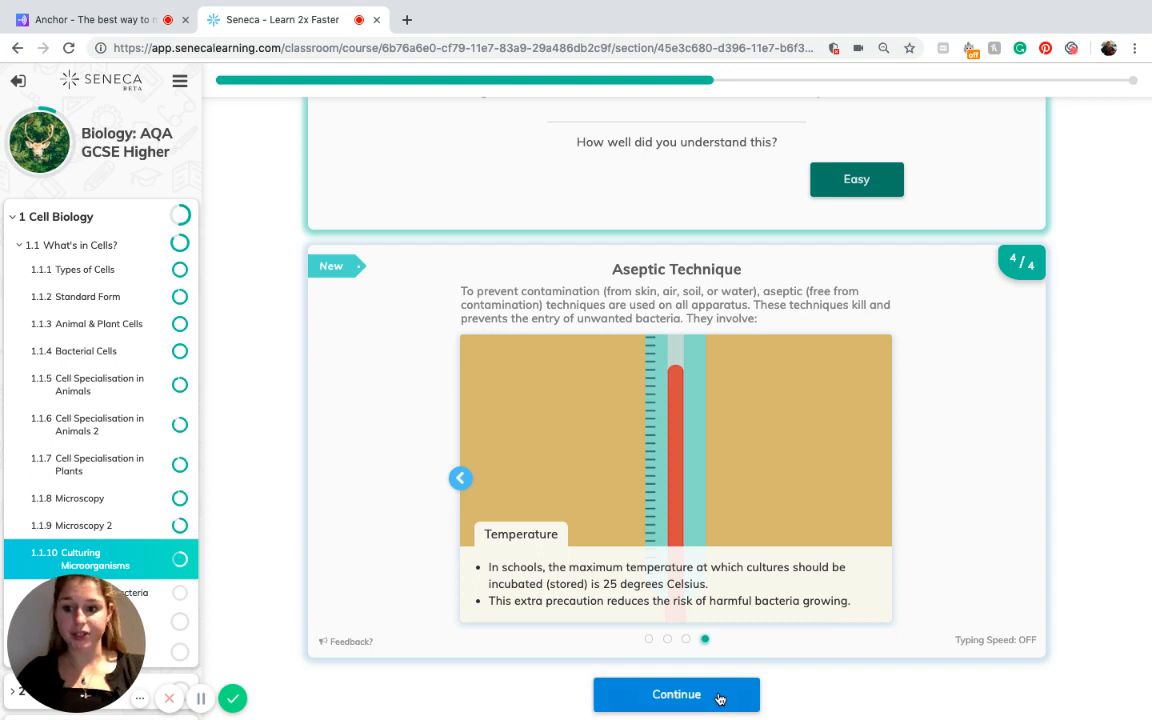
# Step: Continue to the Petri-dish-upside-down exam question, reveal its answer and rate it Easy
pyautogui.click(676, 694)
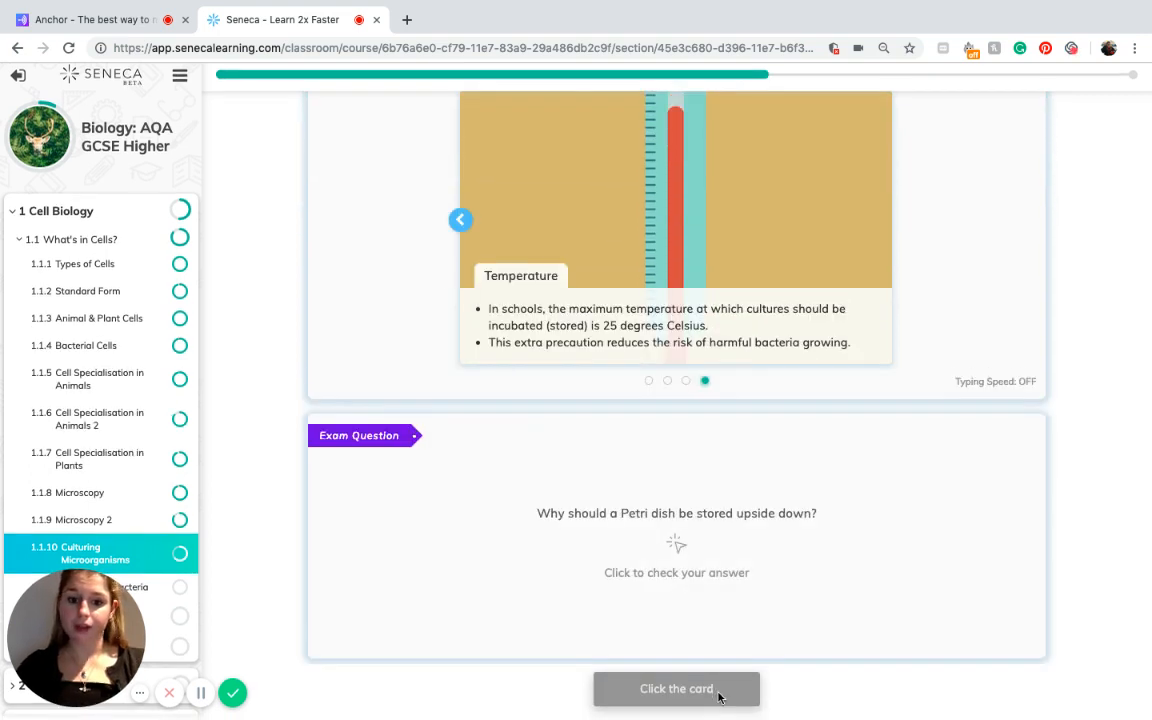
pyautogui.moveTo(744, 520)
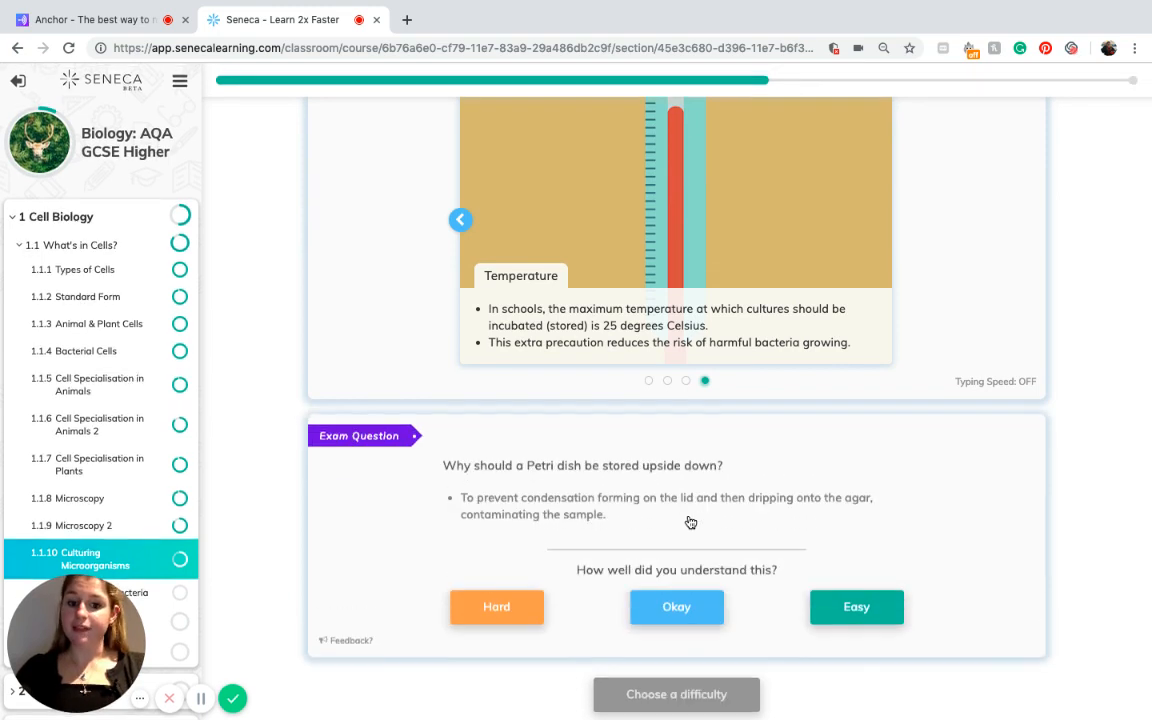
pyautogui.moveTo(668, 518)
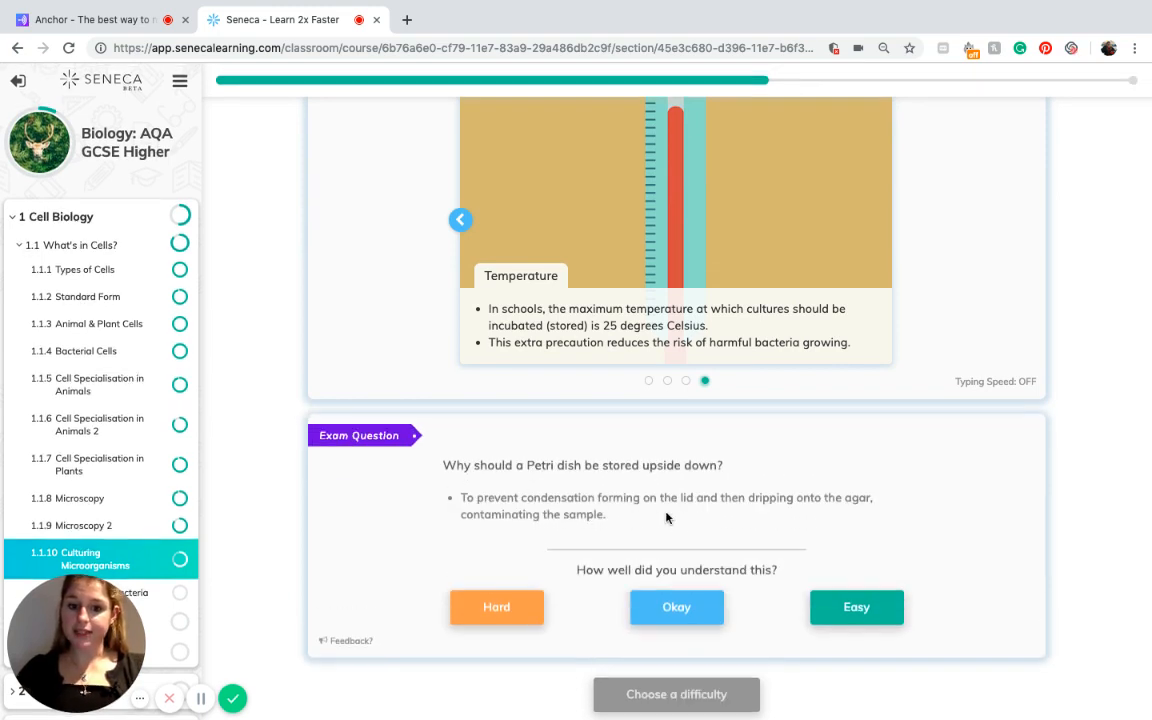
pyautogui.moveTo(818, 514)
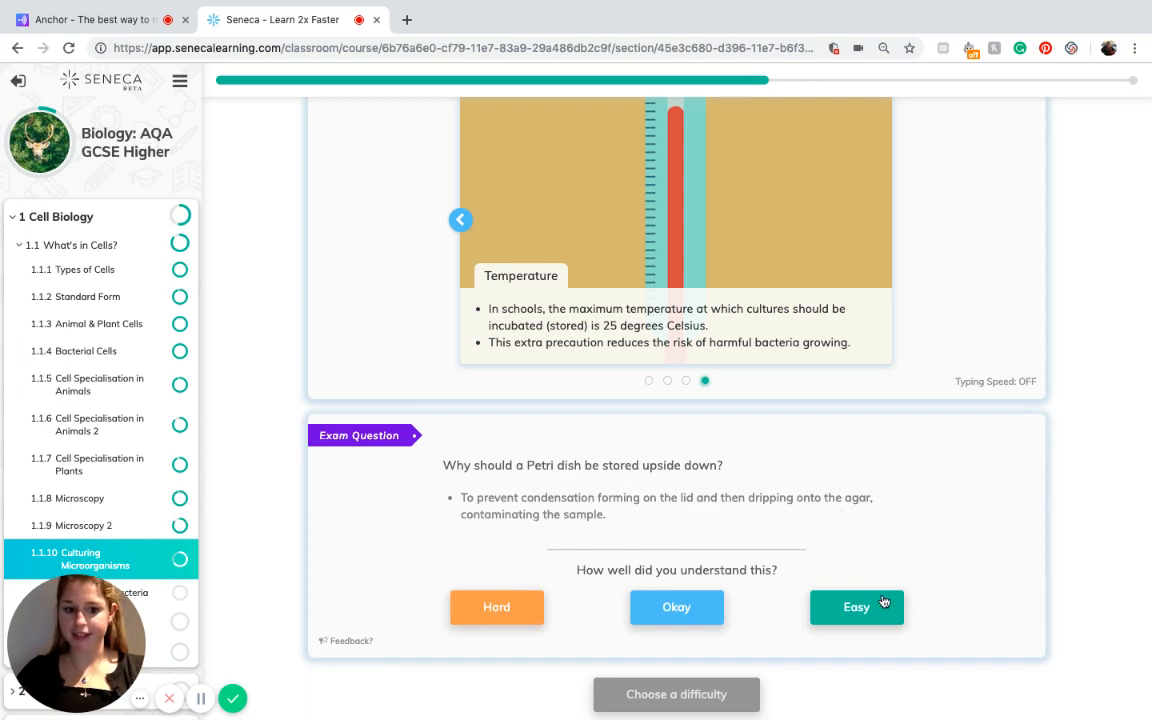
pyautogui.click(856, 608)
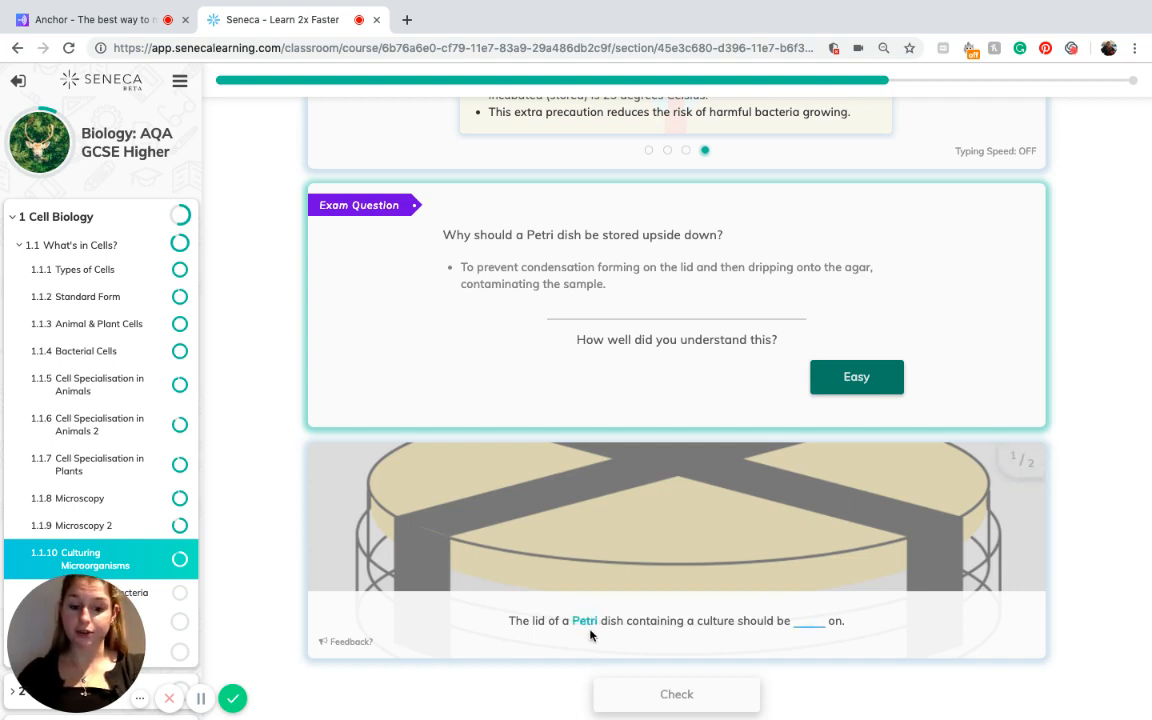
# Step: Fill the Petri dish lid blank with 'taped' and have it checked
pyautogui.write('tapen')
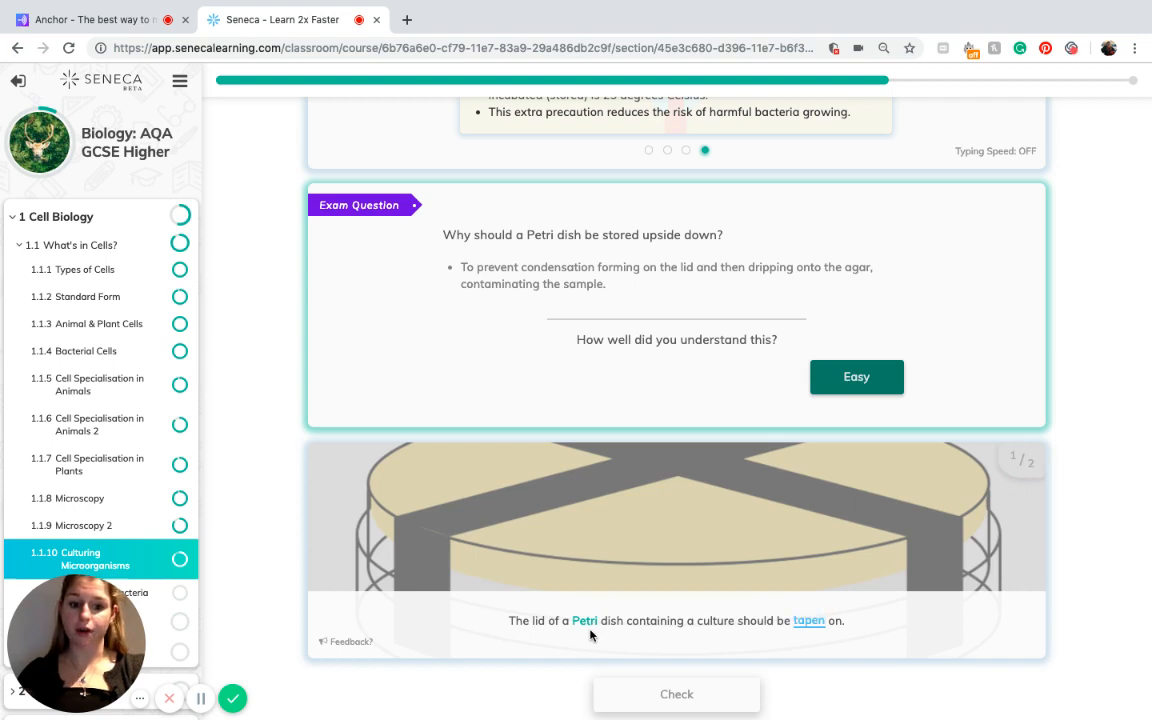
pyautogui.click(676, 694)
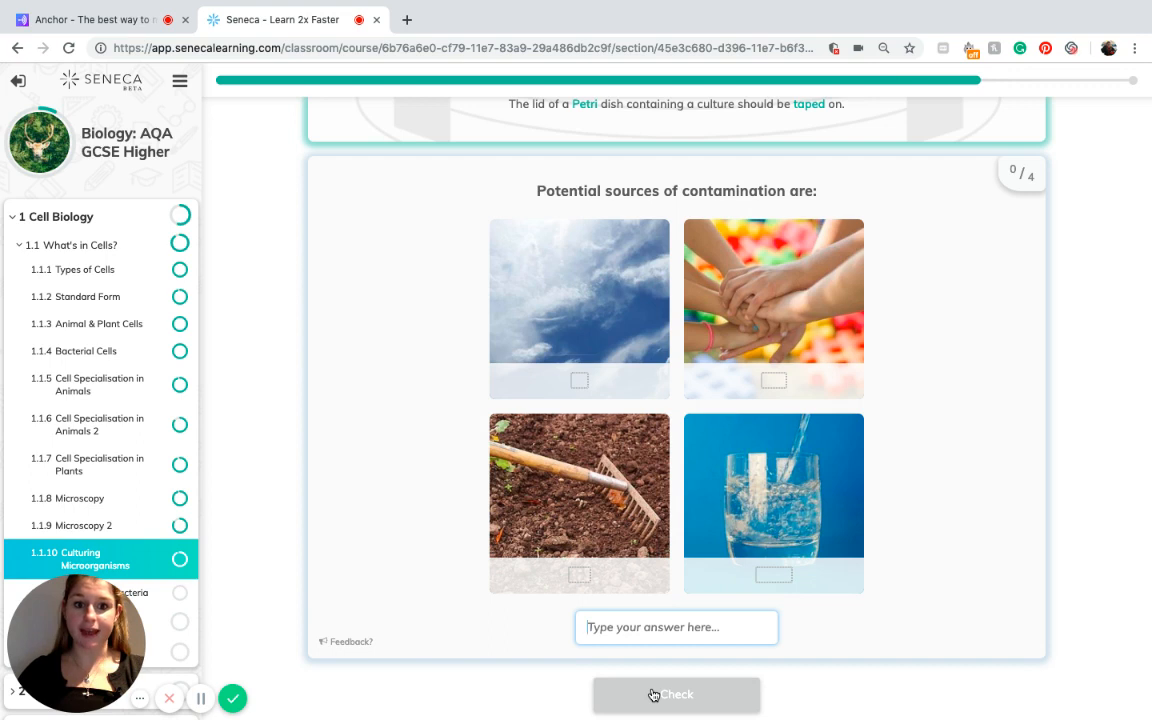
pyautogui.moveTo(640, 610)
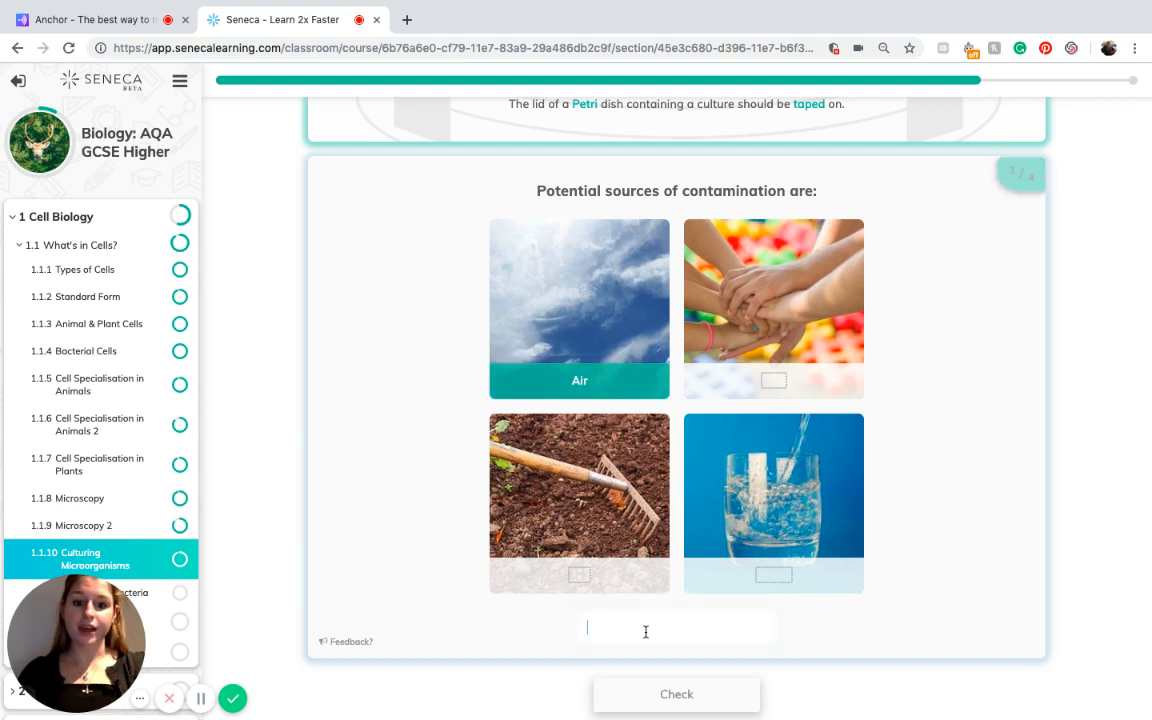
# Step: Enter 'Soil' as a contamination source, completing the Air, Skin, Soil, Water pictures
pyautogui.write('sol')
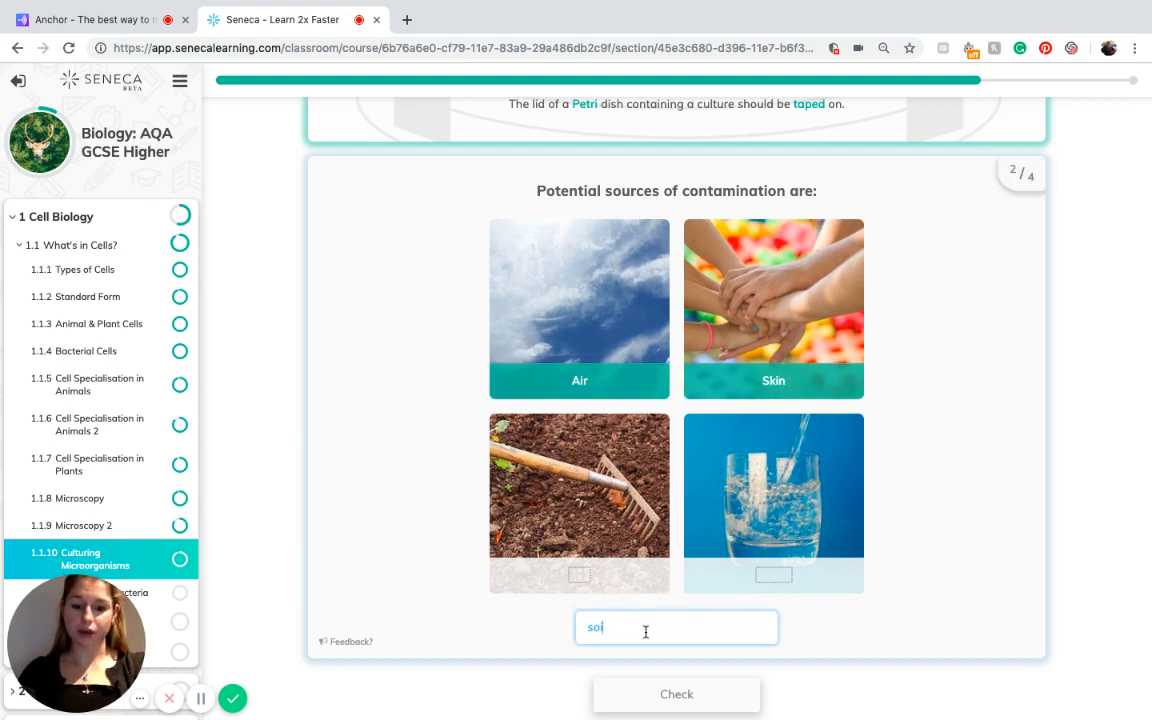
pyautogui.click(676, 694)
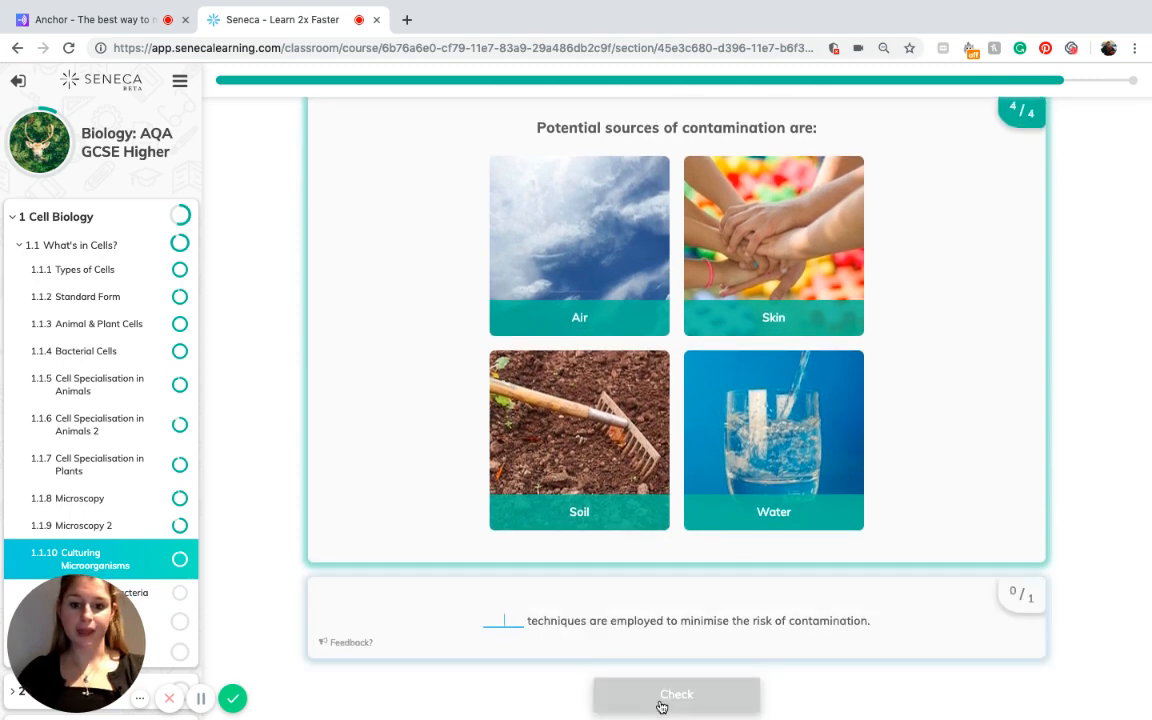
# Step: Fill the minimising-contamination blank with 'Aseptic', completing the lesson
pyautogui.write('a')
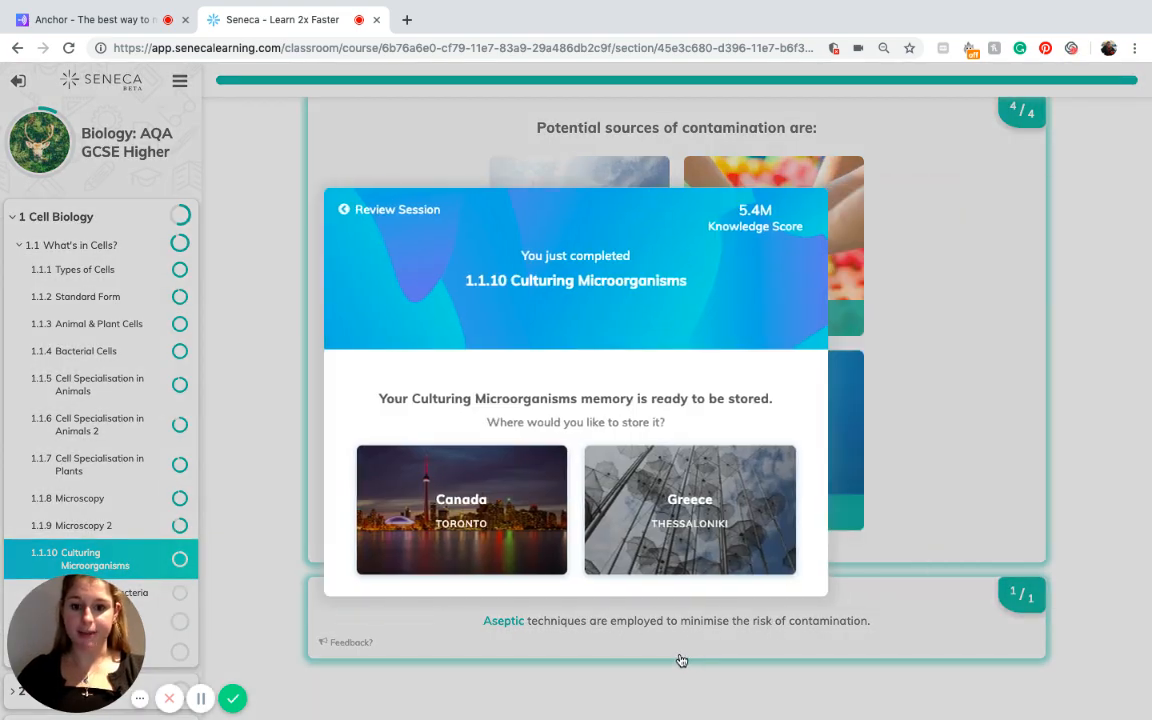
pyautogui.moveTo(232, 698)
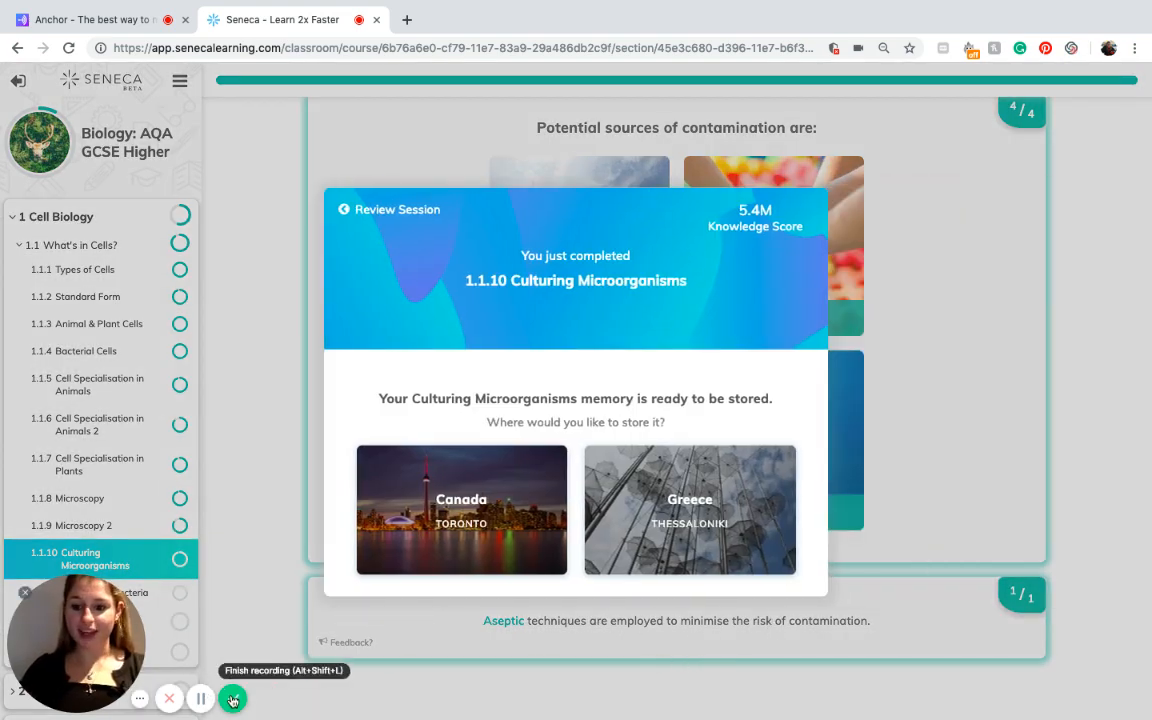